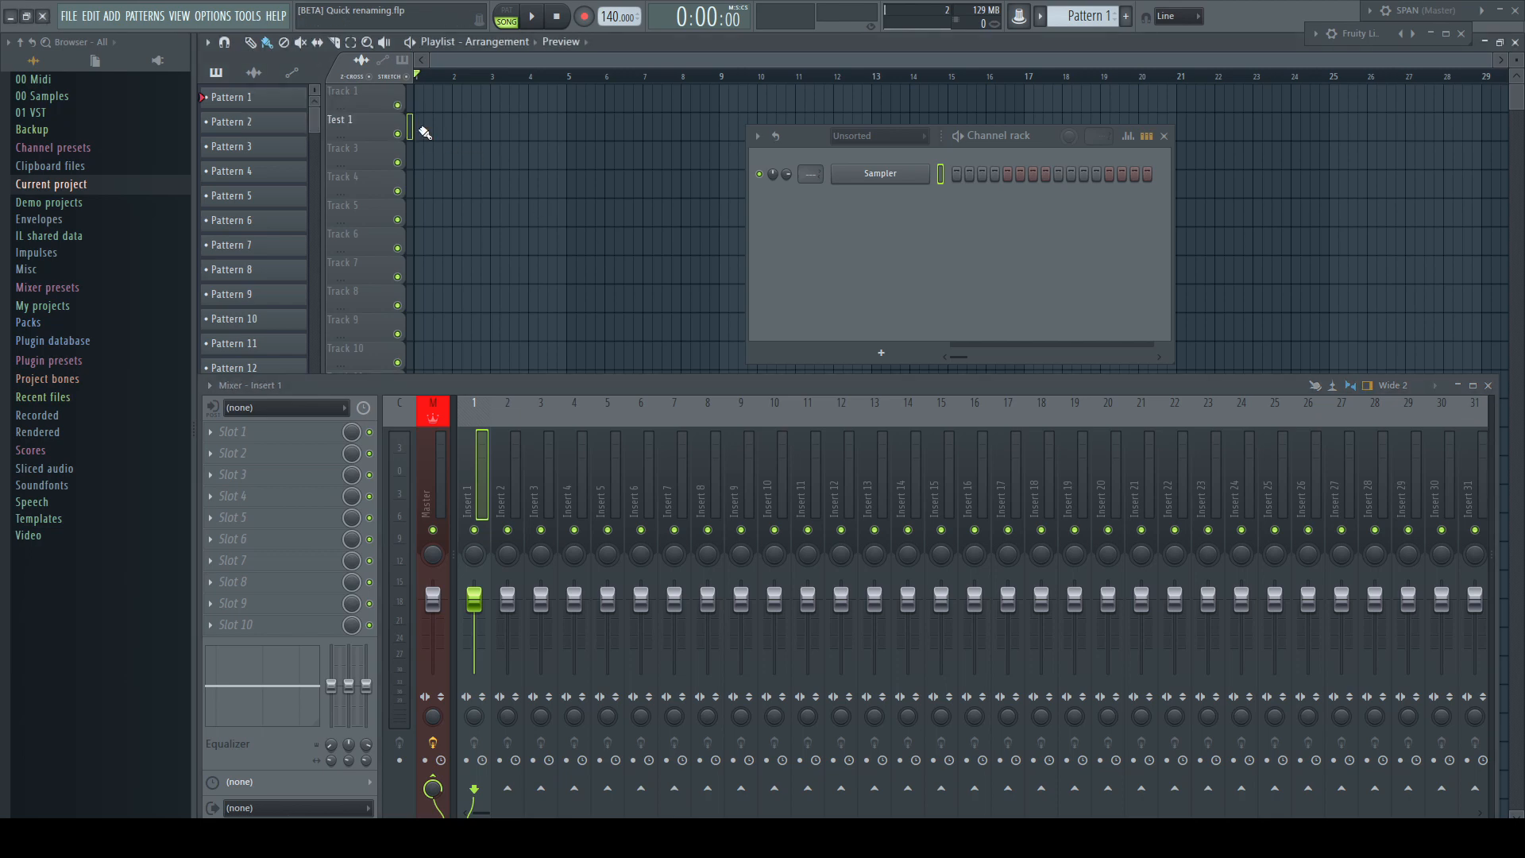
- Rename mixer insert 2 and the channel with quick test names like Test 6
left_click(878, 173)
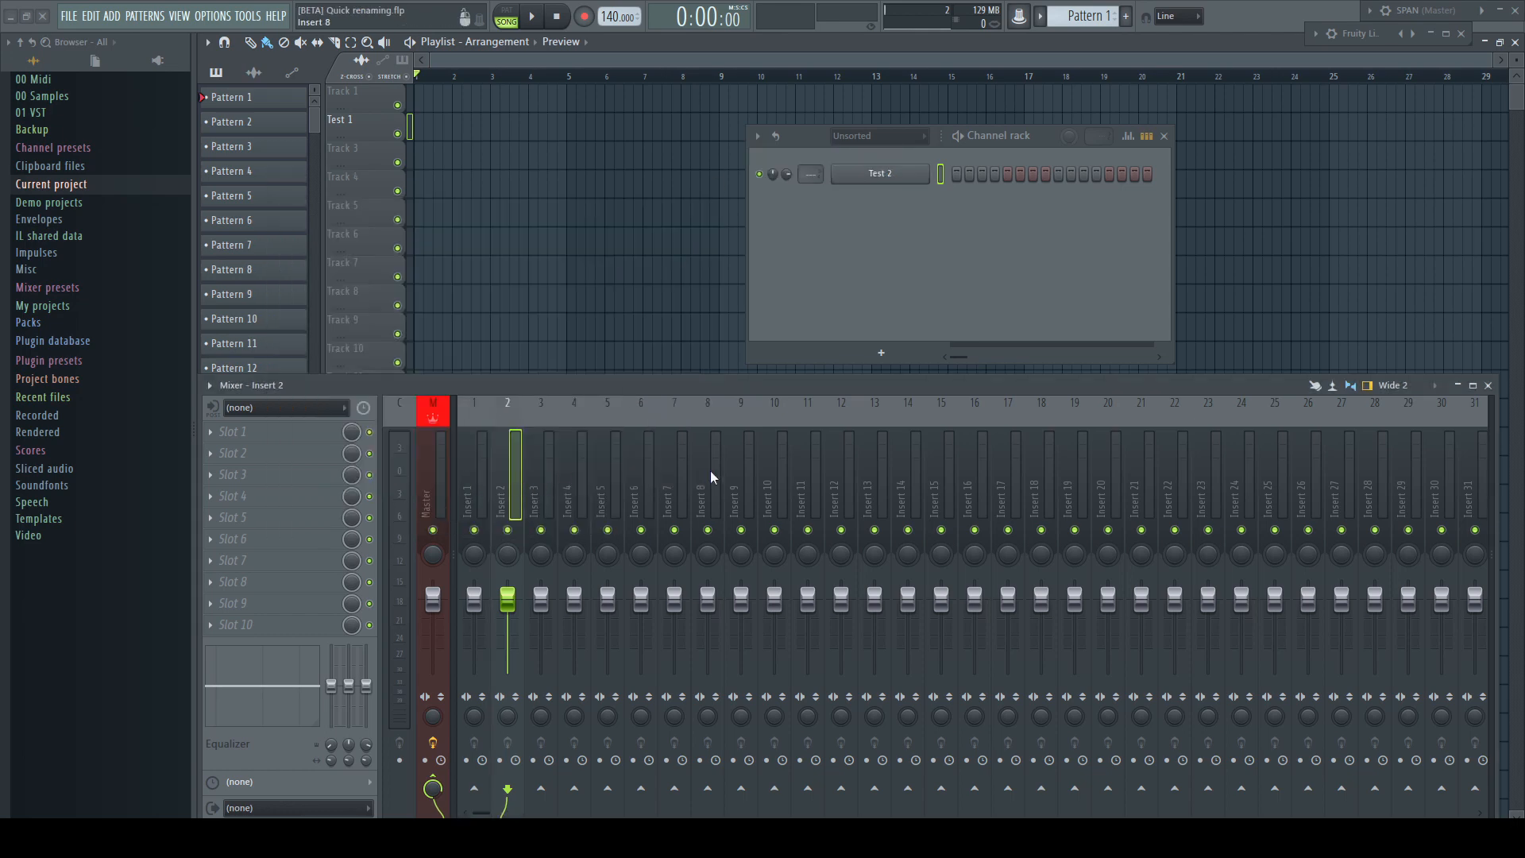
left_click(231, 96)
type("Test 4")
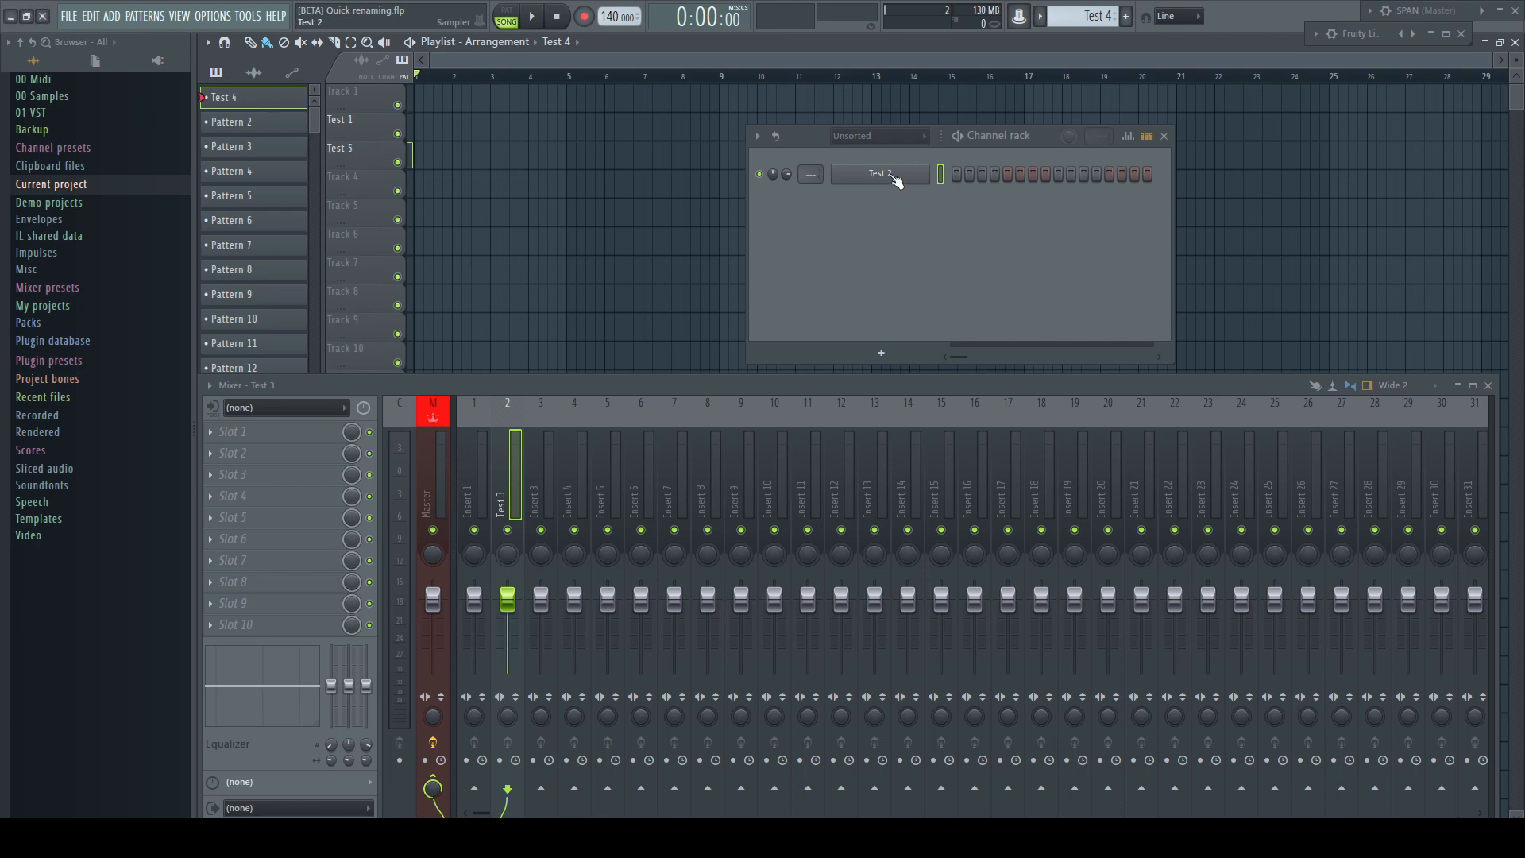
double_click(879, 173)
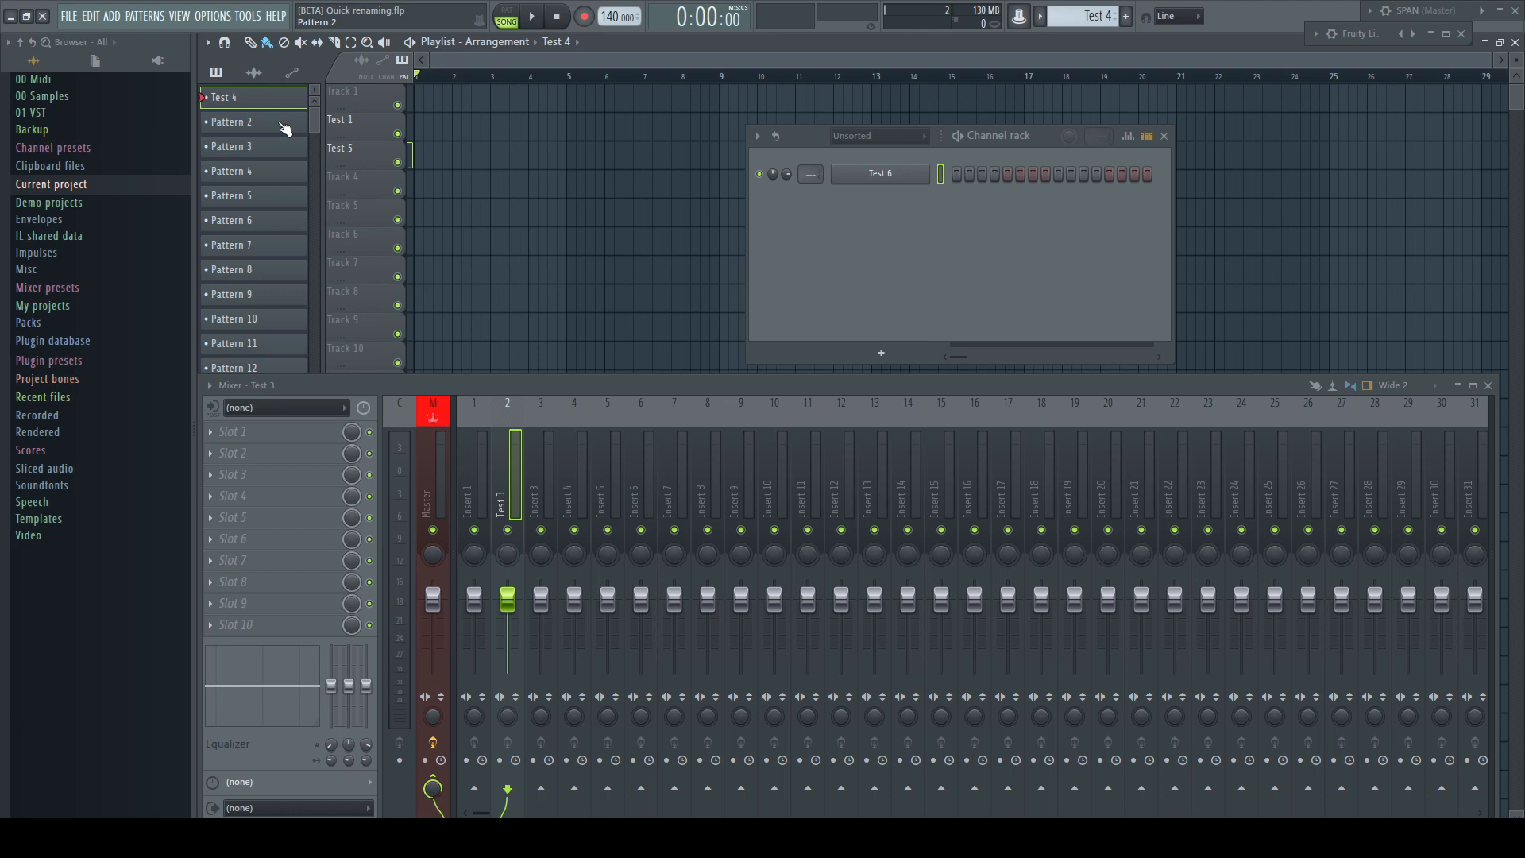
mouse_move(279, 127)
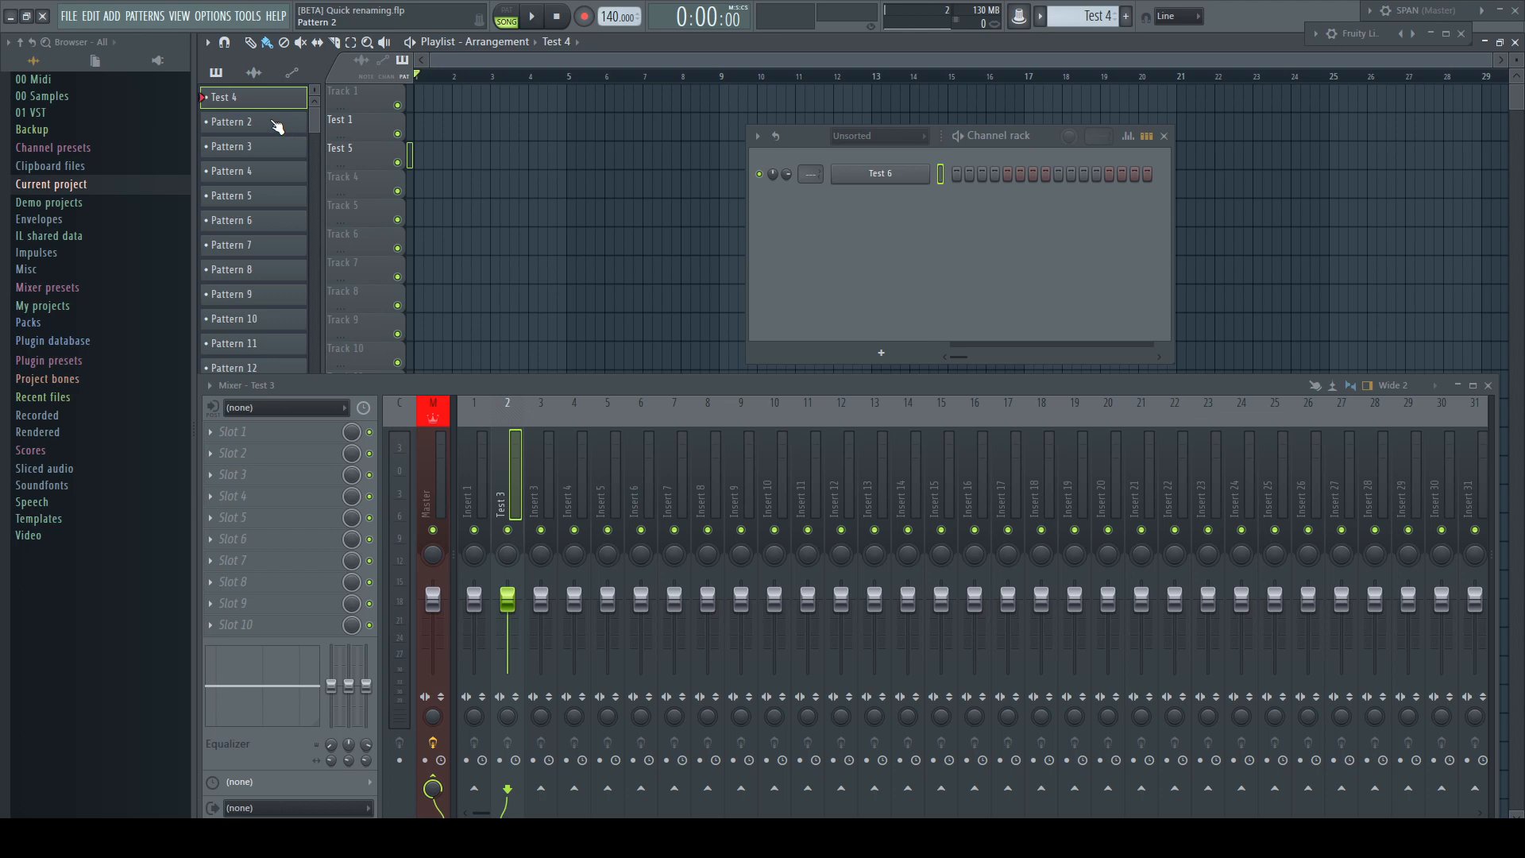
- Rename Pattern 2 to 'Test 7' and start renaming Pattern 6
double_click(231, 121)
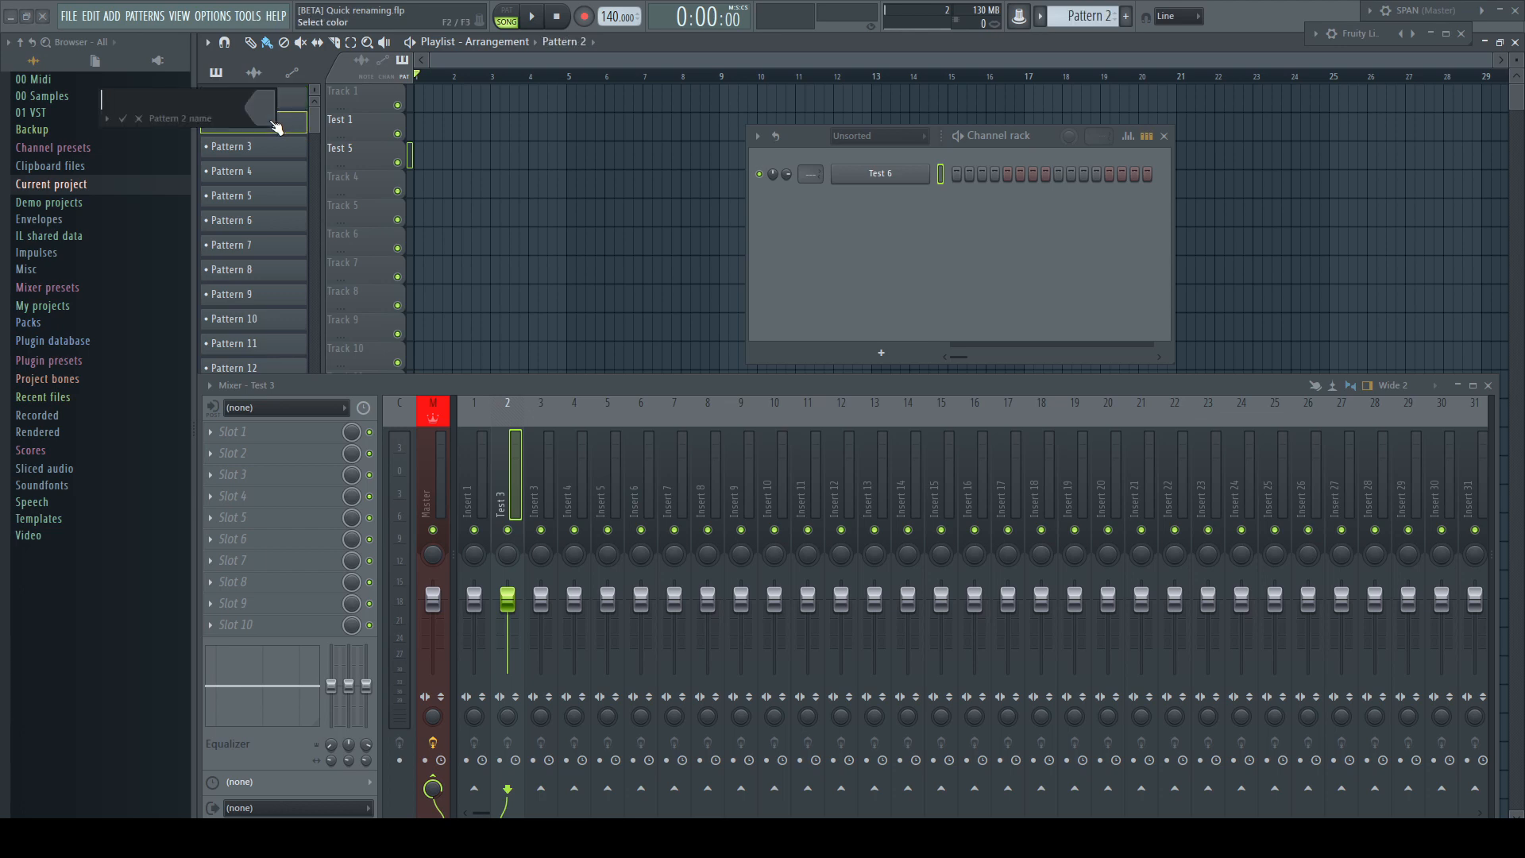
type("Test 7")
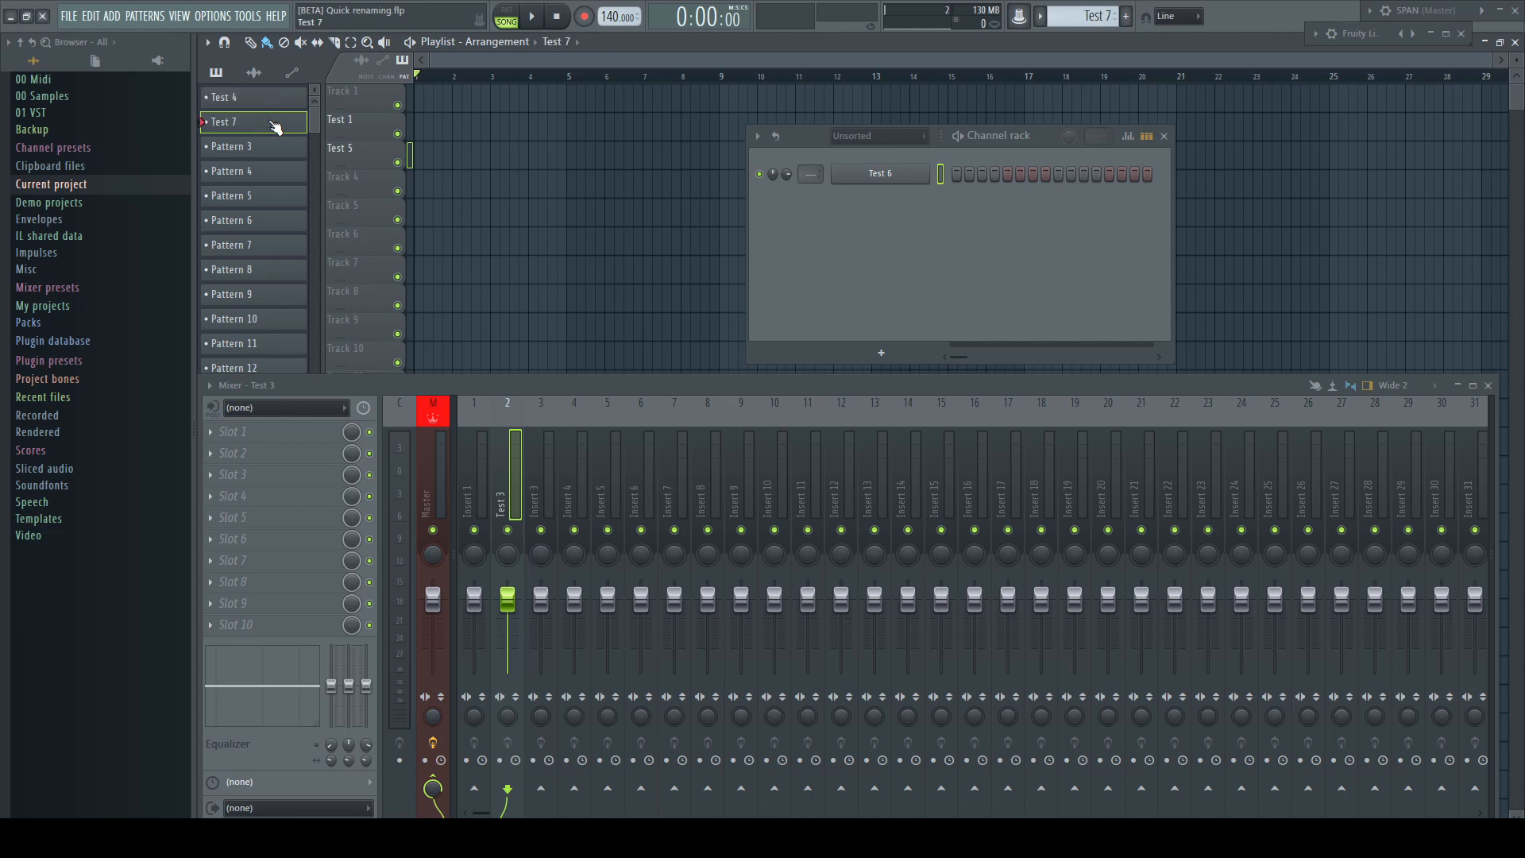
left_click(231, 195)
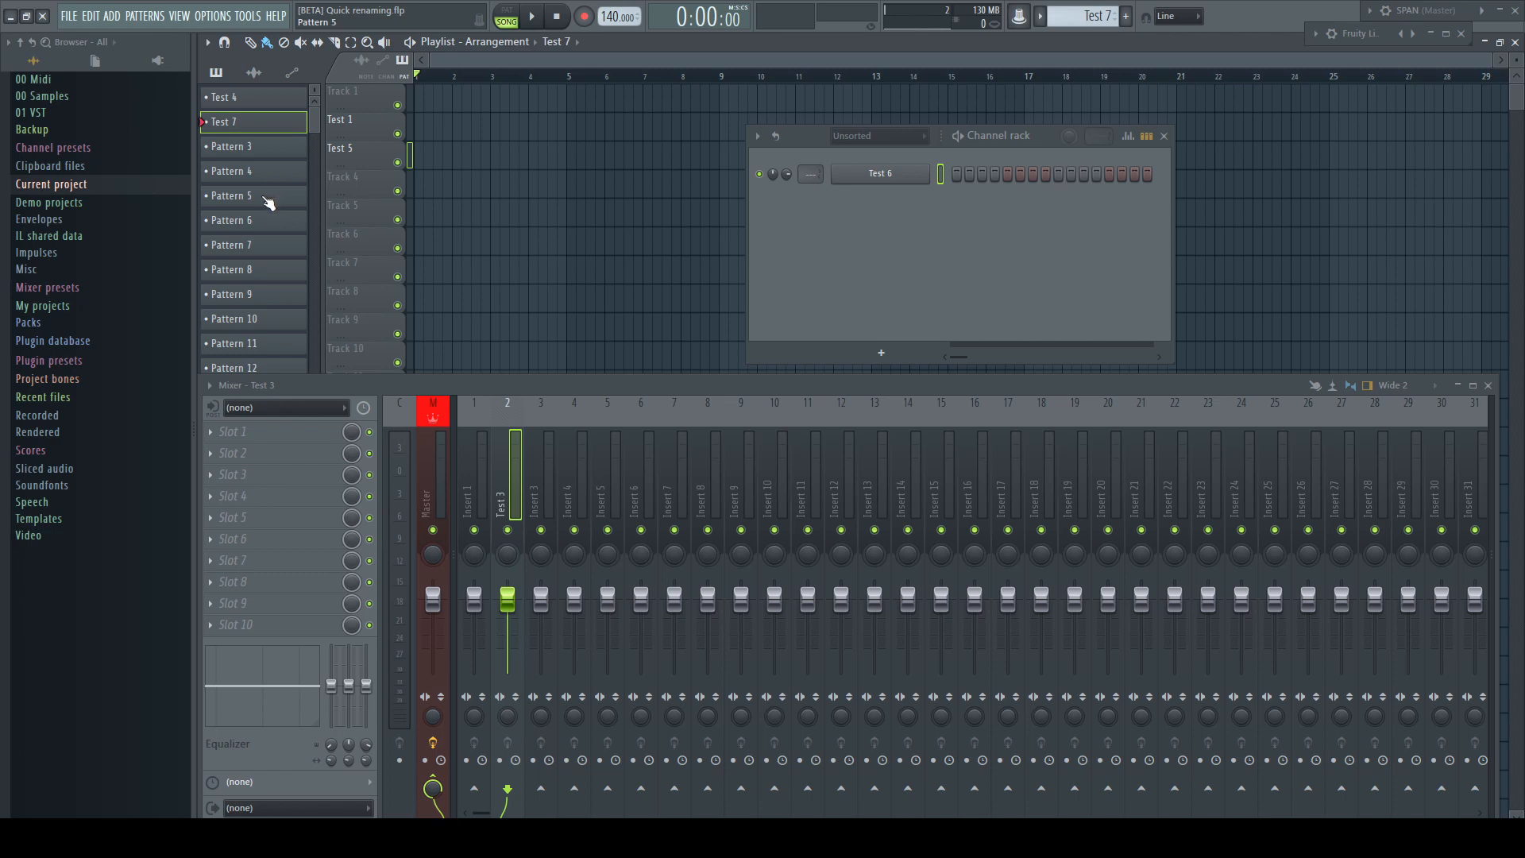
left_click(231, 195)
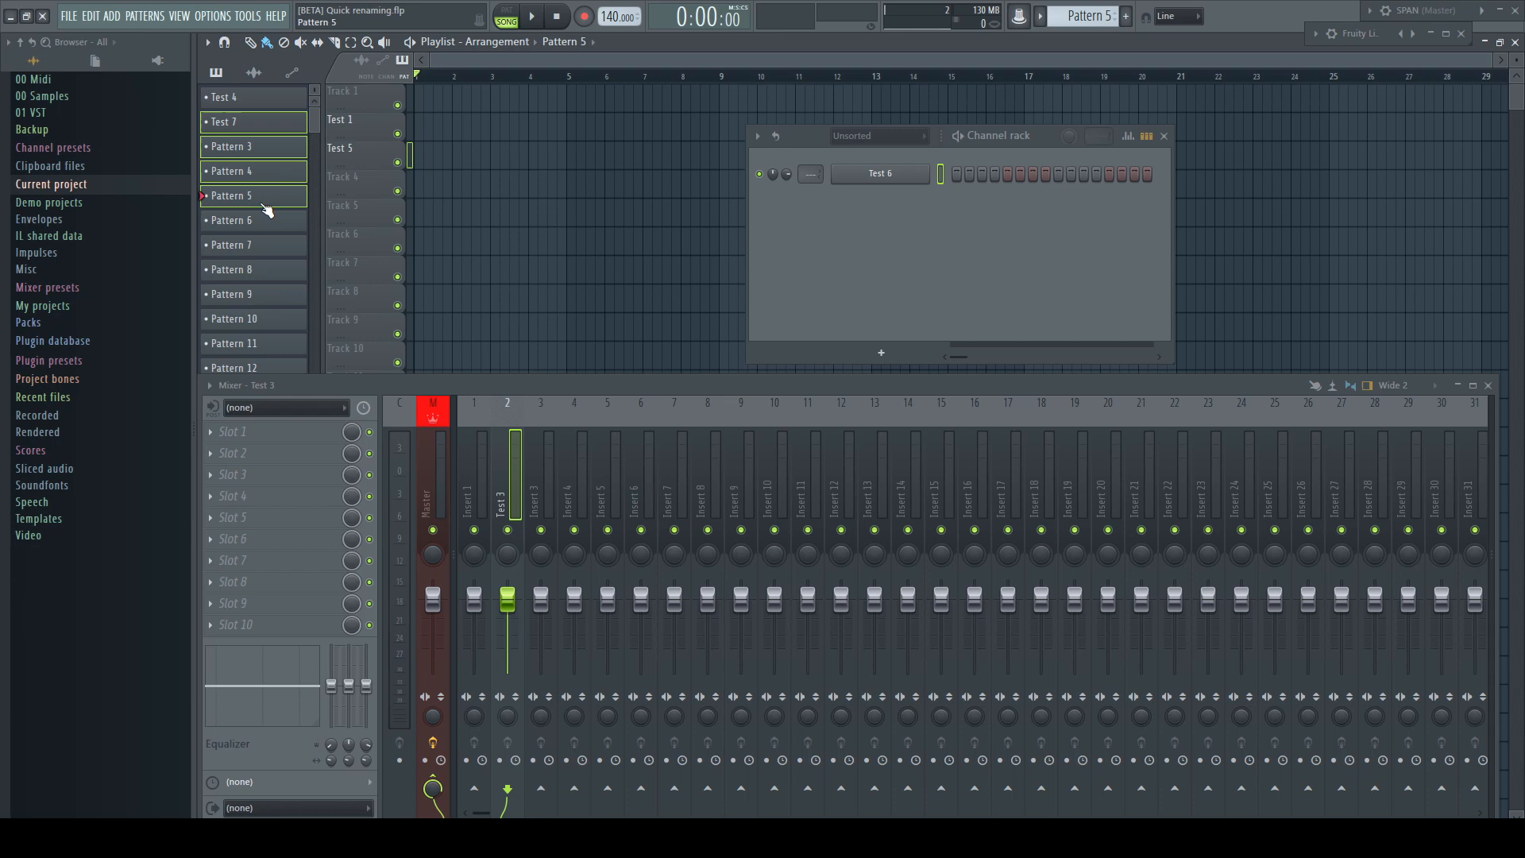
left_click(231, 220)
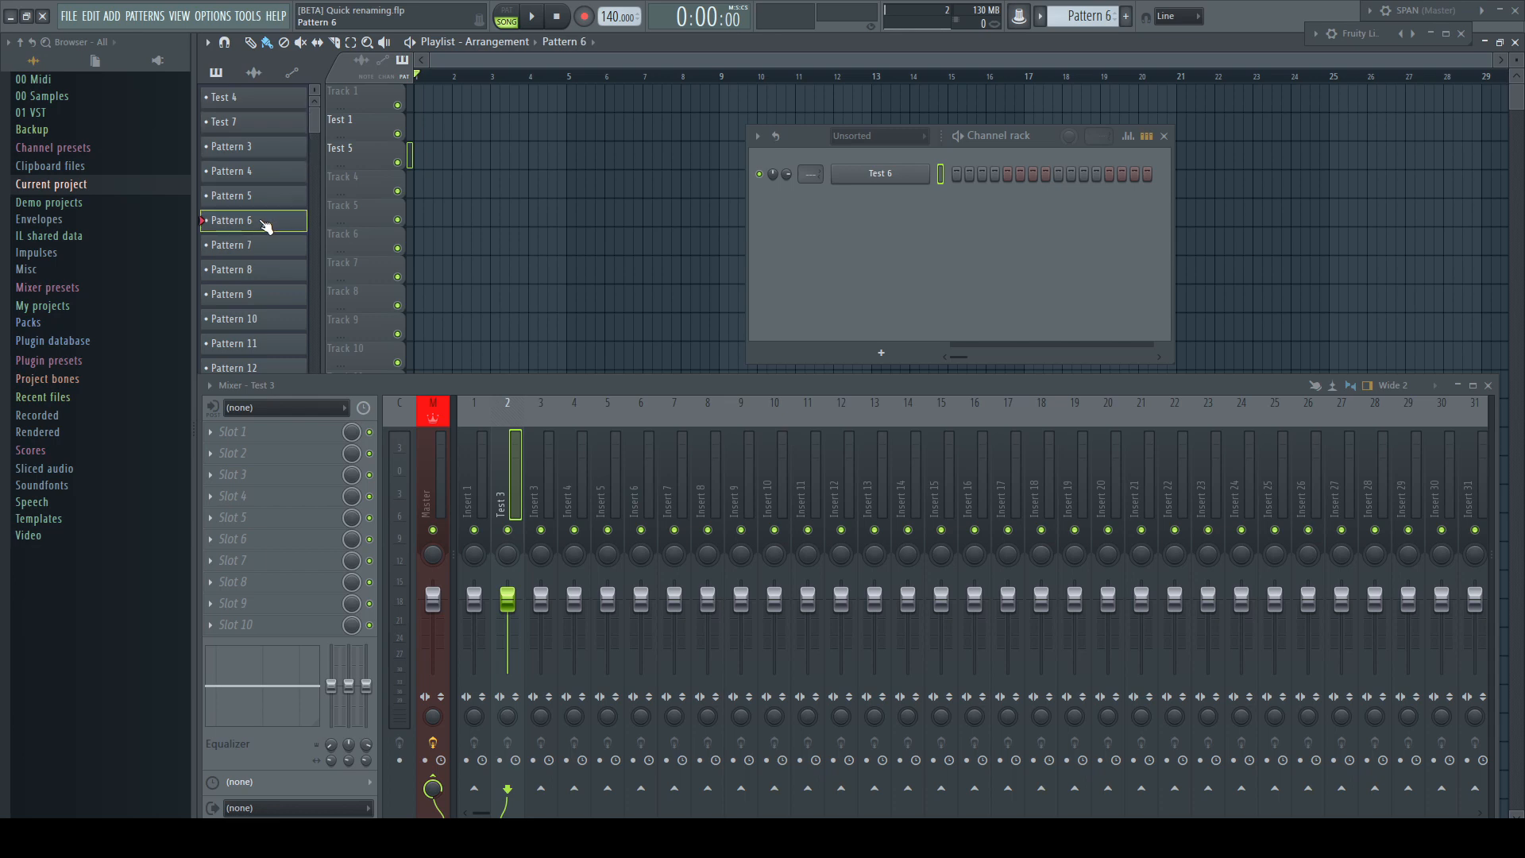
type("Test 8")
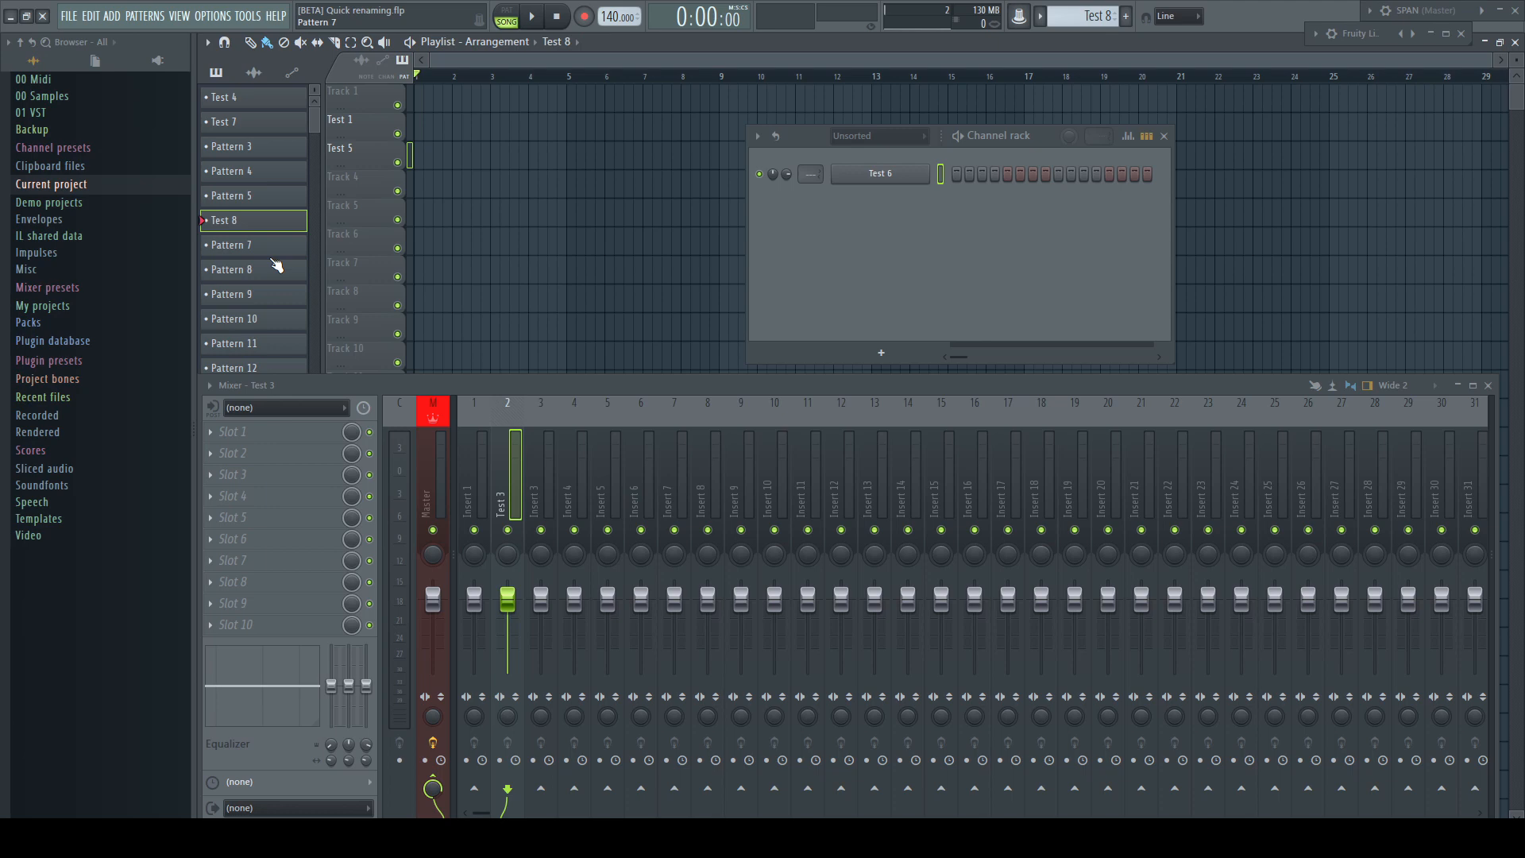
- Rename the channel from Test 6 to Test 9 and give it a brownish-red colour
right_click(230, 269)
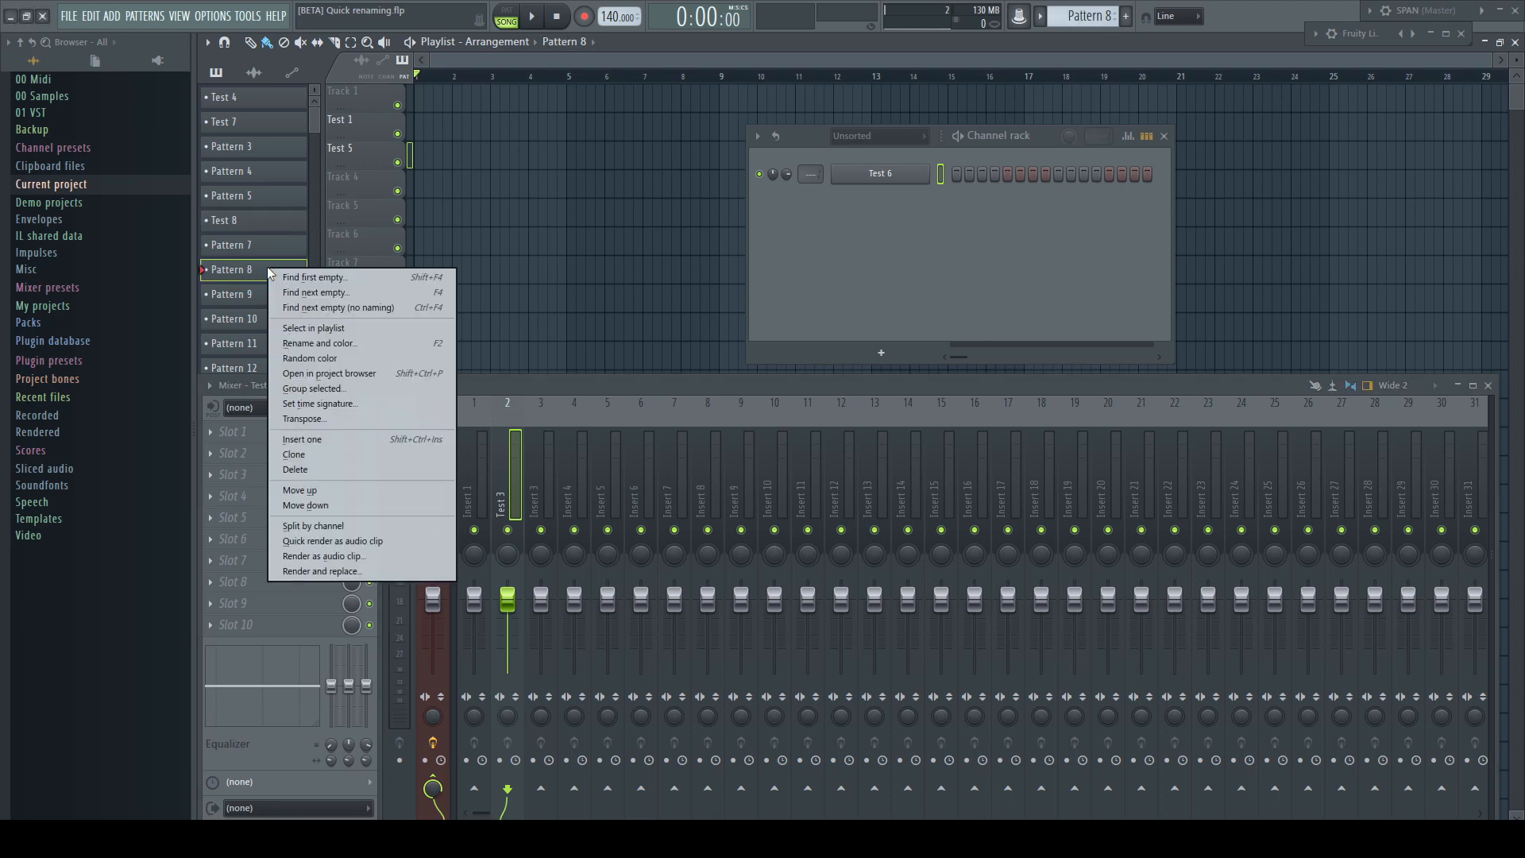
left_click(319, 343)
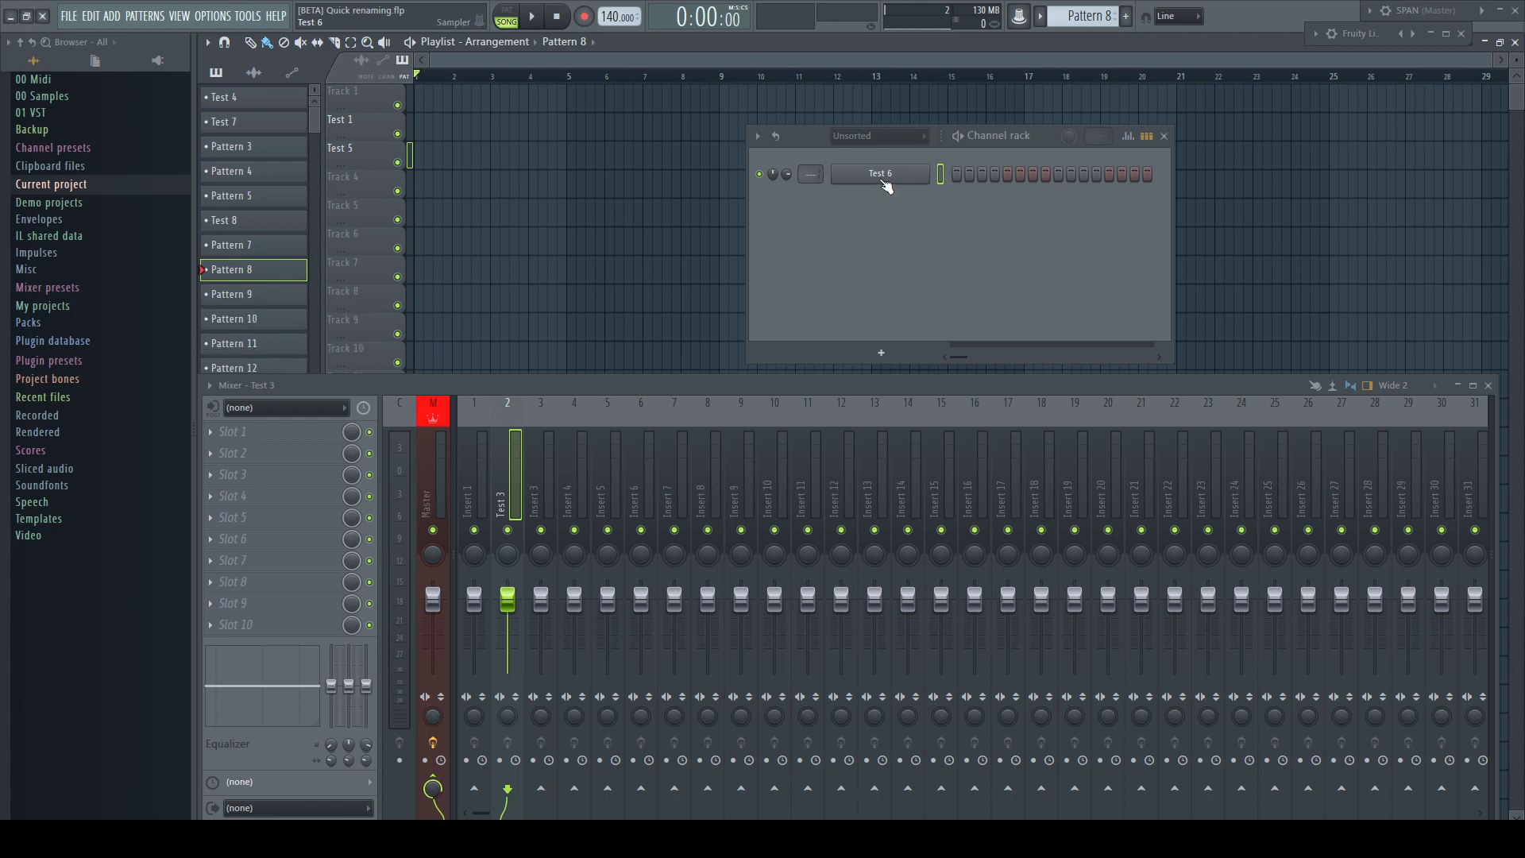
double_click(880, 173)
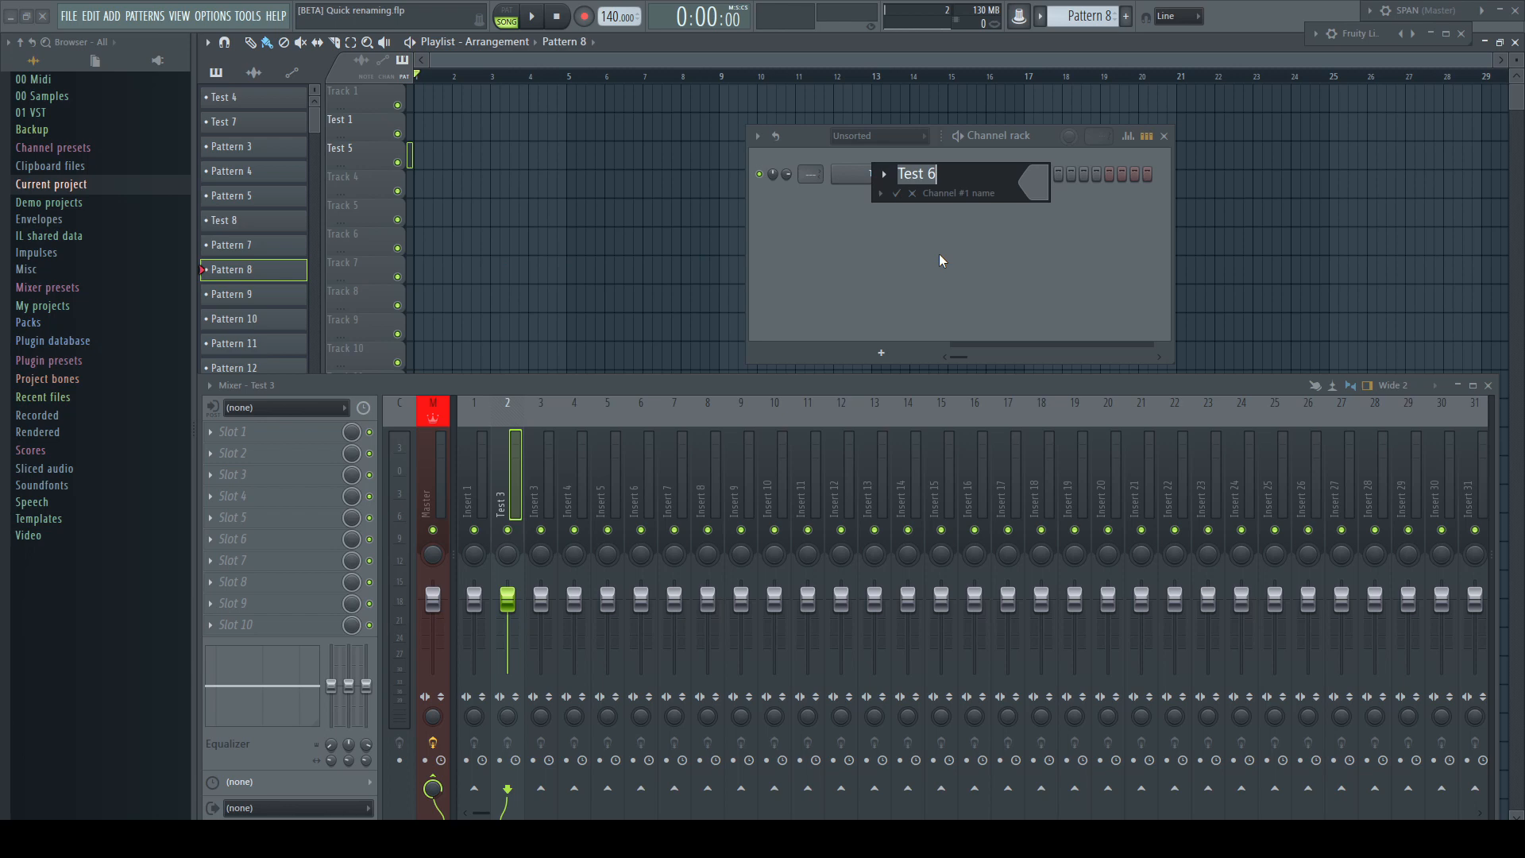
key("Backspace")
type("9")
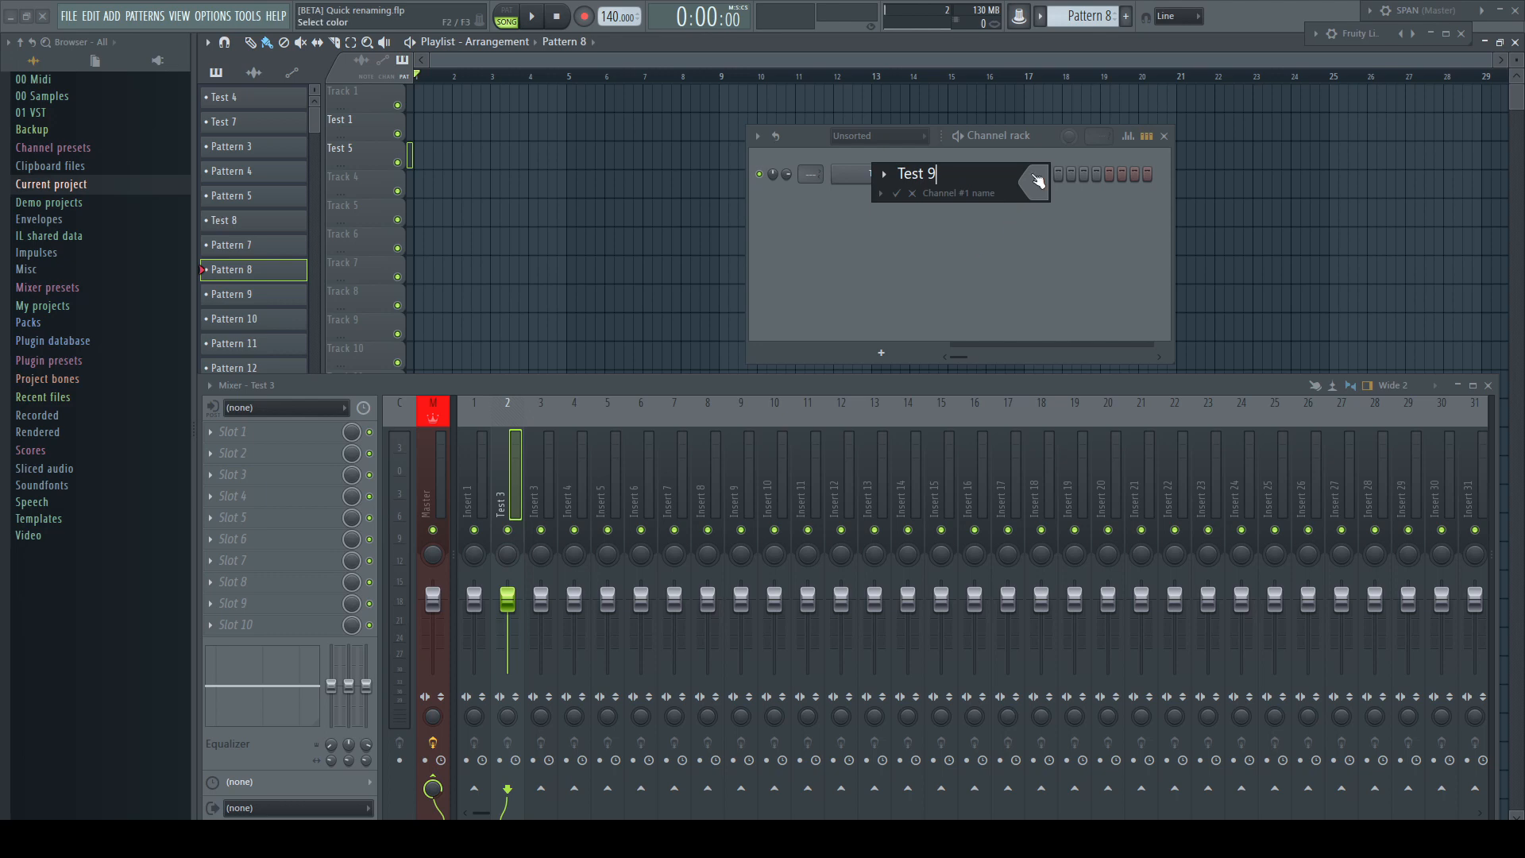
left_click(1035, 181)
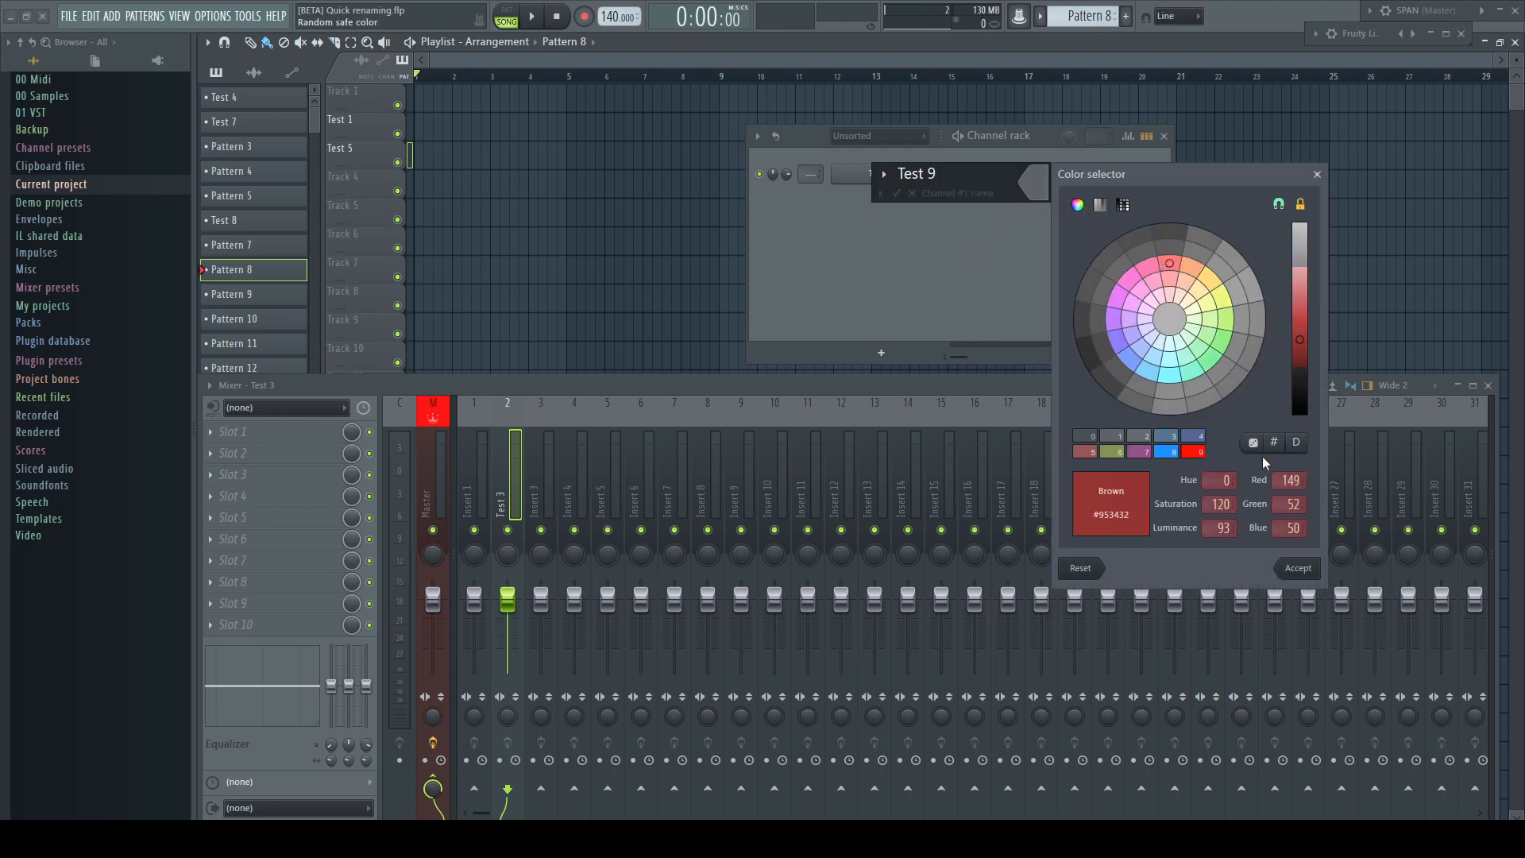
left_click(883, 173)
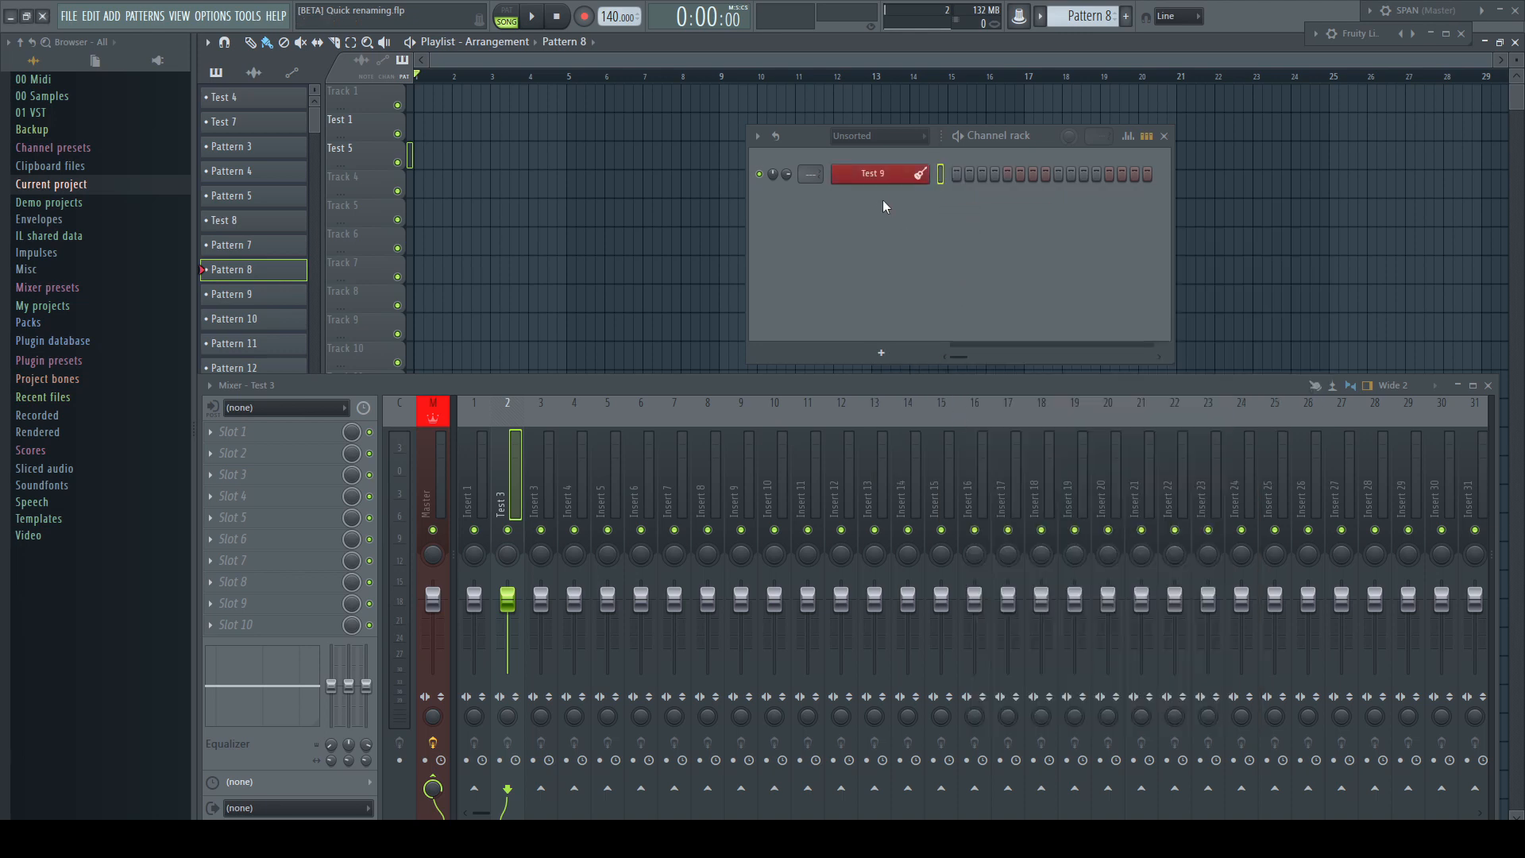
double_click(871, 173)
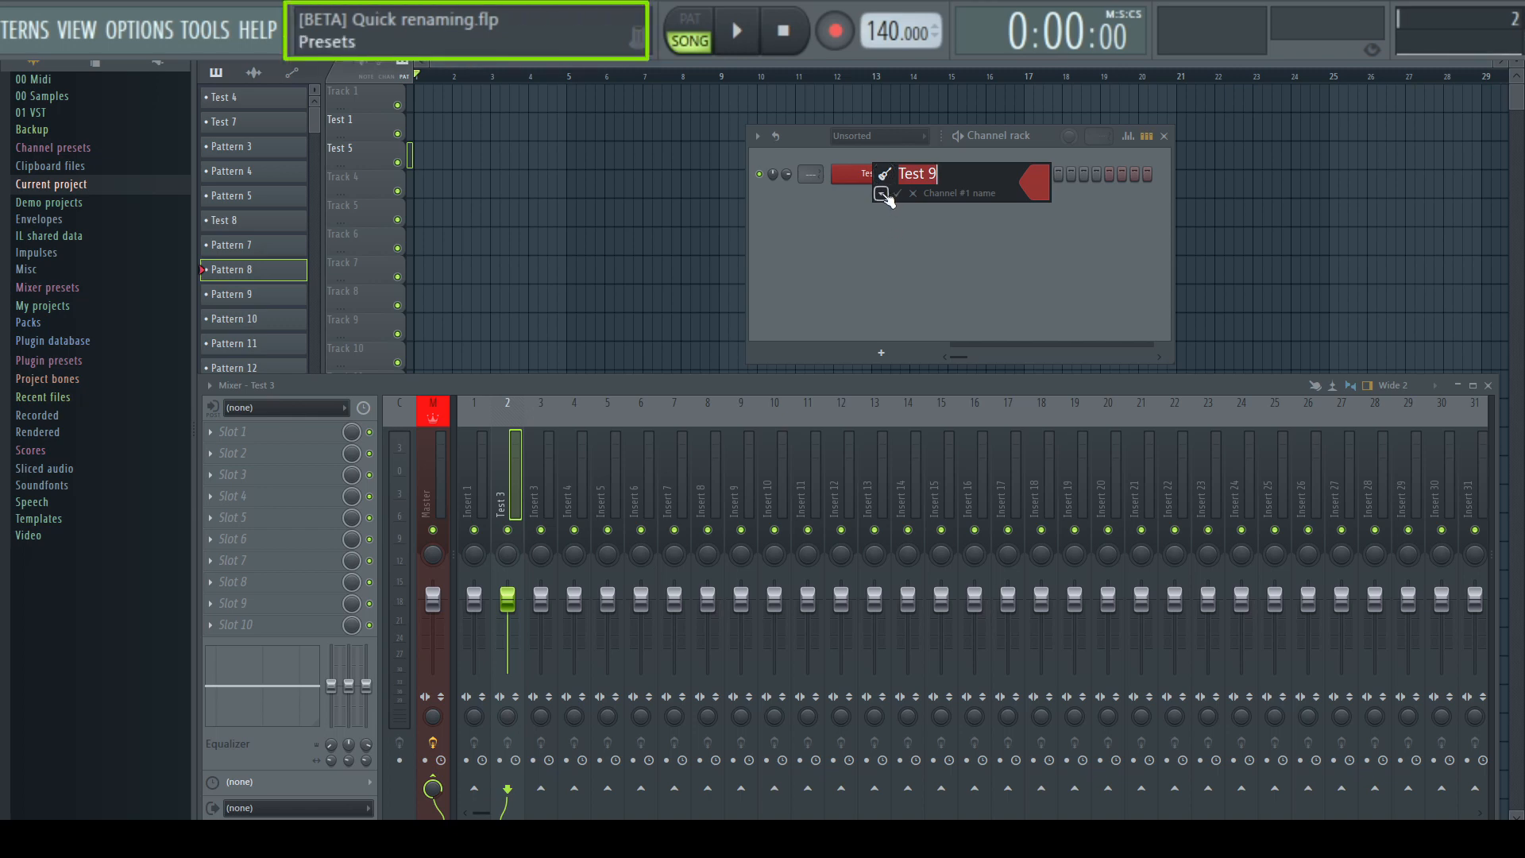
- Apply the Bass name preset to the first channel, then open the Sampler channel's presets
left_click(881, 192)
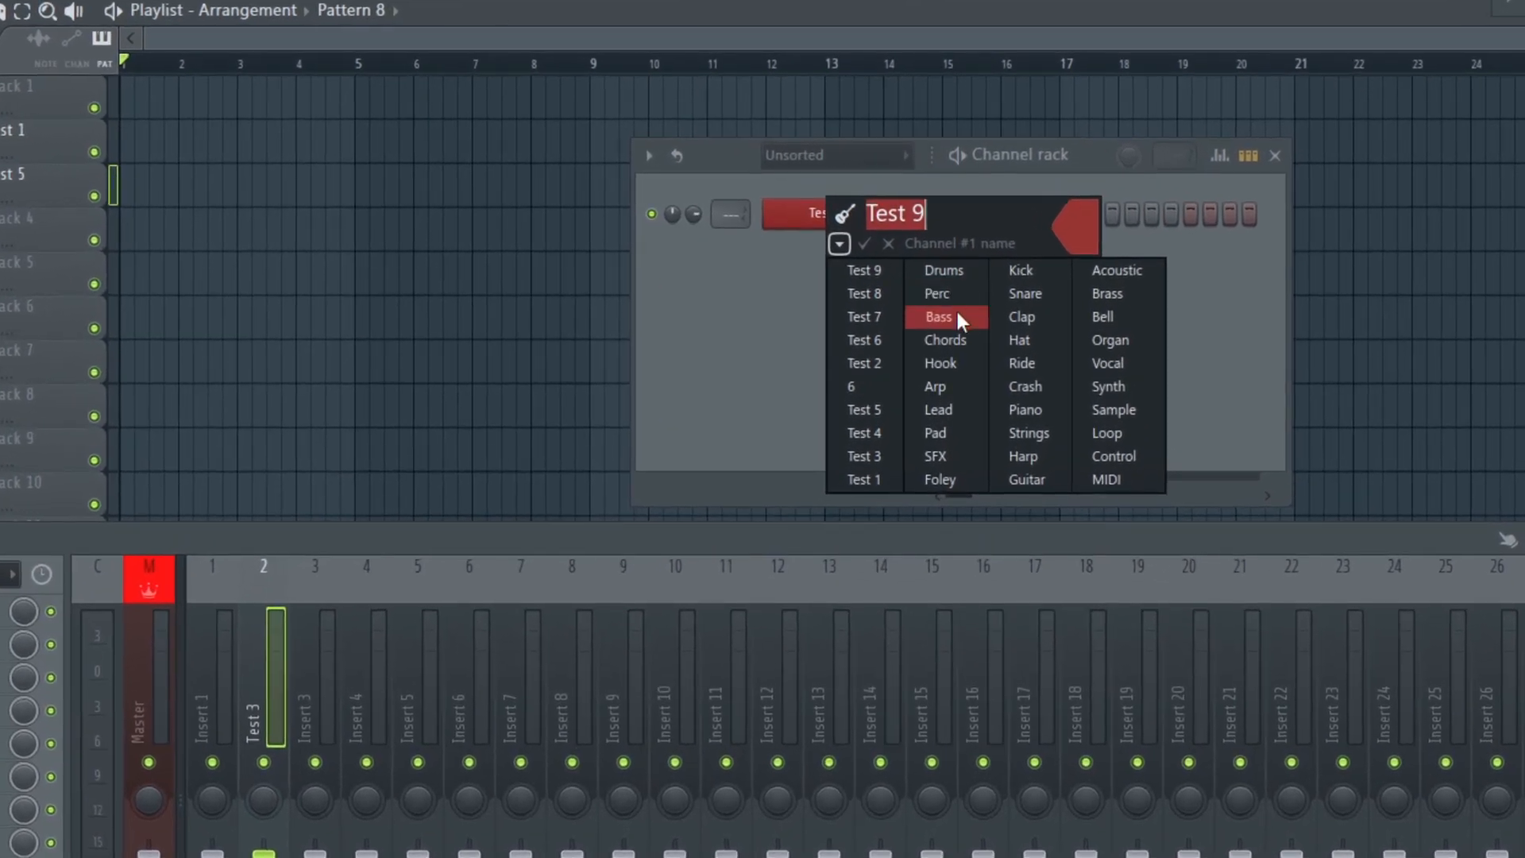
left_click(937, 316)
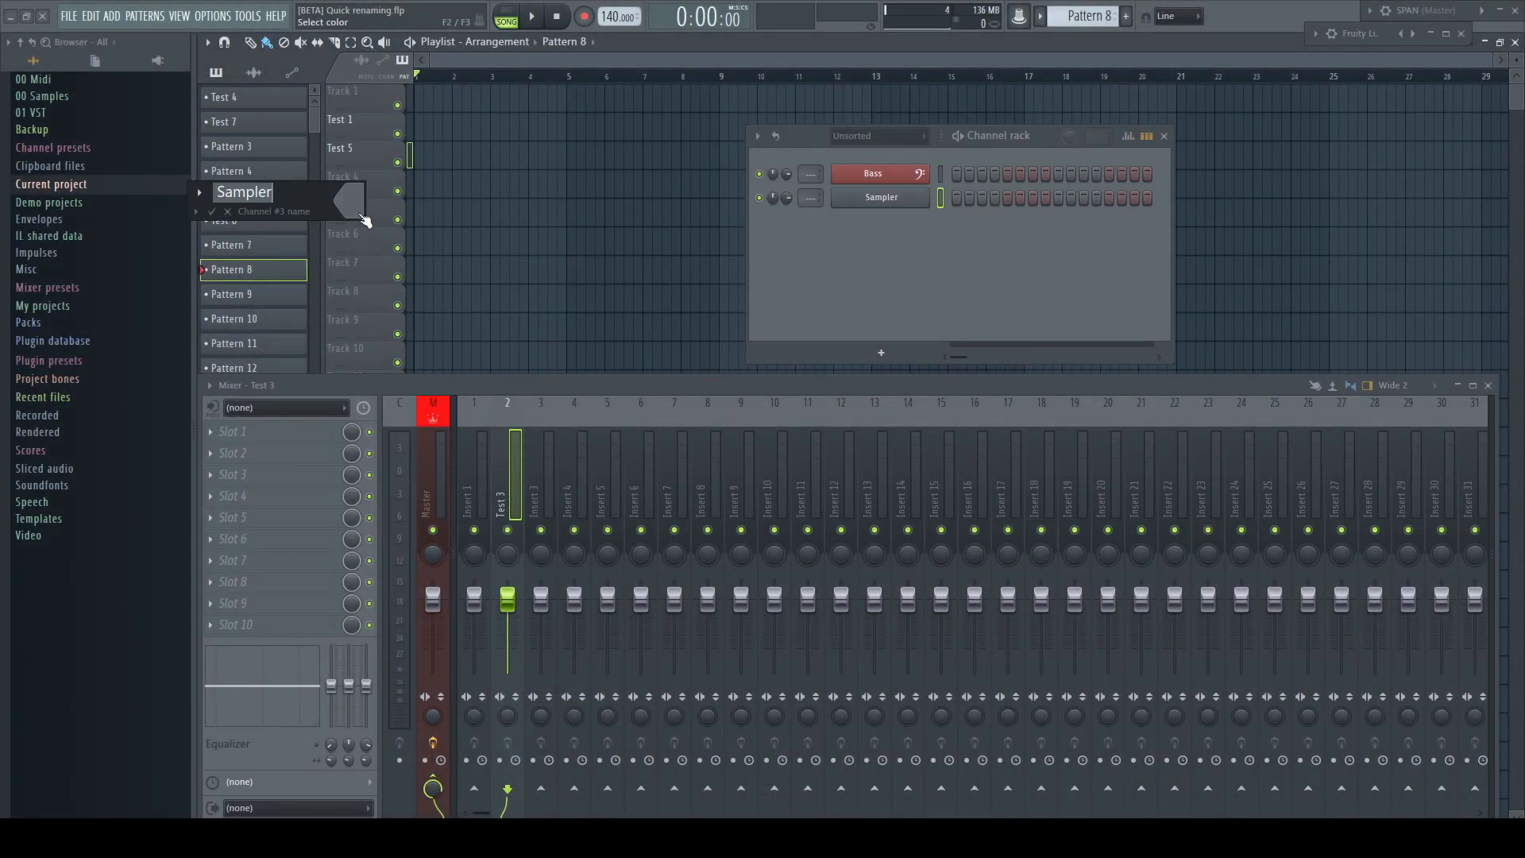
left_click(196, 212)
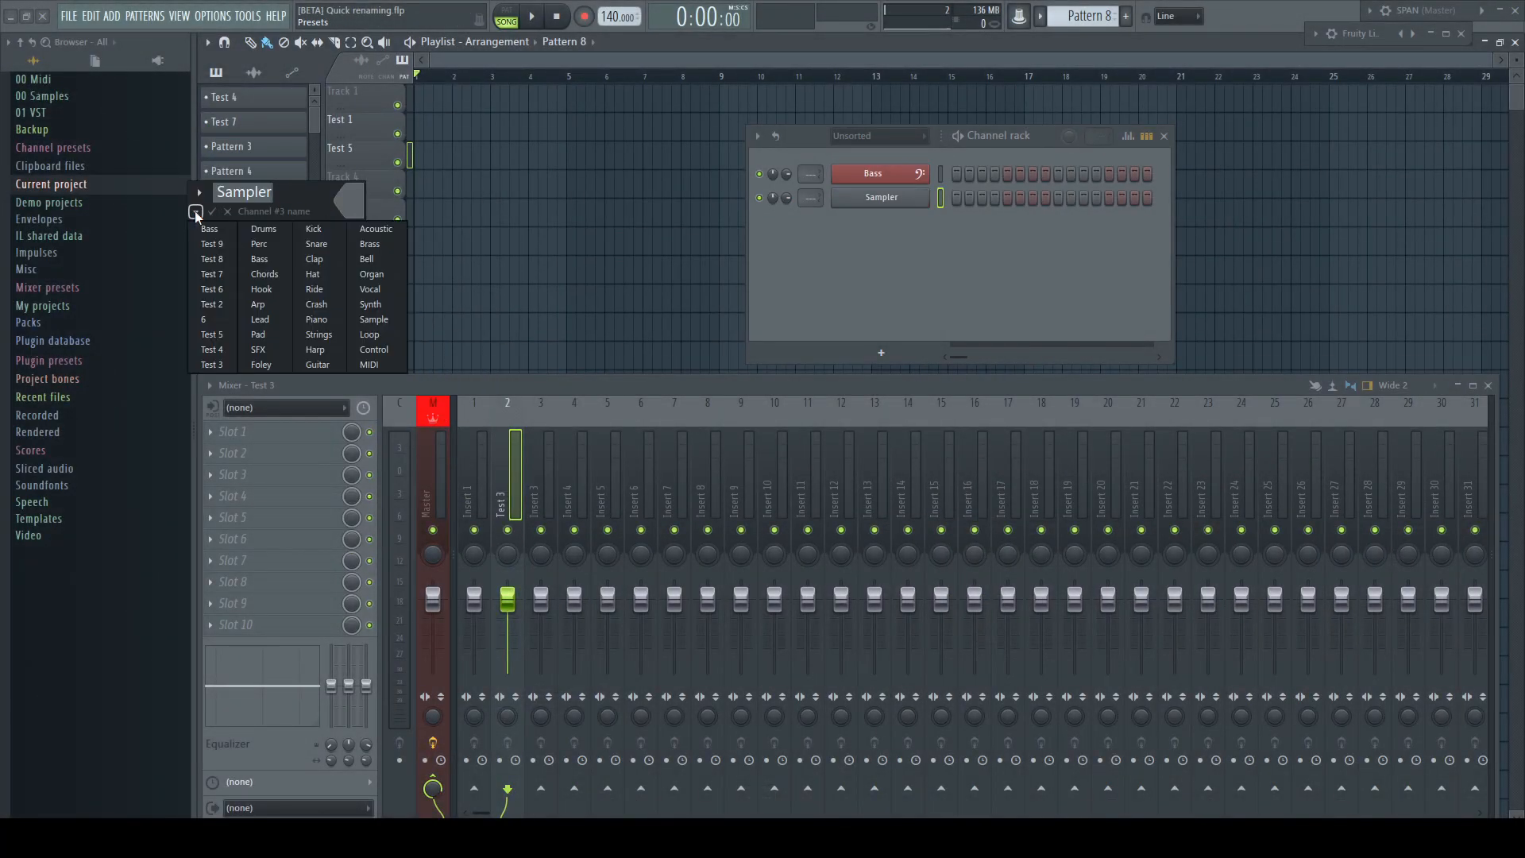
left_click(315, 229)
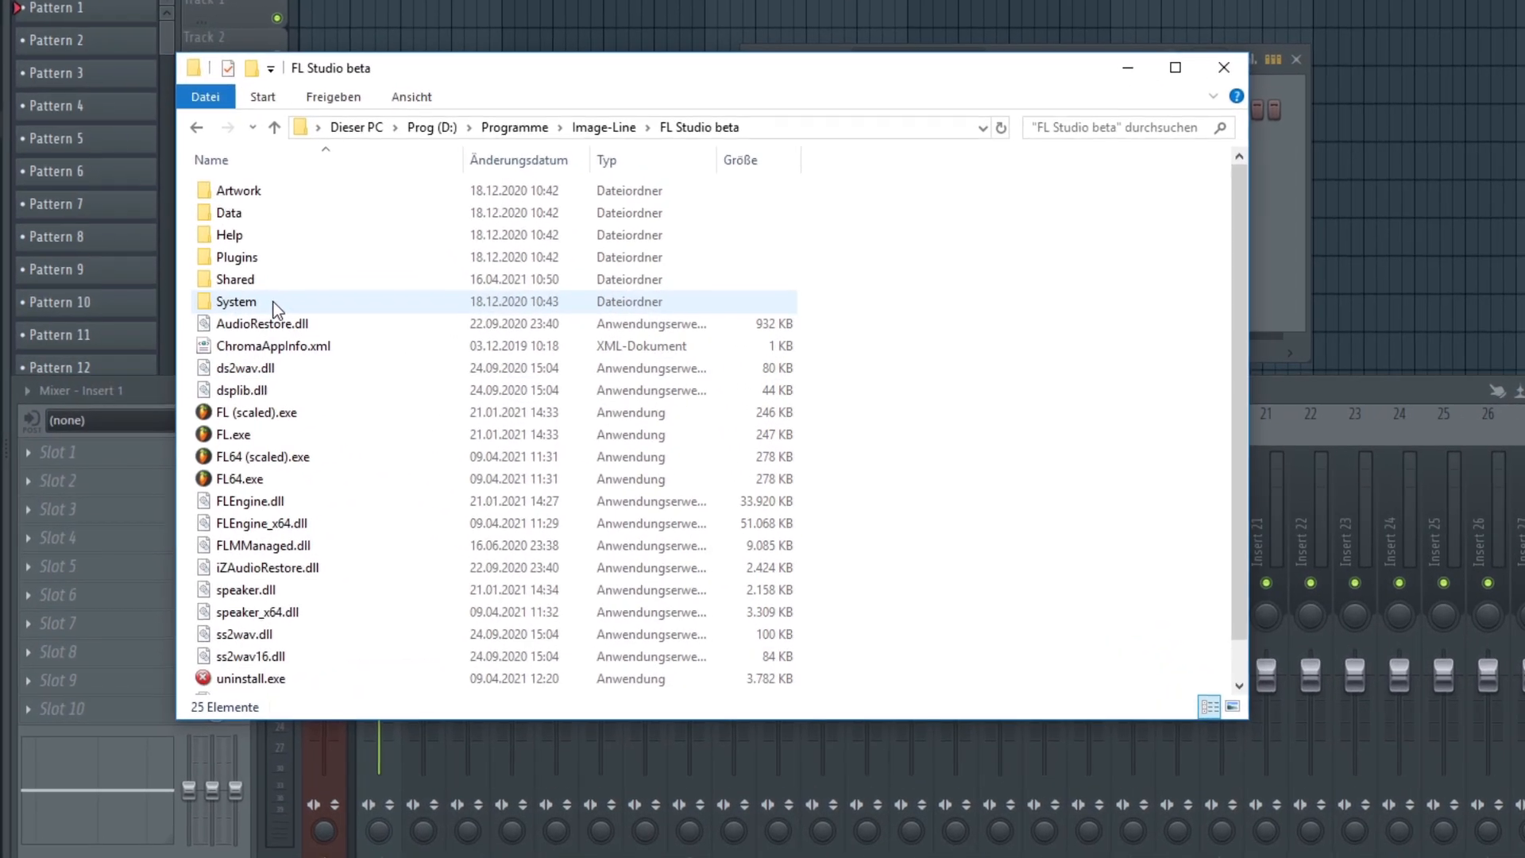
- Open System > Config and bring up actions for the five NamePresets files
double_click(235, 300)
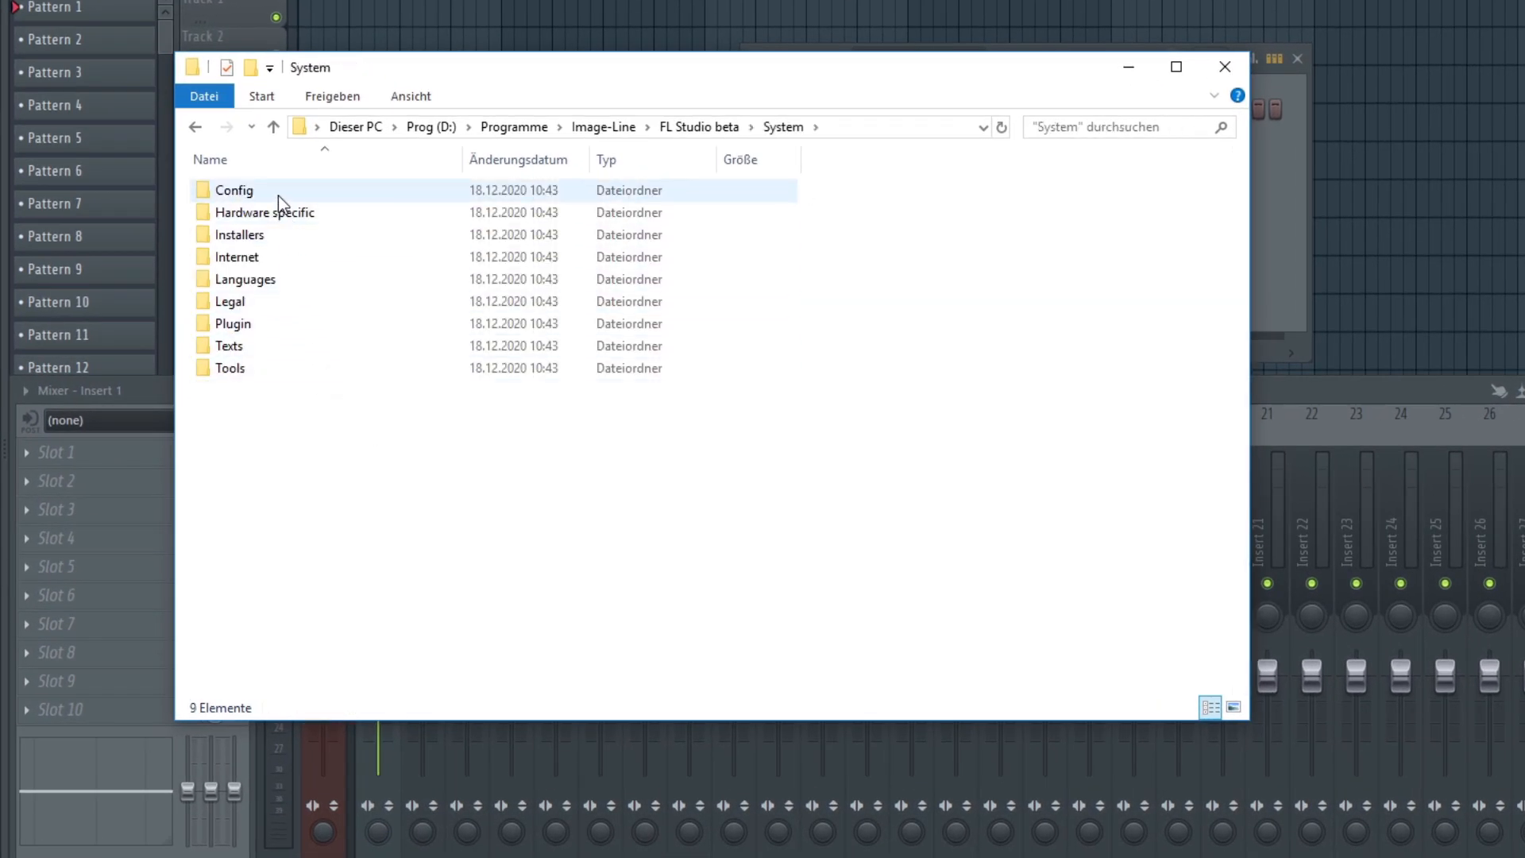
double_click(233, 190)
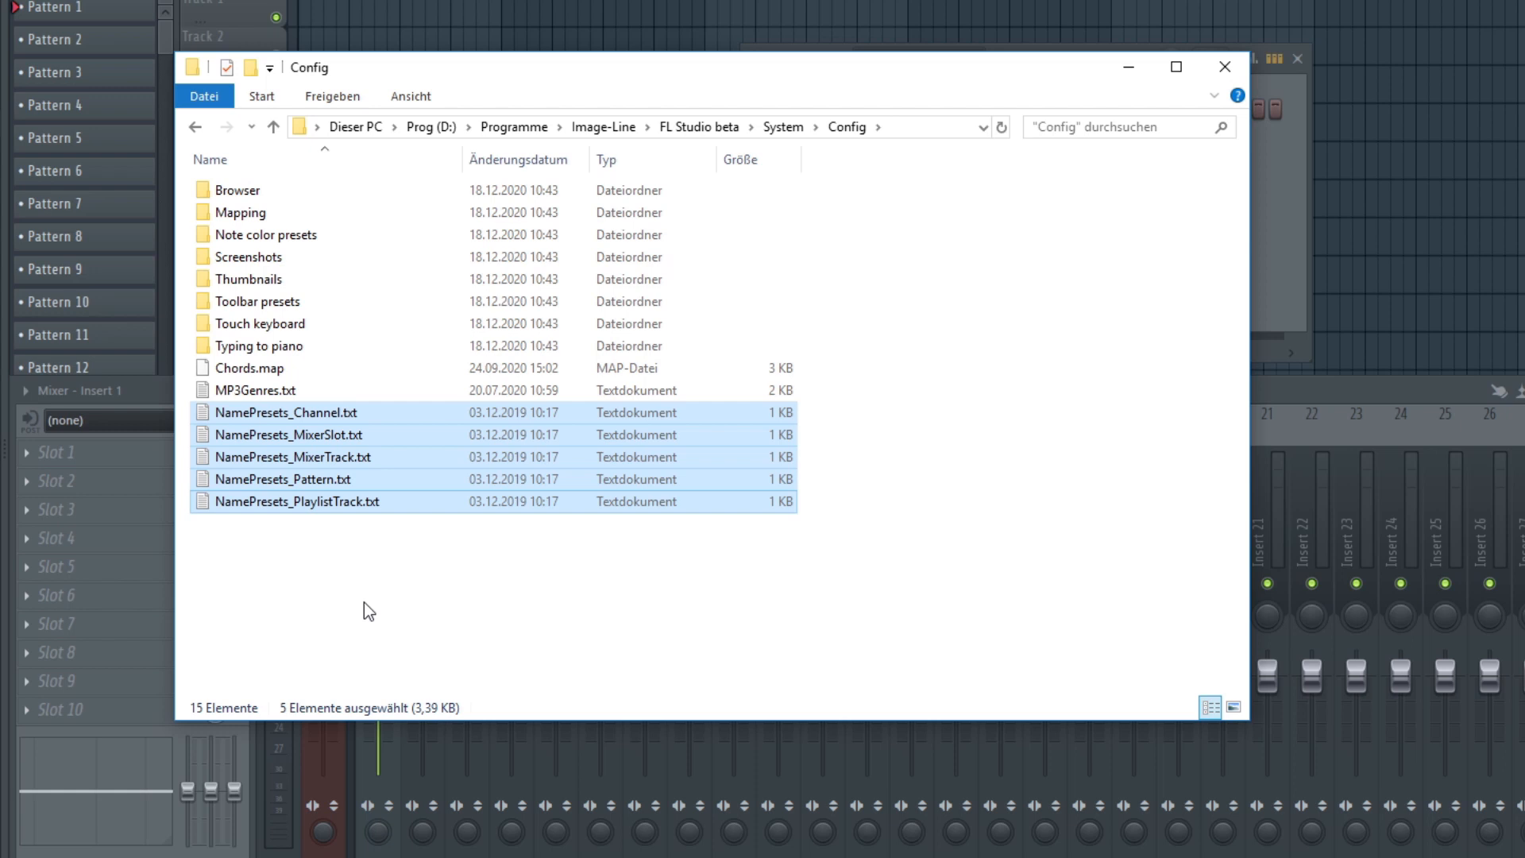
right_click(286, 412)
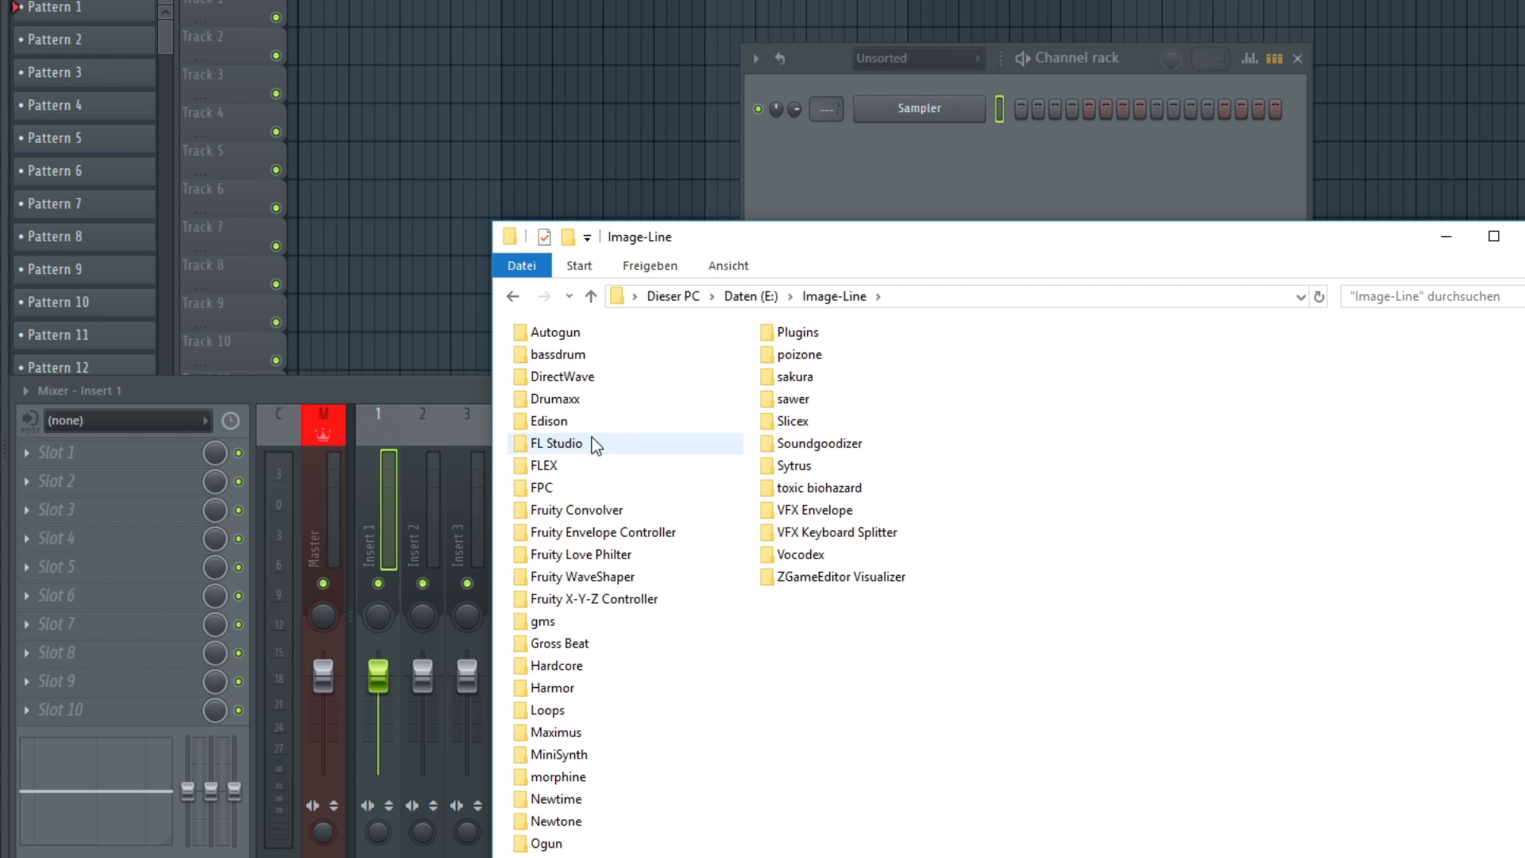
- Navigate to FL Studio > Settings > Lists and open that folder's context menu
left_click(557, 444)
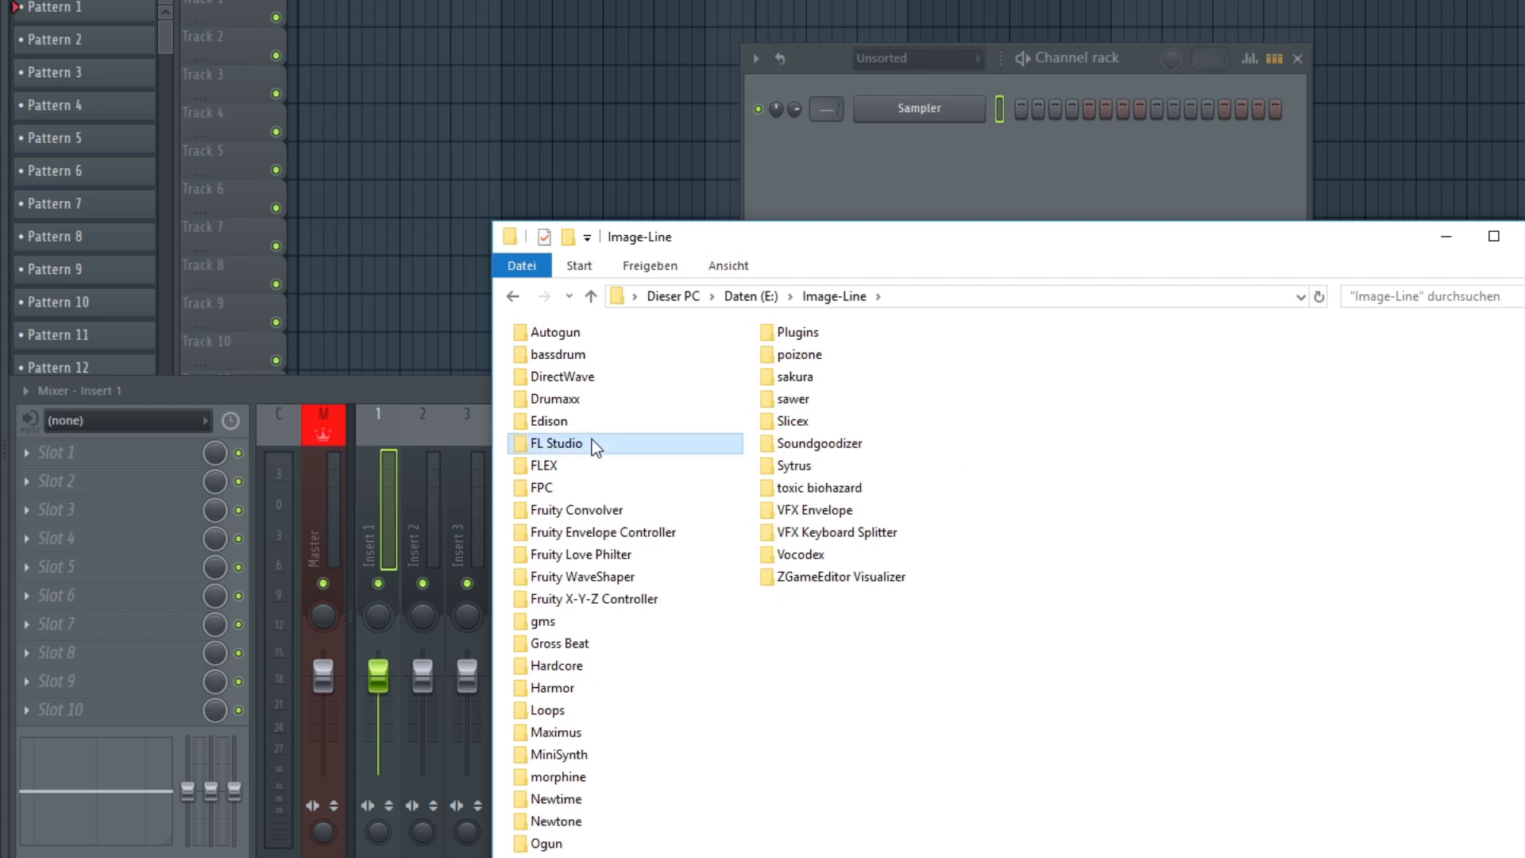
double_click(556, 442)
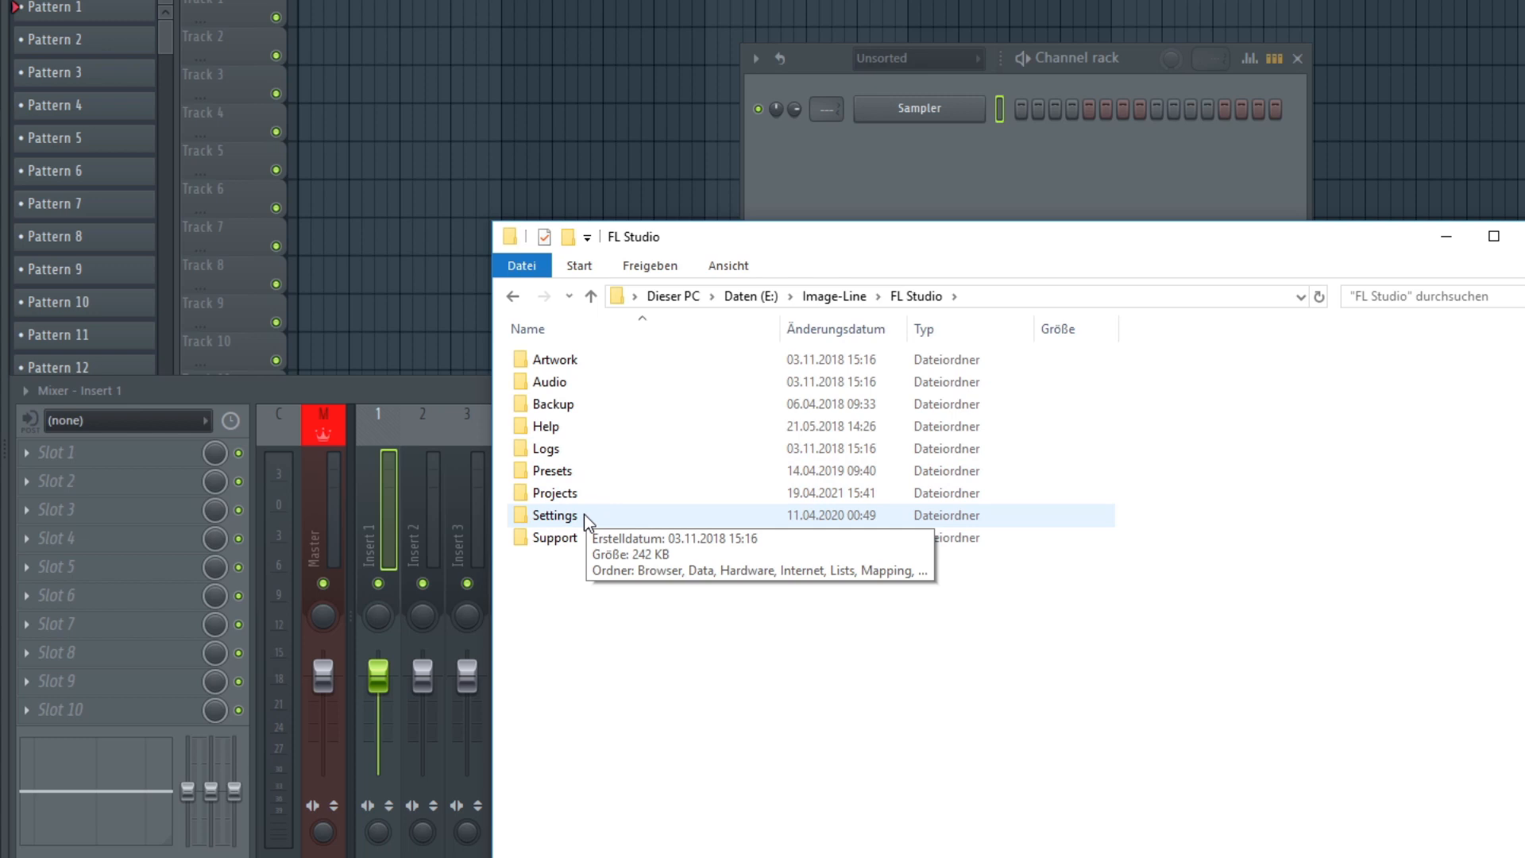
double_click(553, 514)
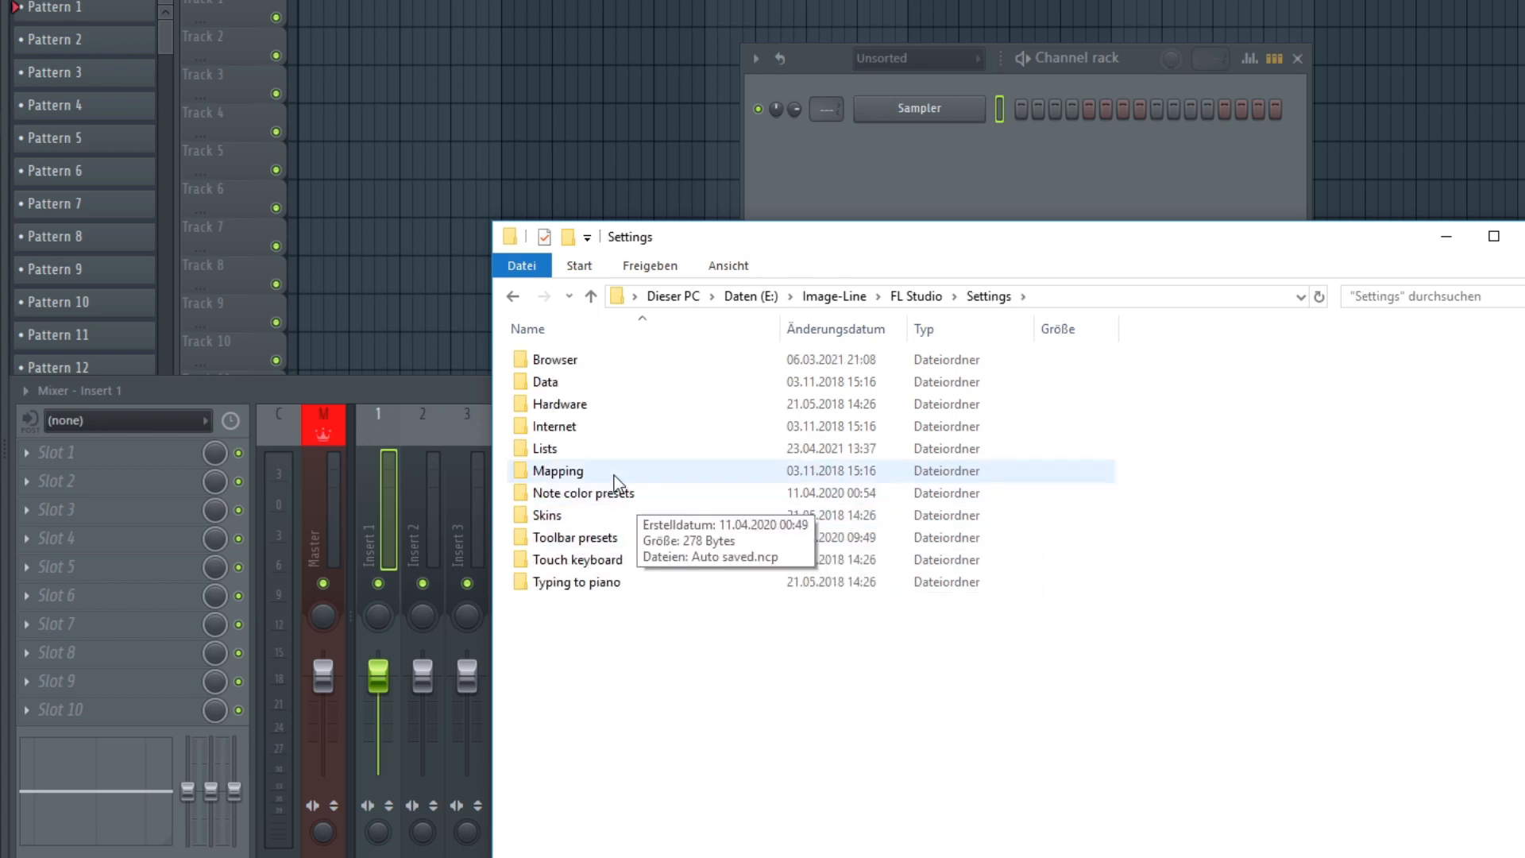
double_click(546, 448)
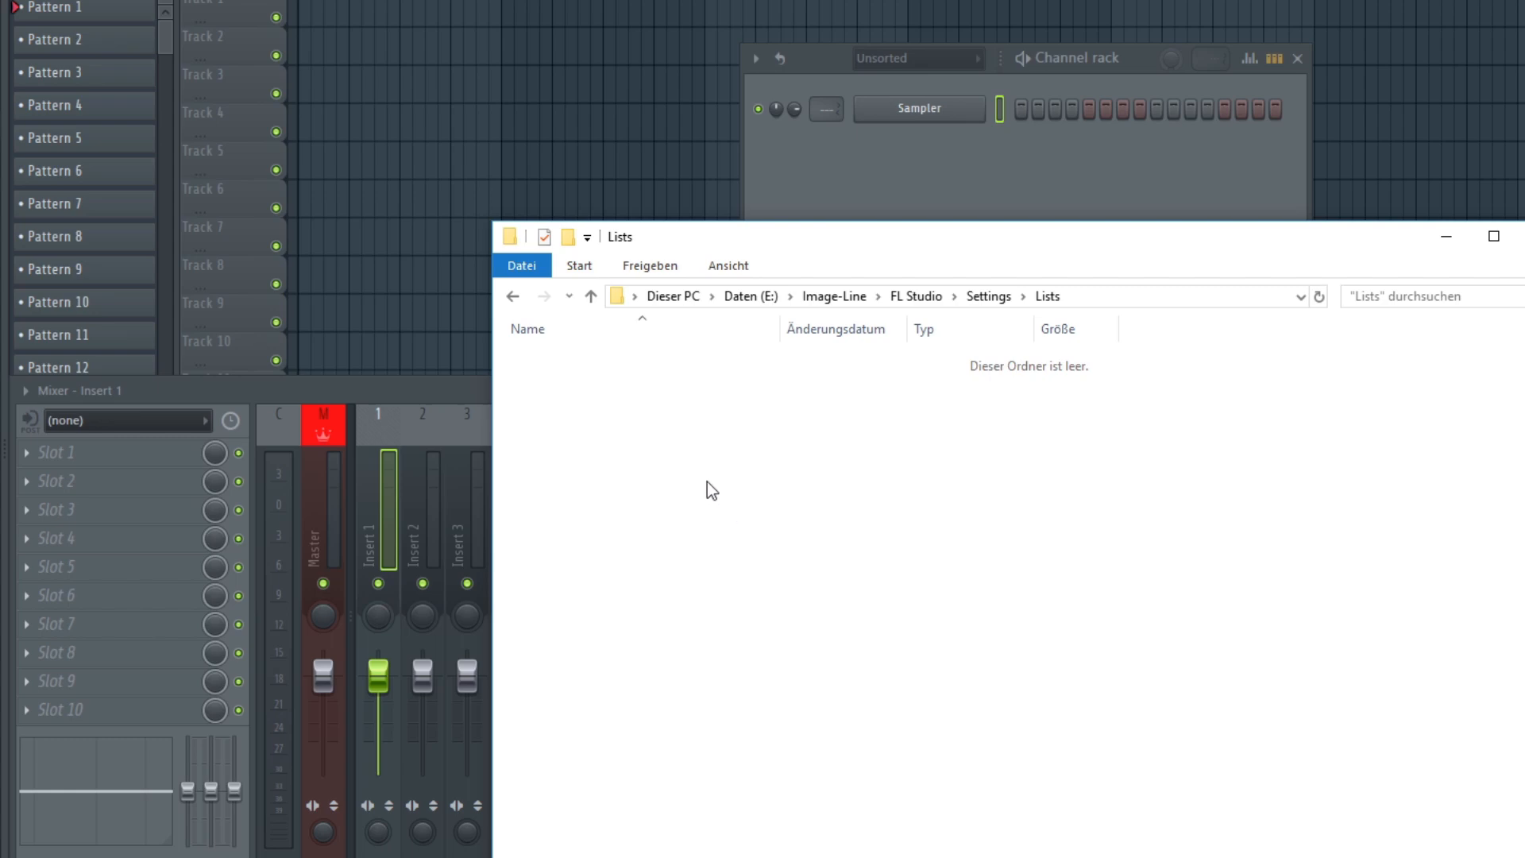
right_click(711, 491)
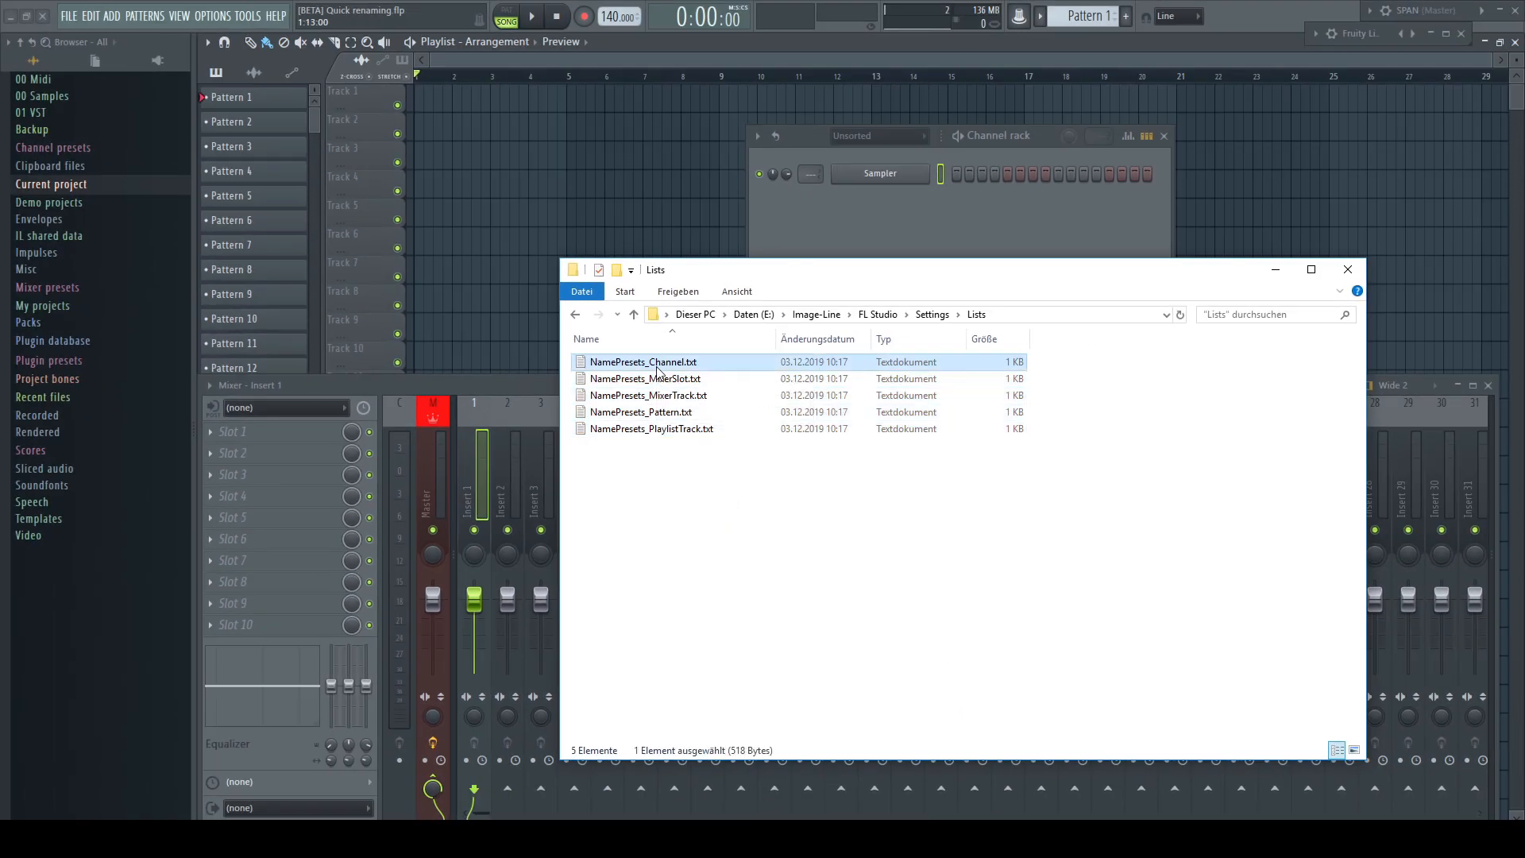
double_click(642, 362)
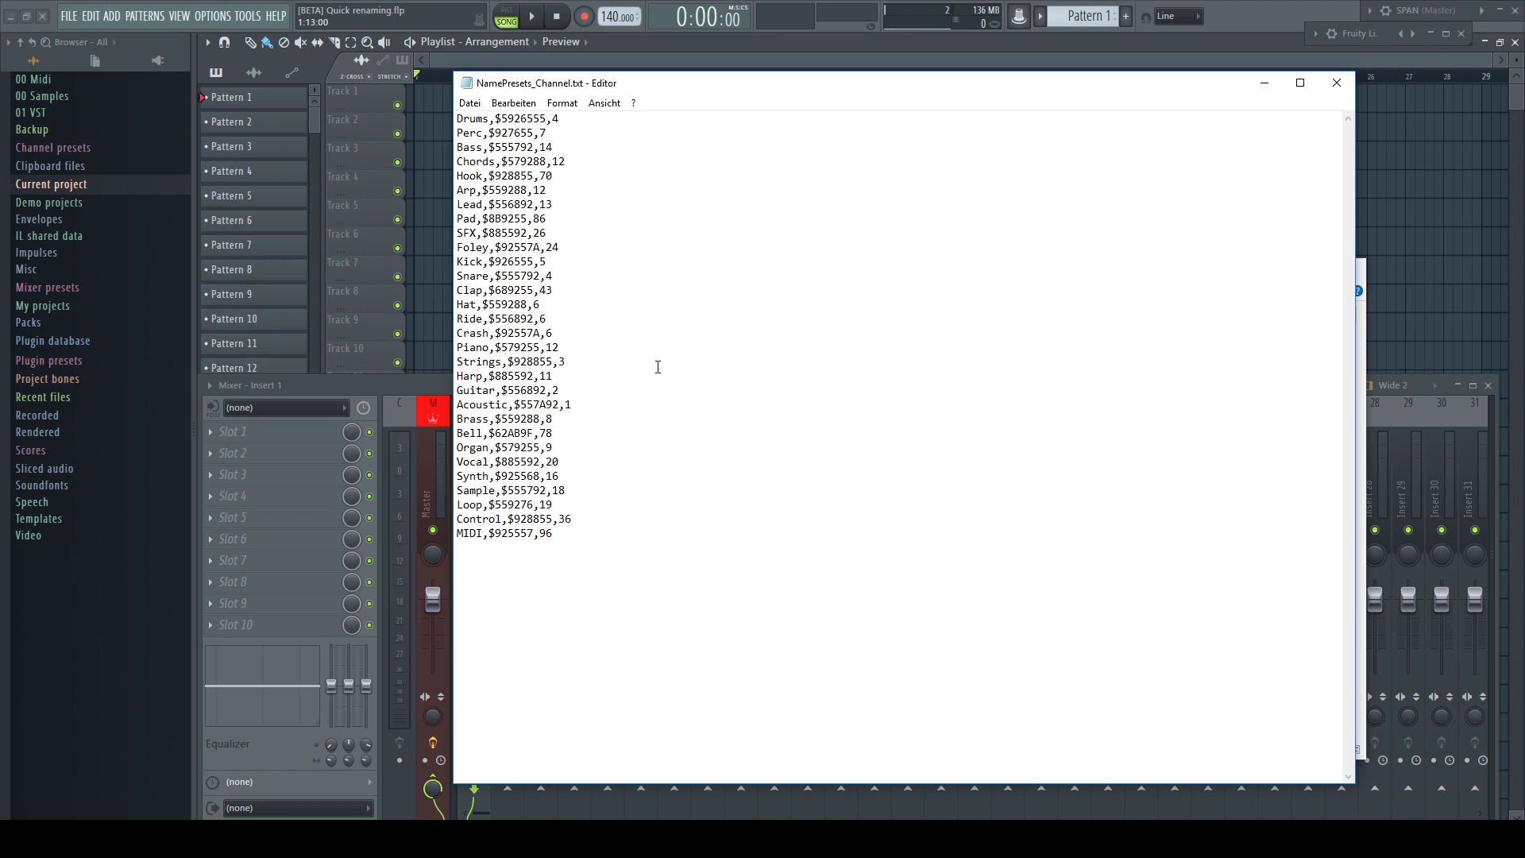
mouse_move(582, 238)
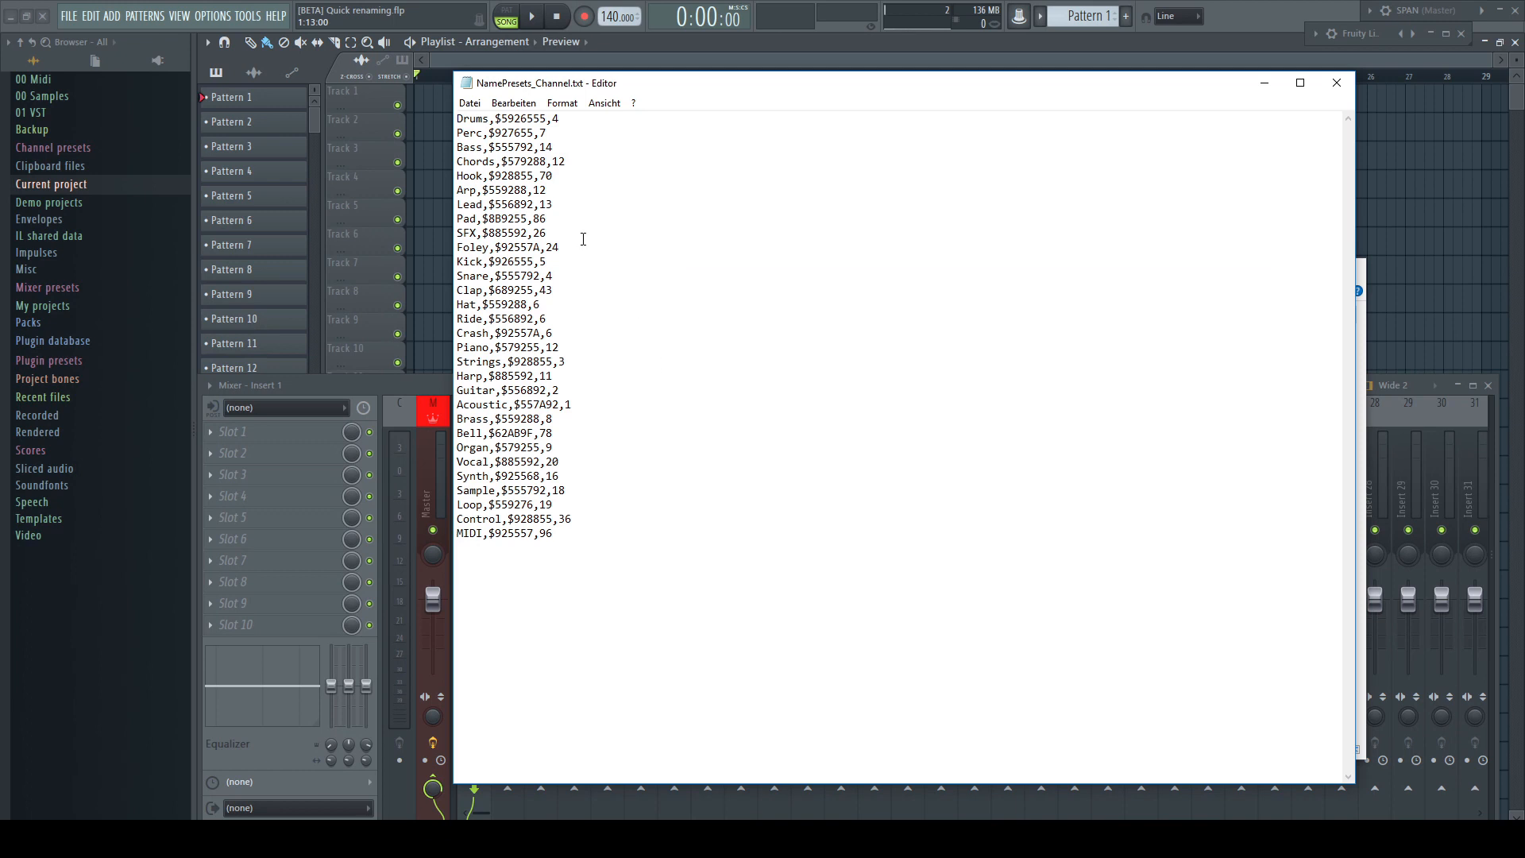
double_click(472, 117)
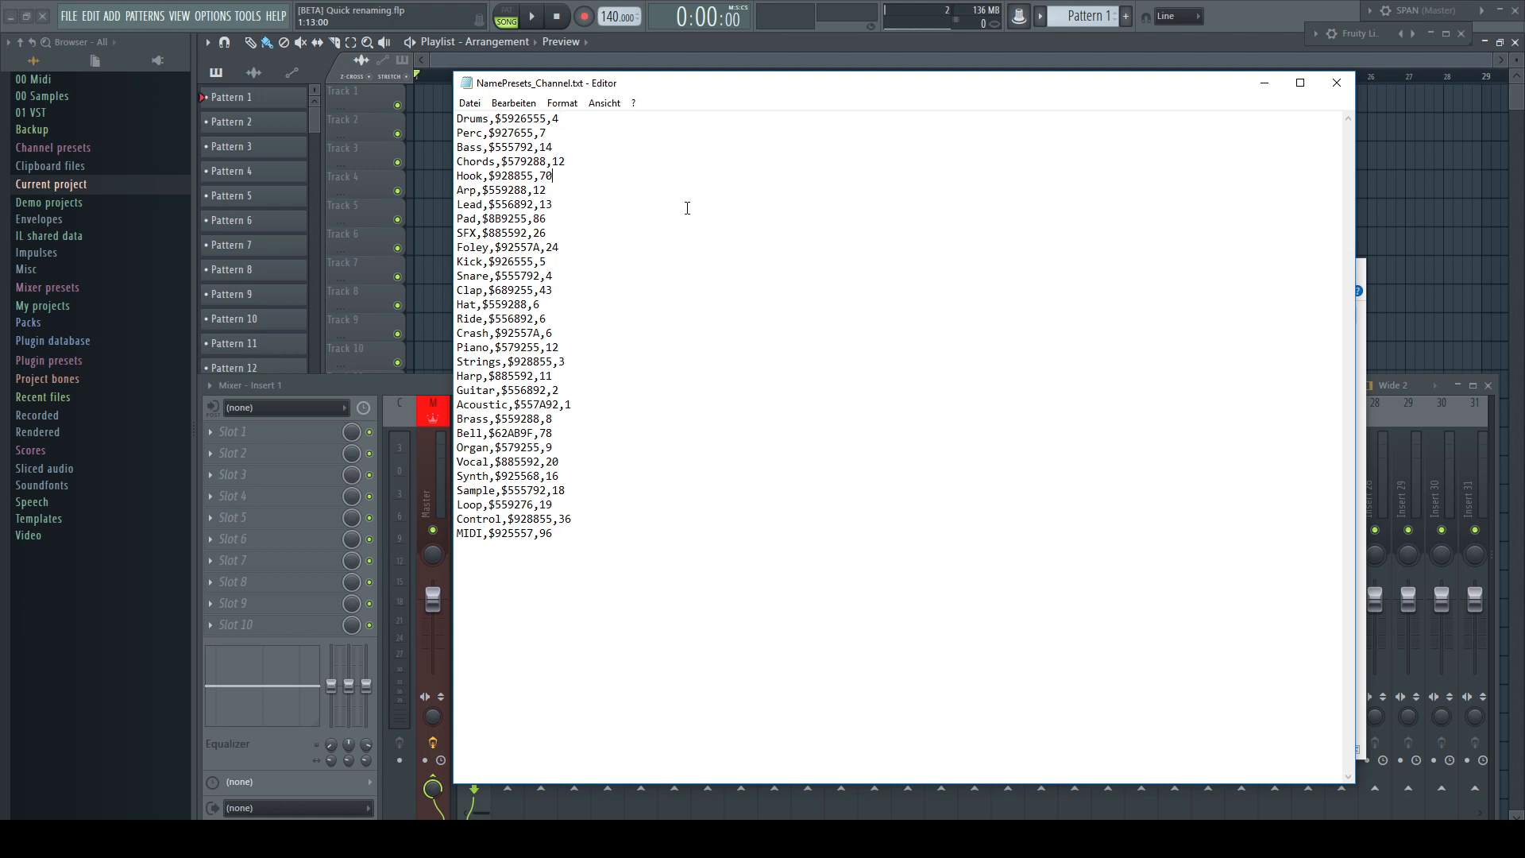
mouse_move(1292, 114)
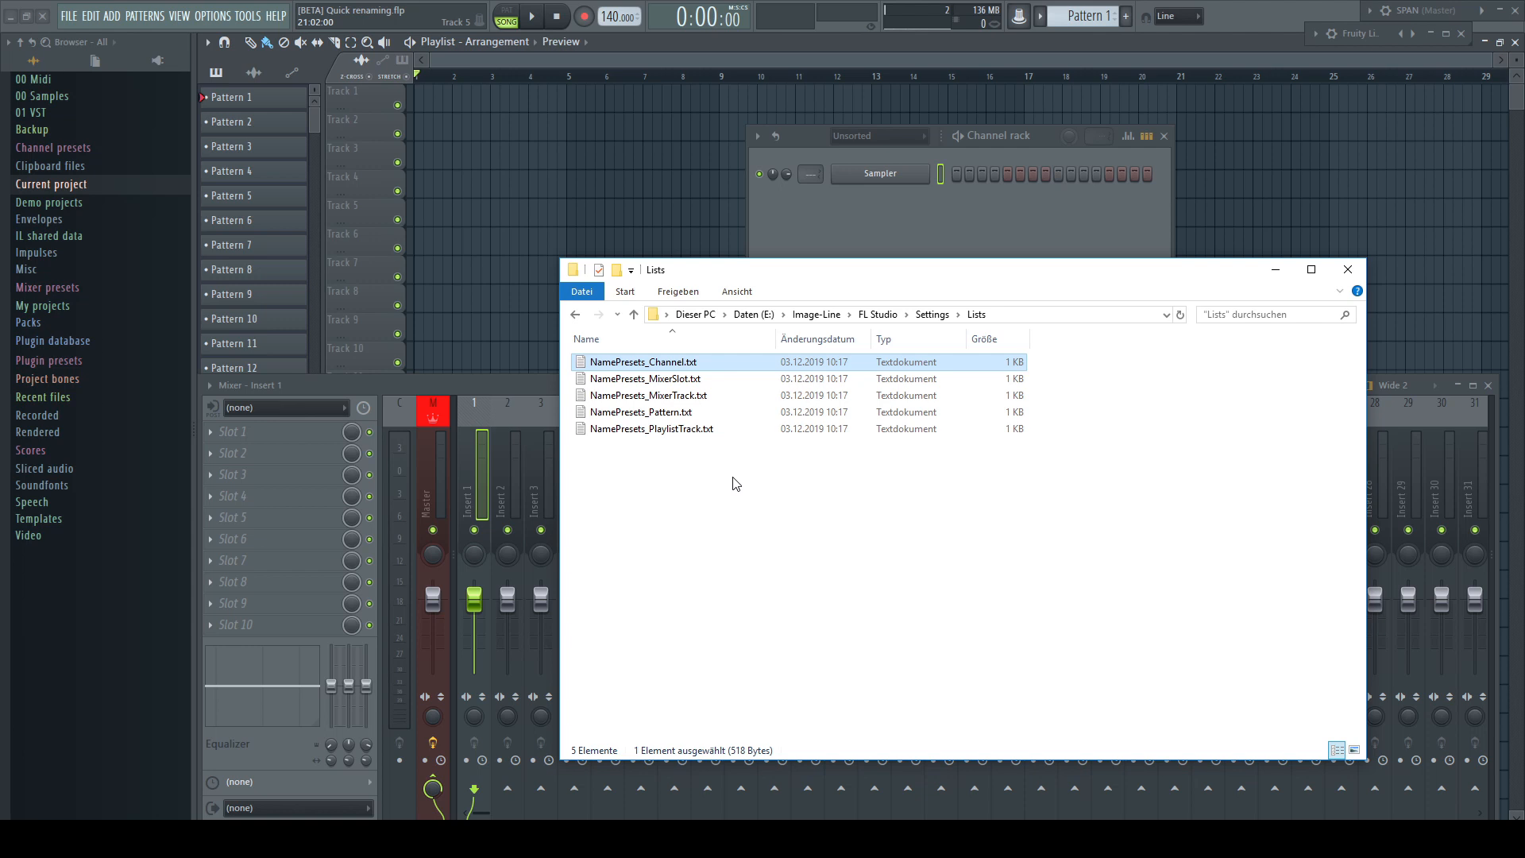
mouse_move(713, 470)
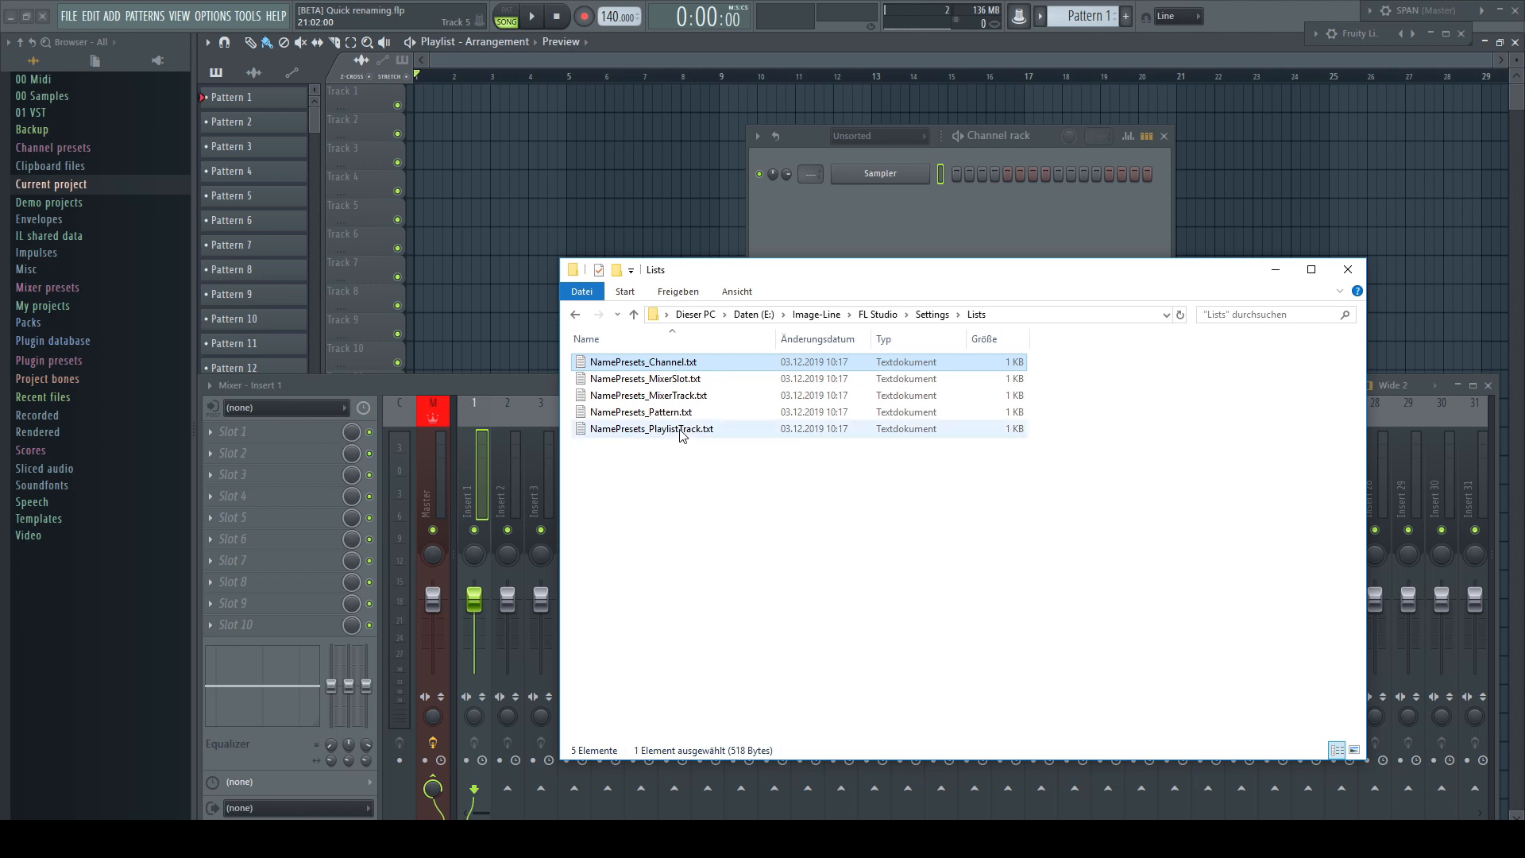
- Open NamePresets_PlaylistTrack.txt and delete all of its preset entries
double_click(651, 429)
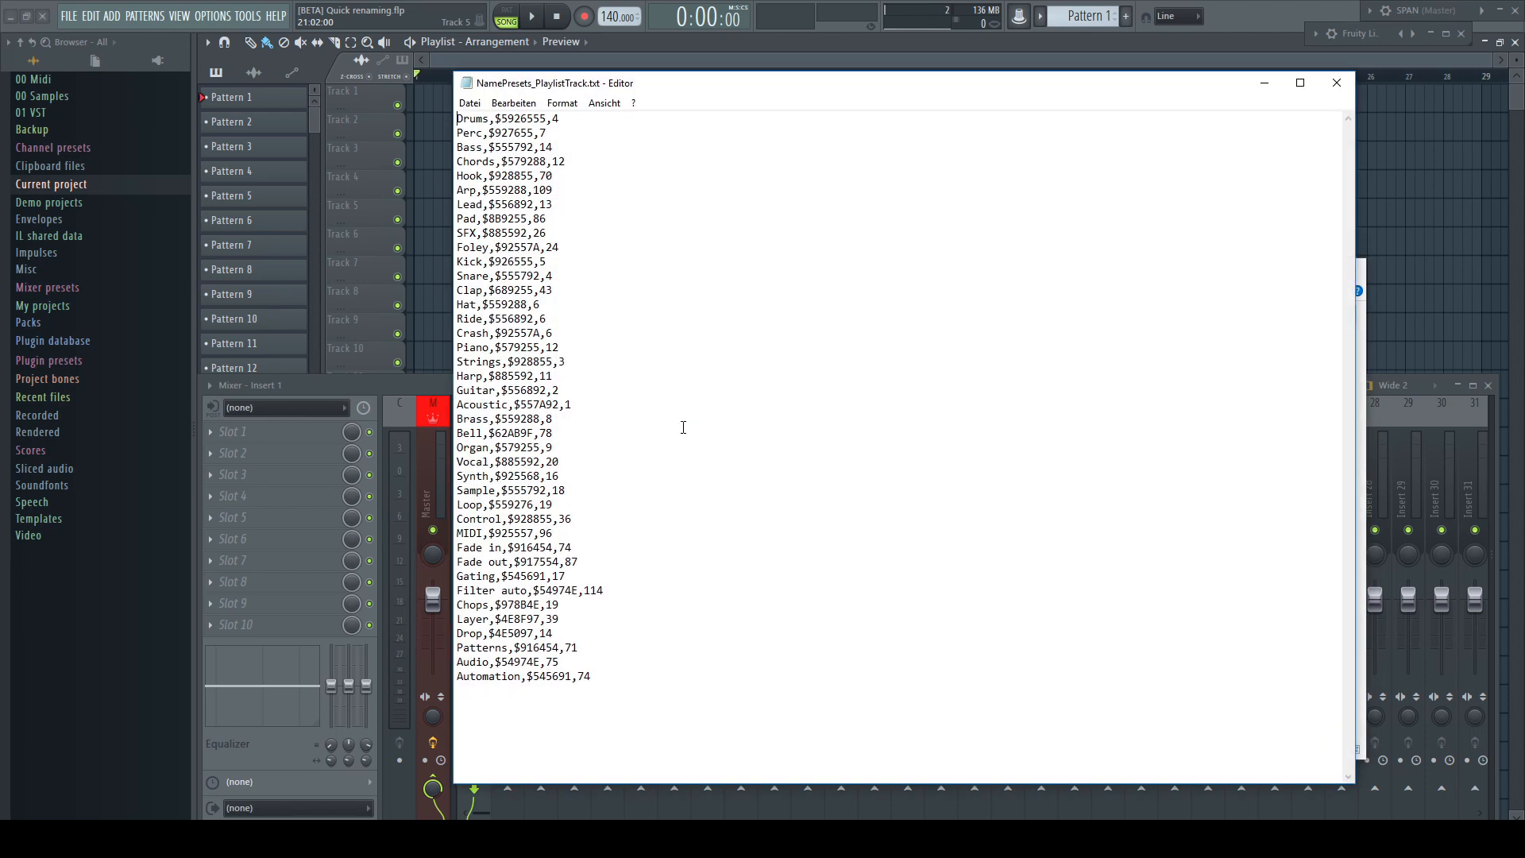
key("ctrl+a")
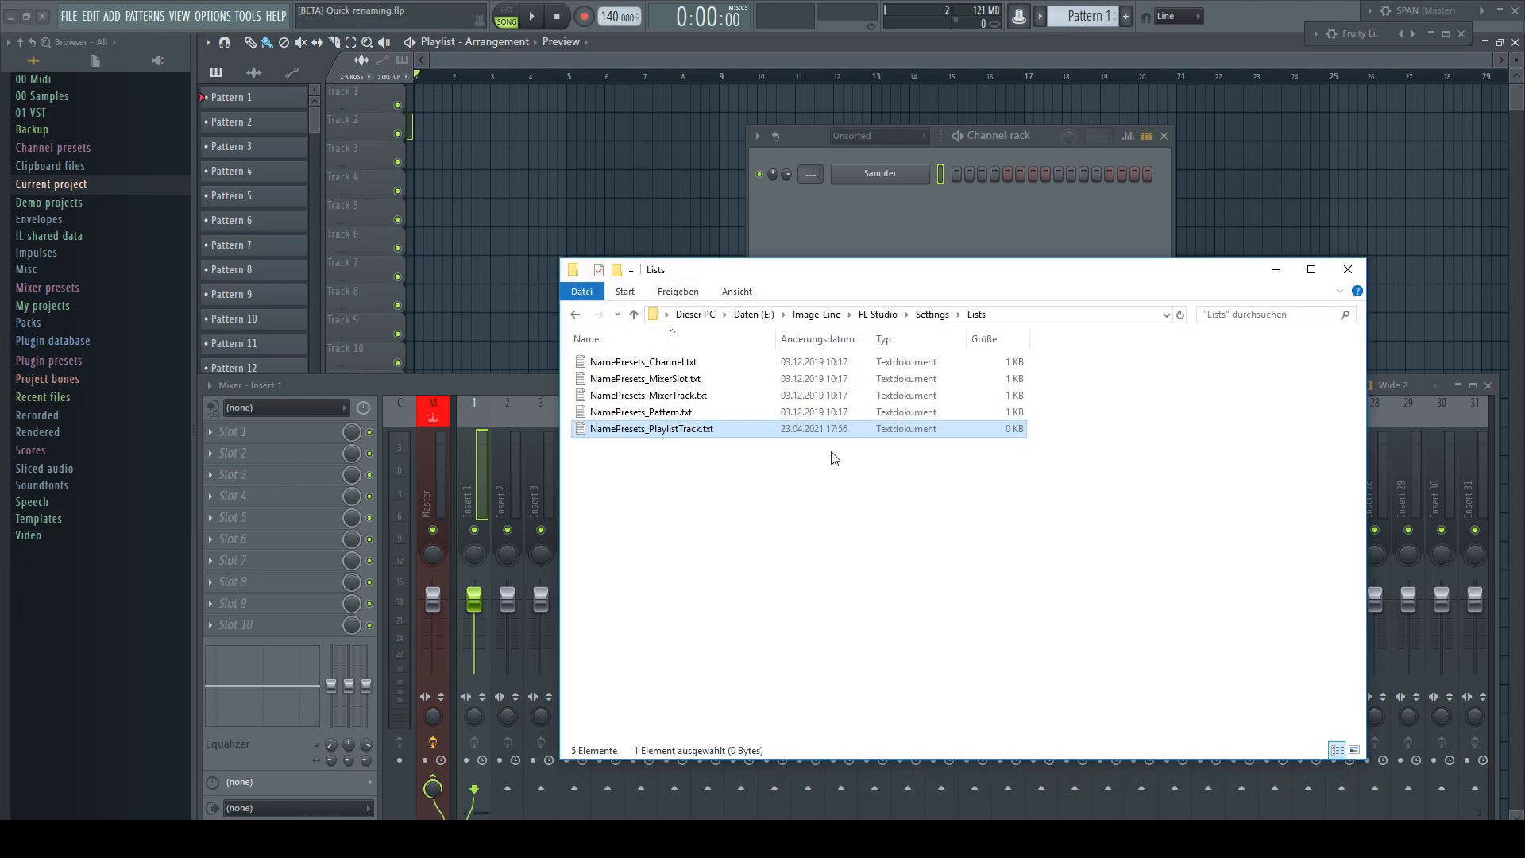
key("Delete")
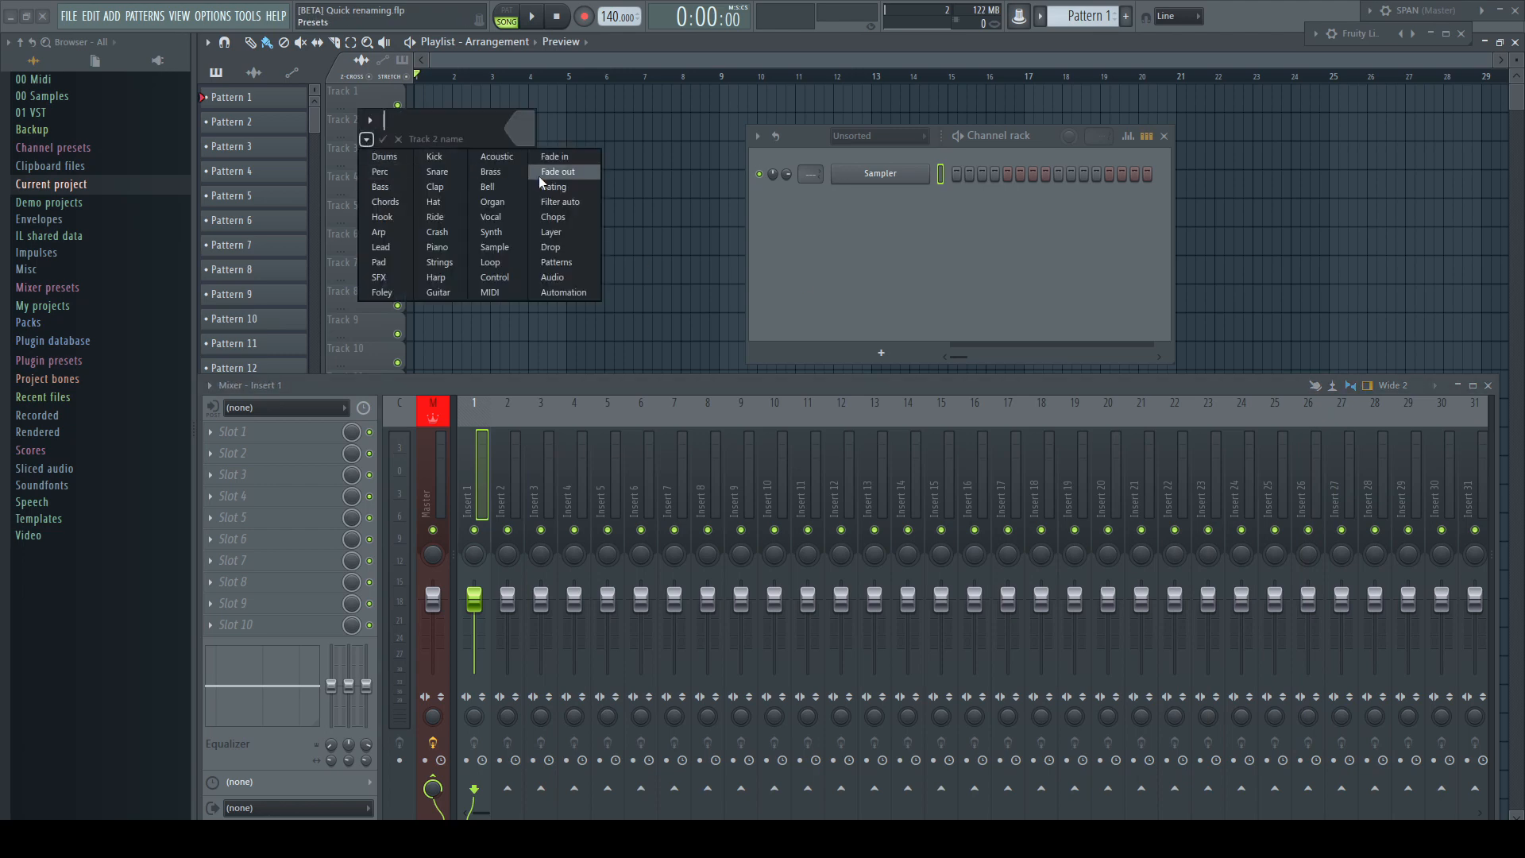
mouse_move(434, 186)
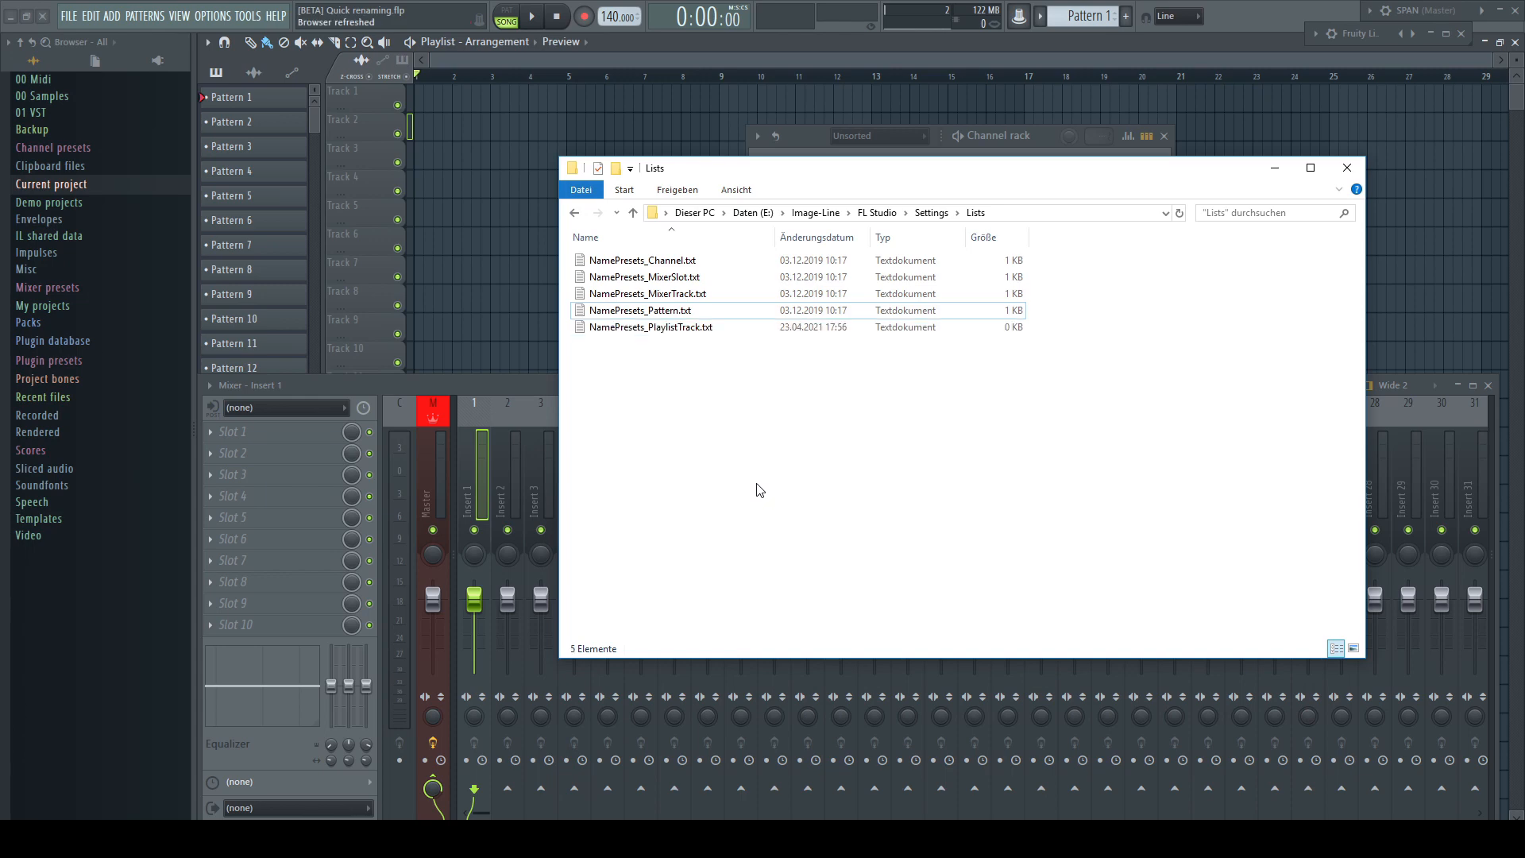
- Type the category lines '- KicknBass', '- Perc Hi', '- Perc Lo' and '- FX'
double_click(650, 327)
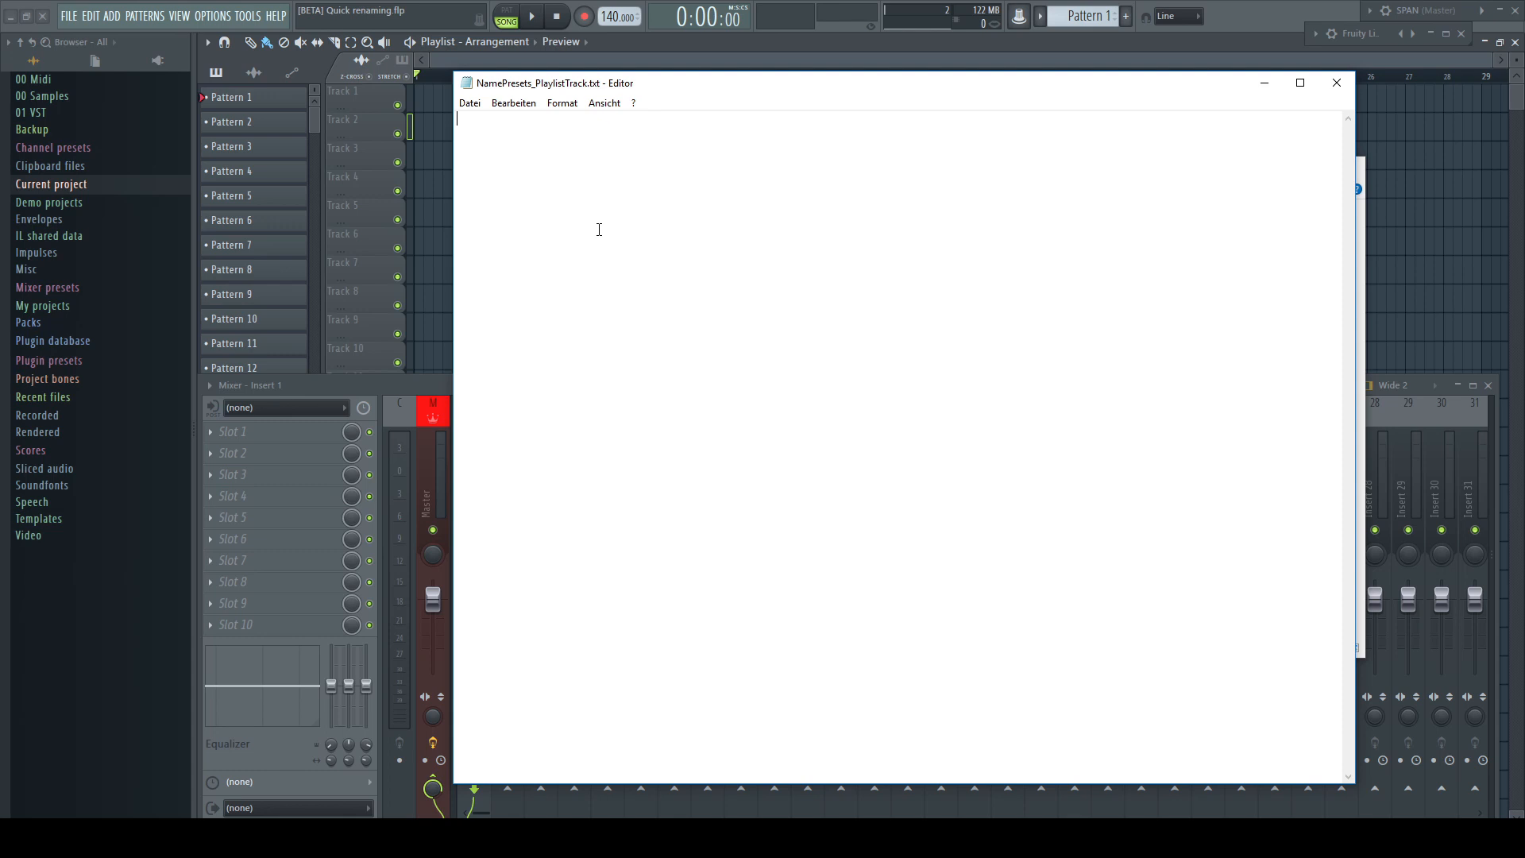
type("- Kick")
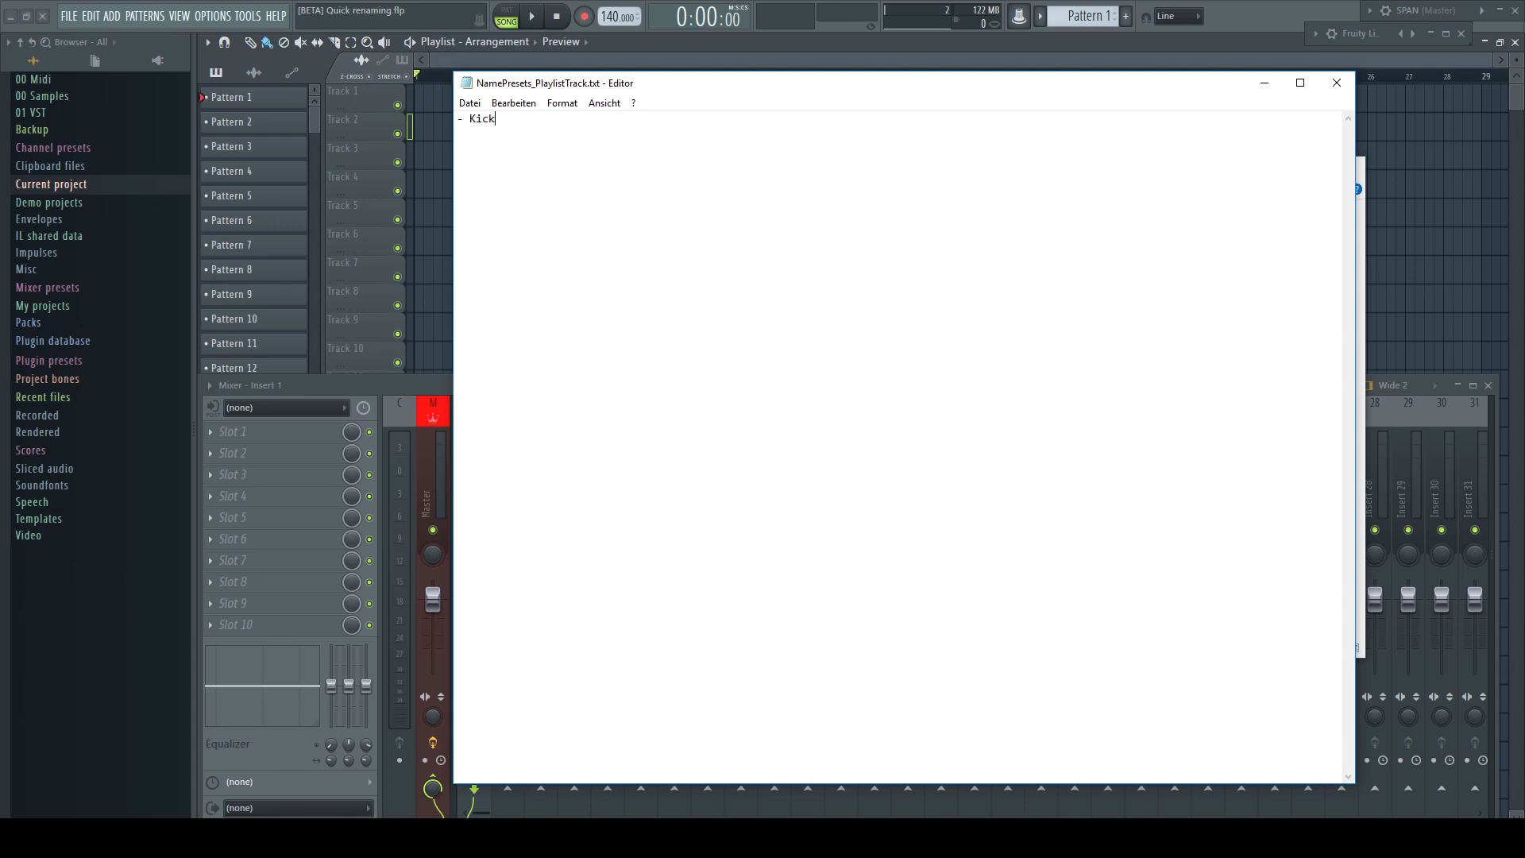
type("nBass")
type("- Pe")
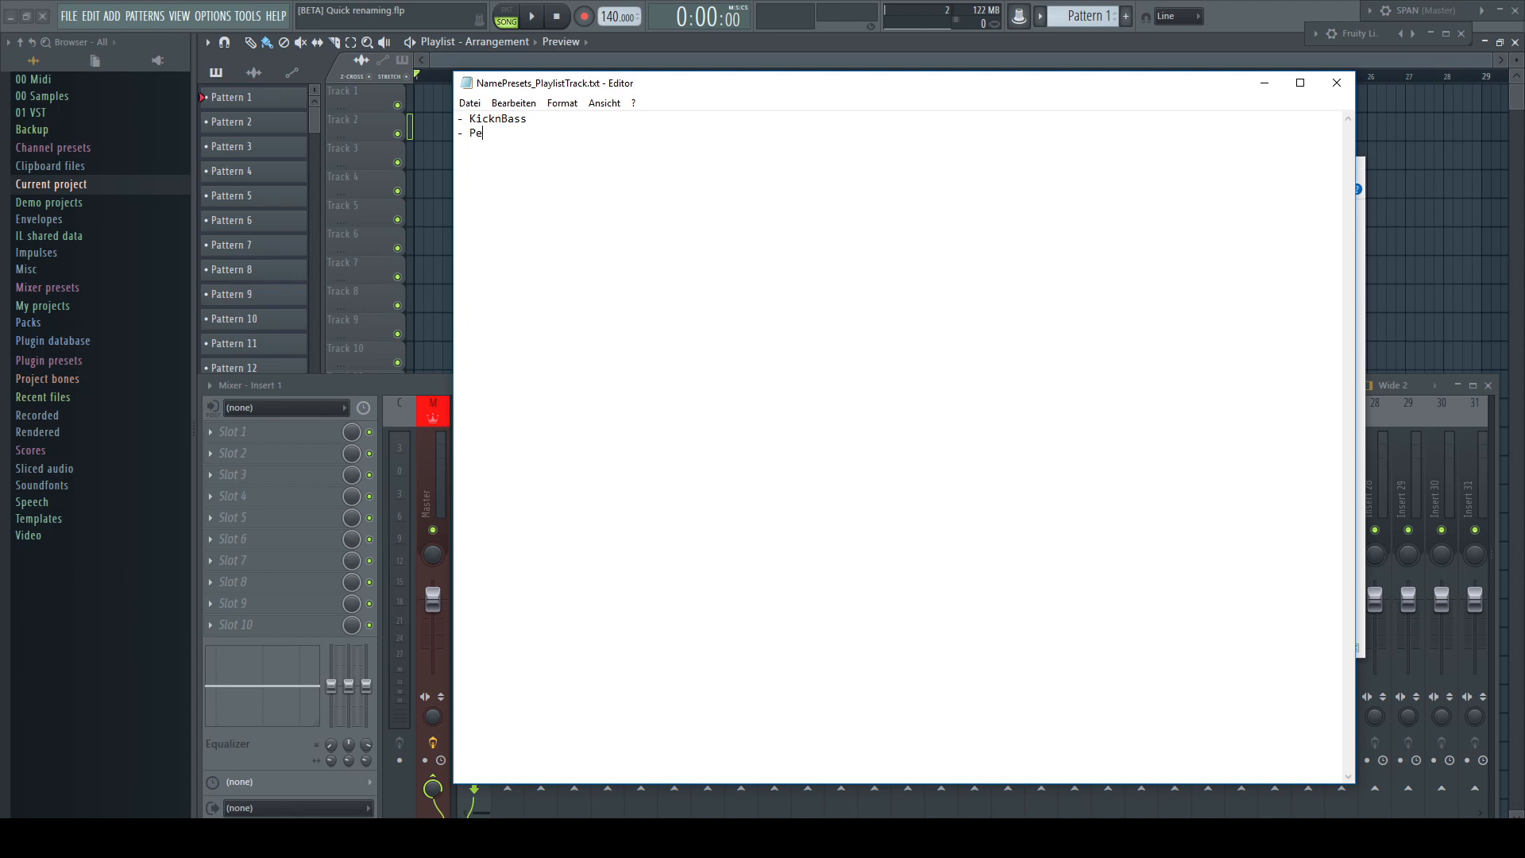
type("rc Hi")
type("- Perc Lo")
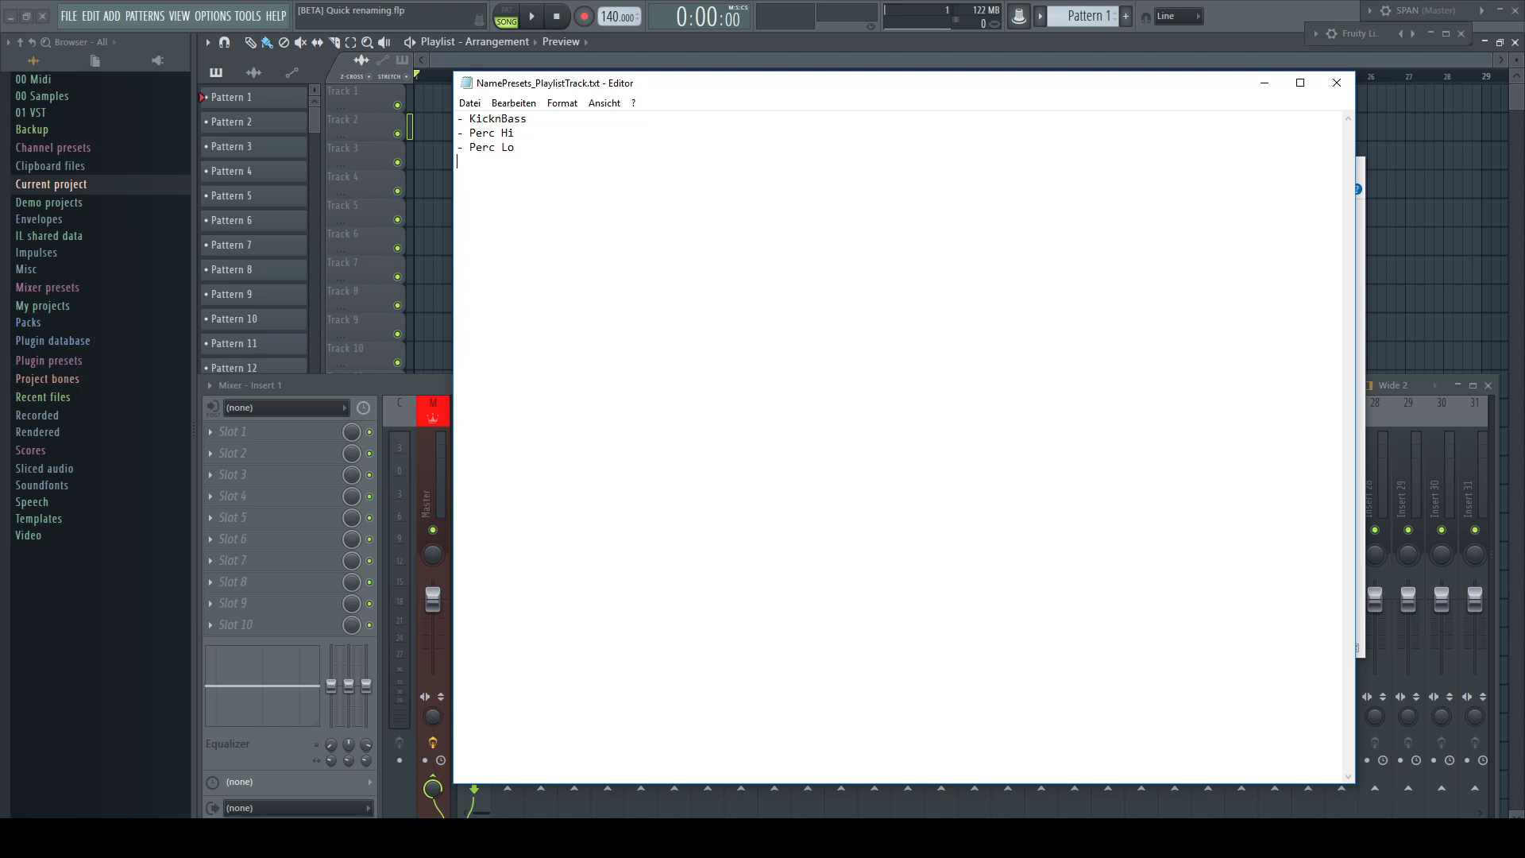
type("- FX")
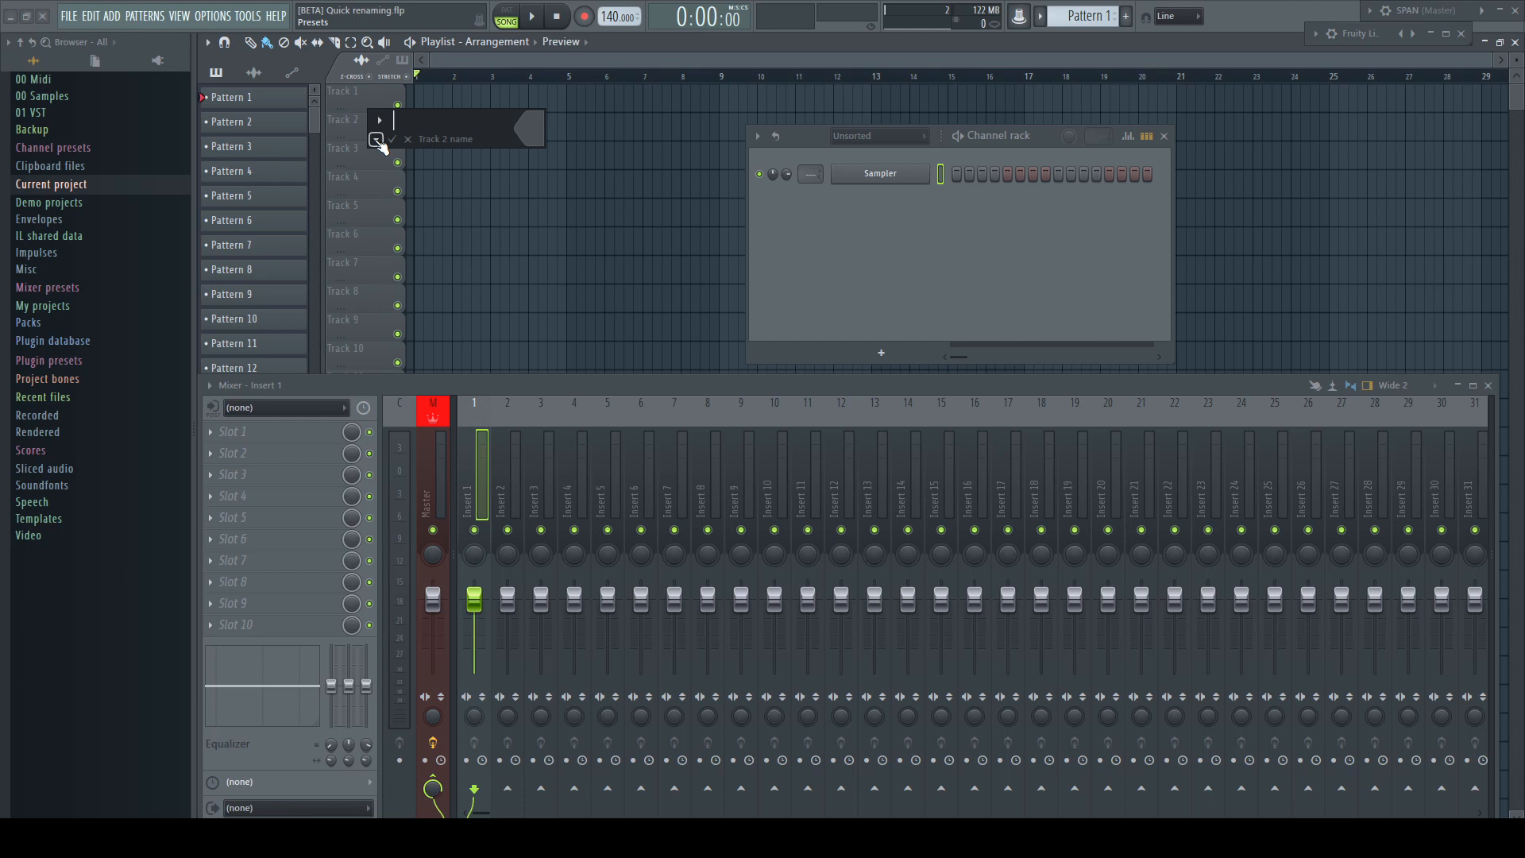
- Inspect the track rename box's preset list and icon choices in FL Studio
left_click(377, 139)
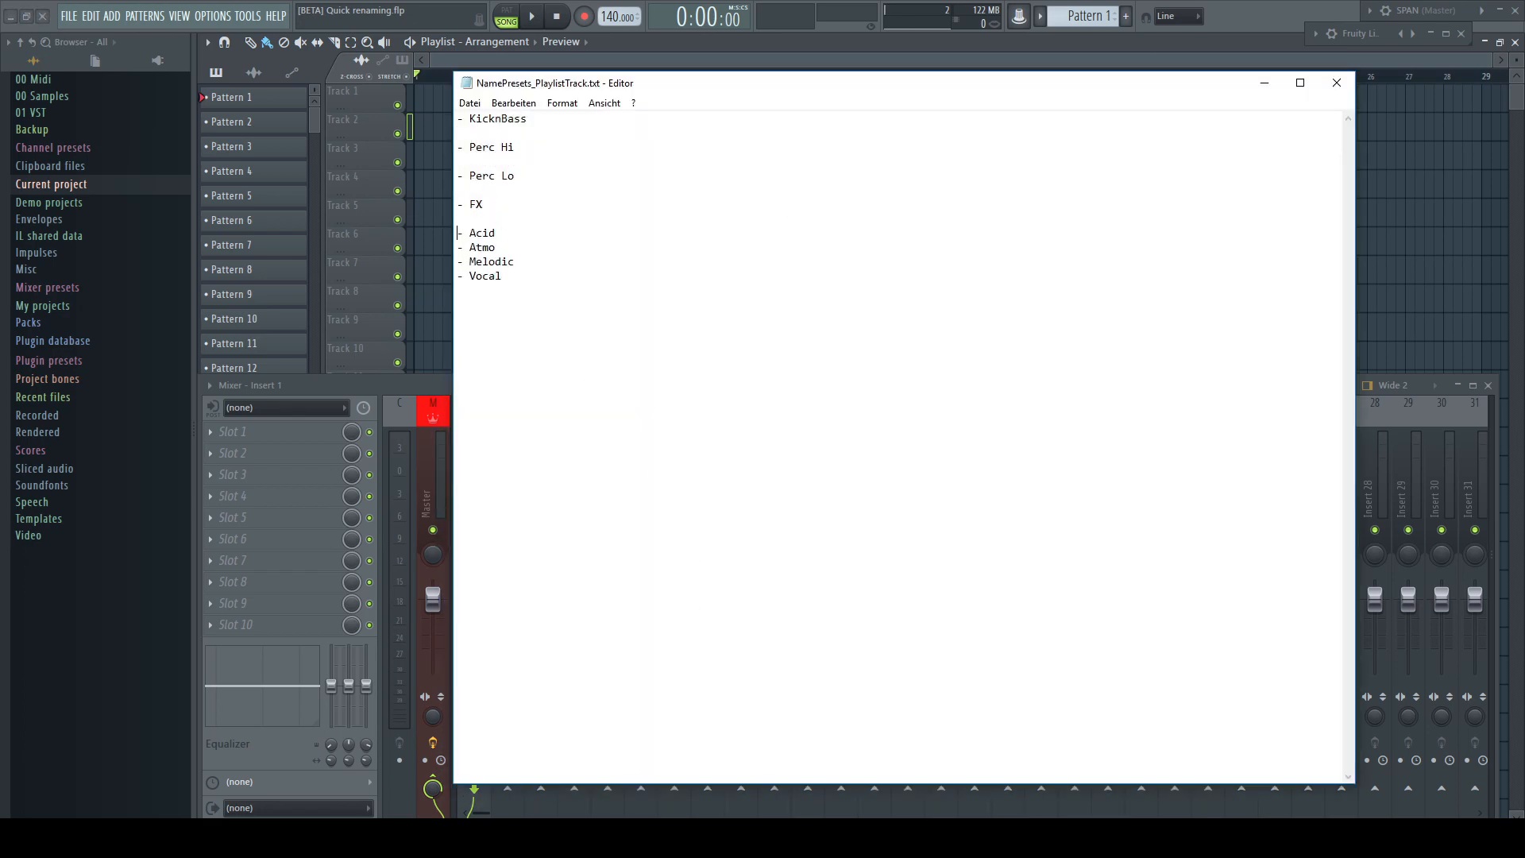
left_click(513, 103)
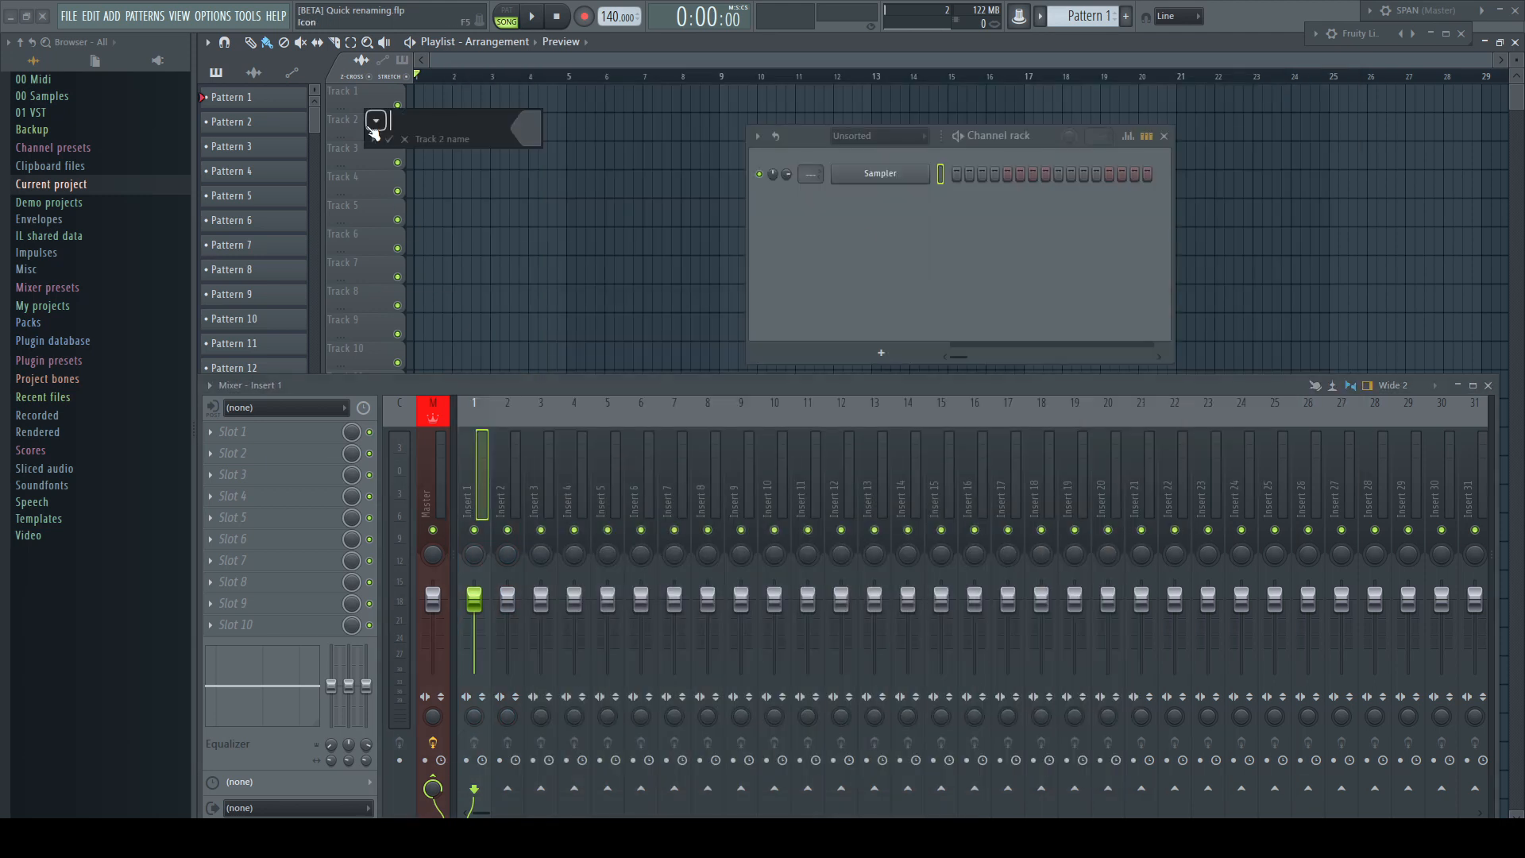
left_click(374, 121)
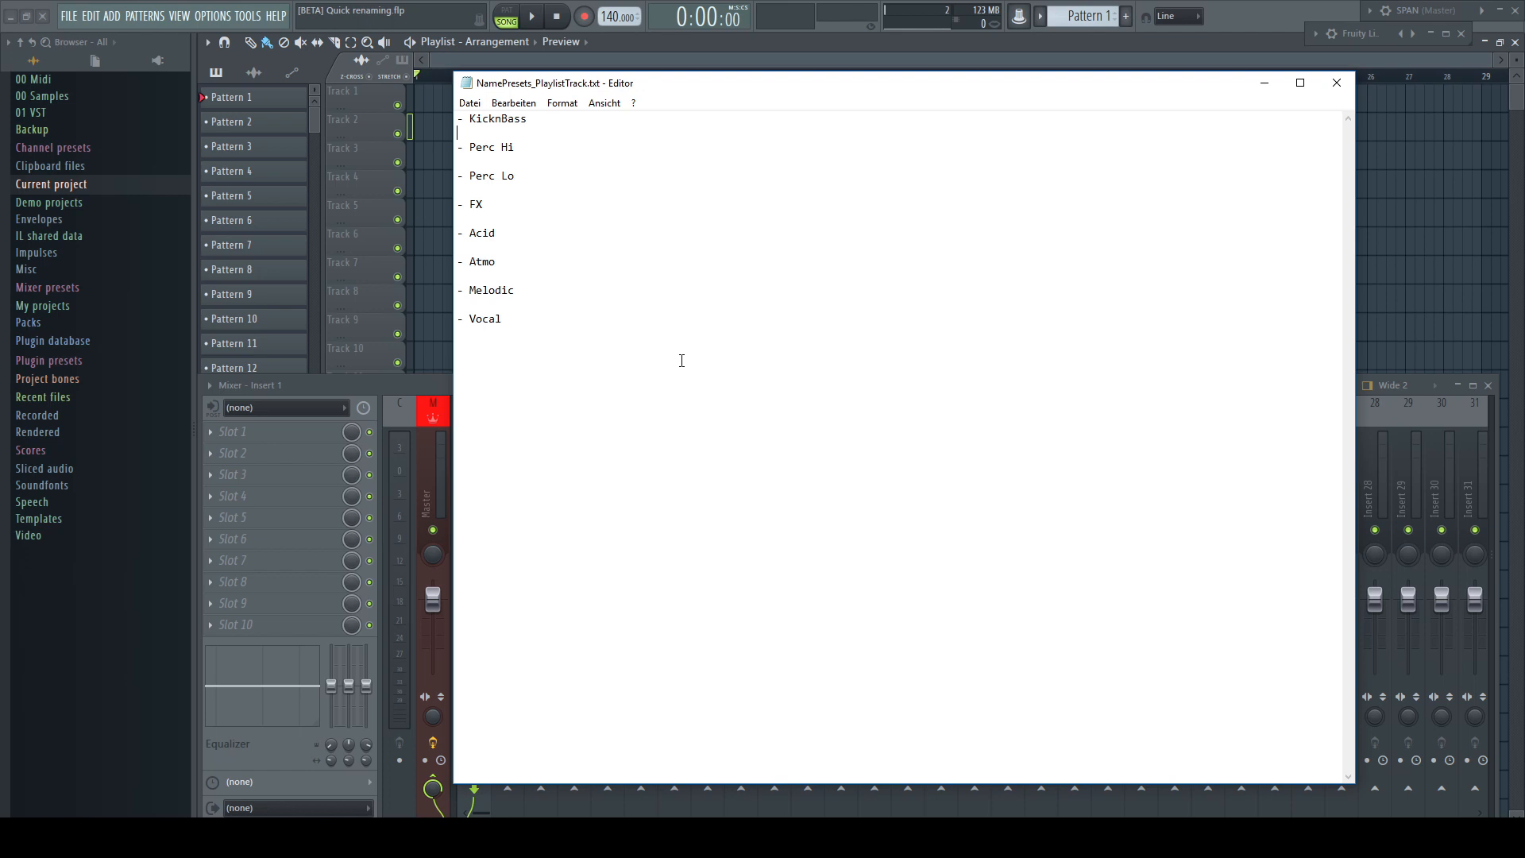
- Add a 'Kick' preset entry with colour #42525C and apply it to Track 2
type("Kick")
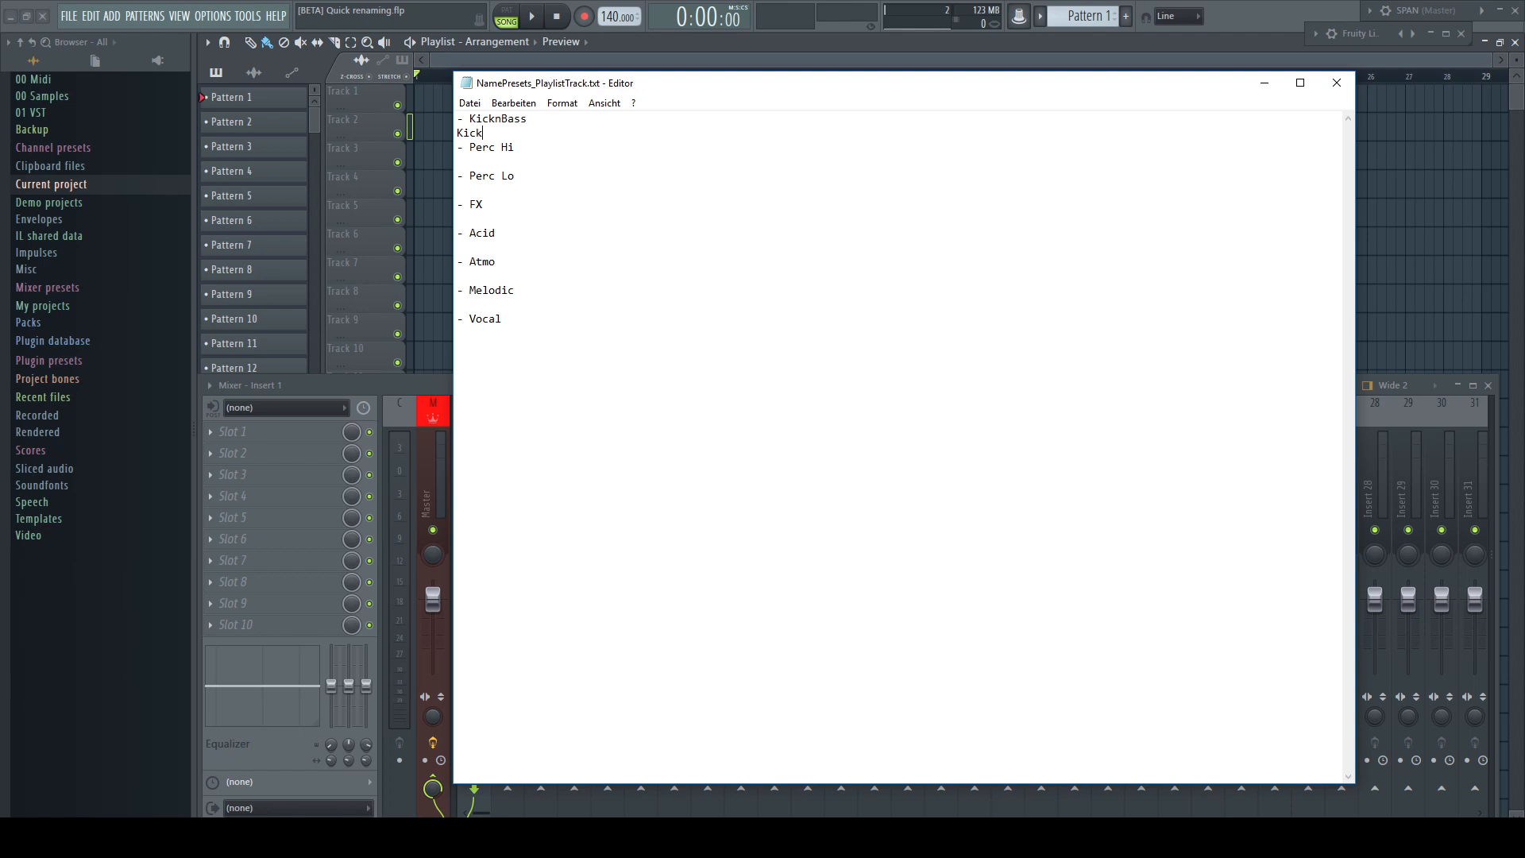
type(",")
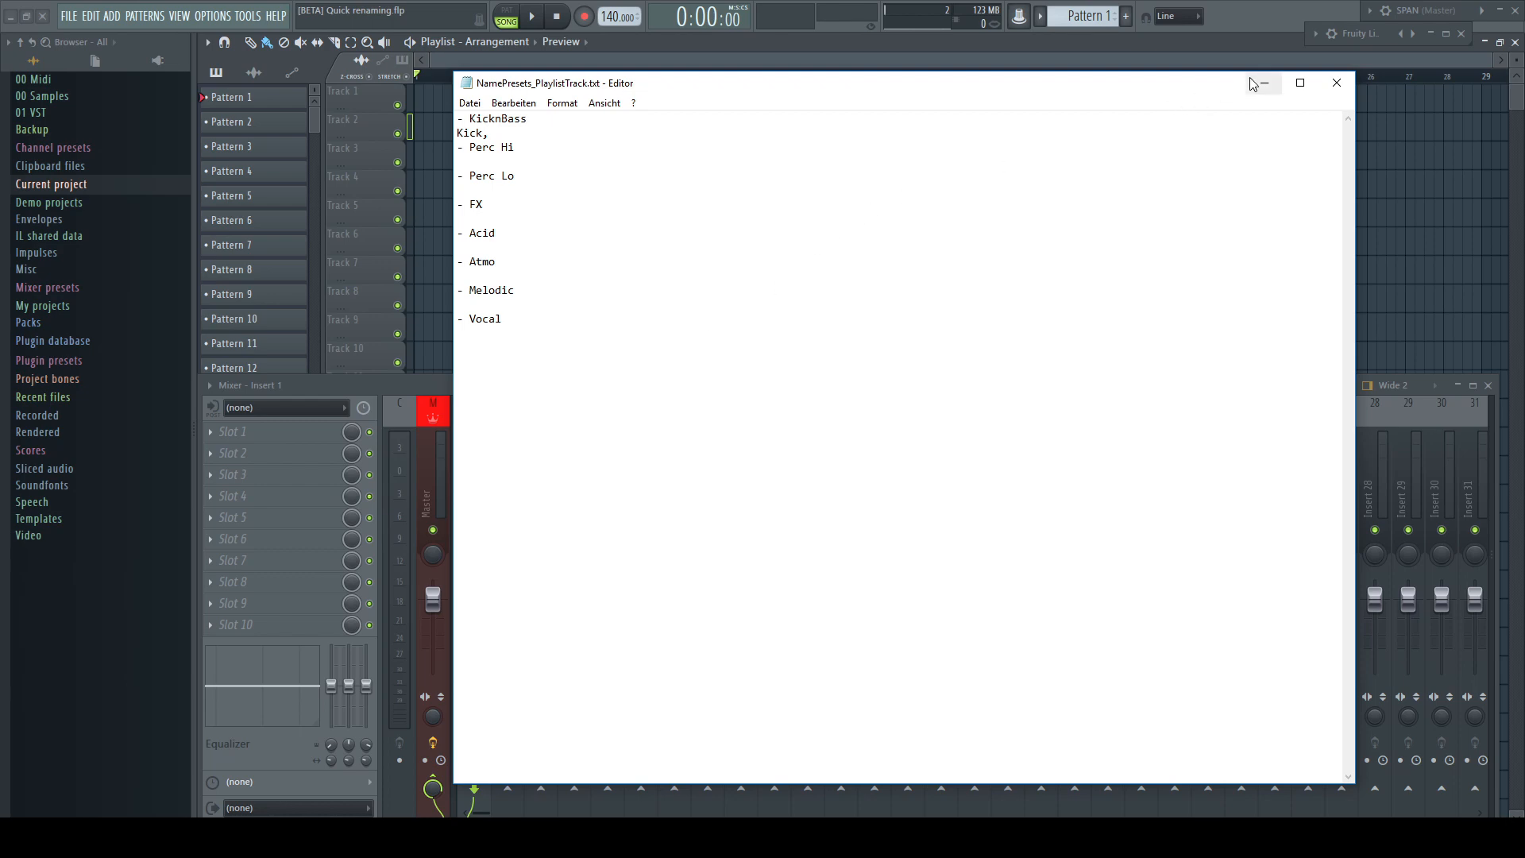
left_click(1336, 82)
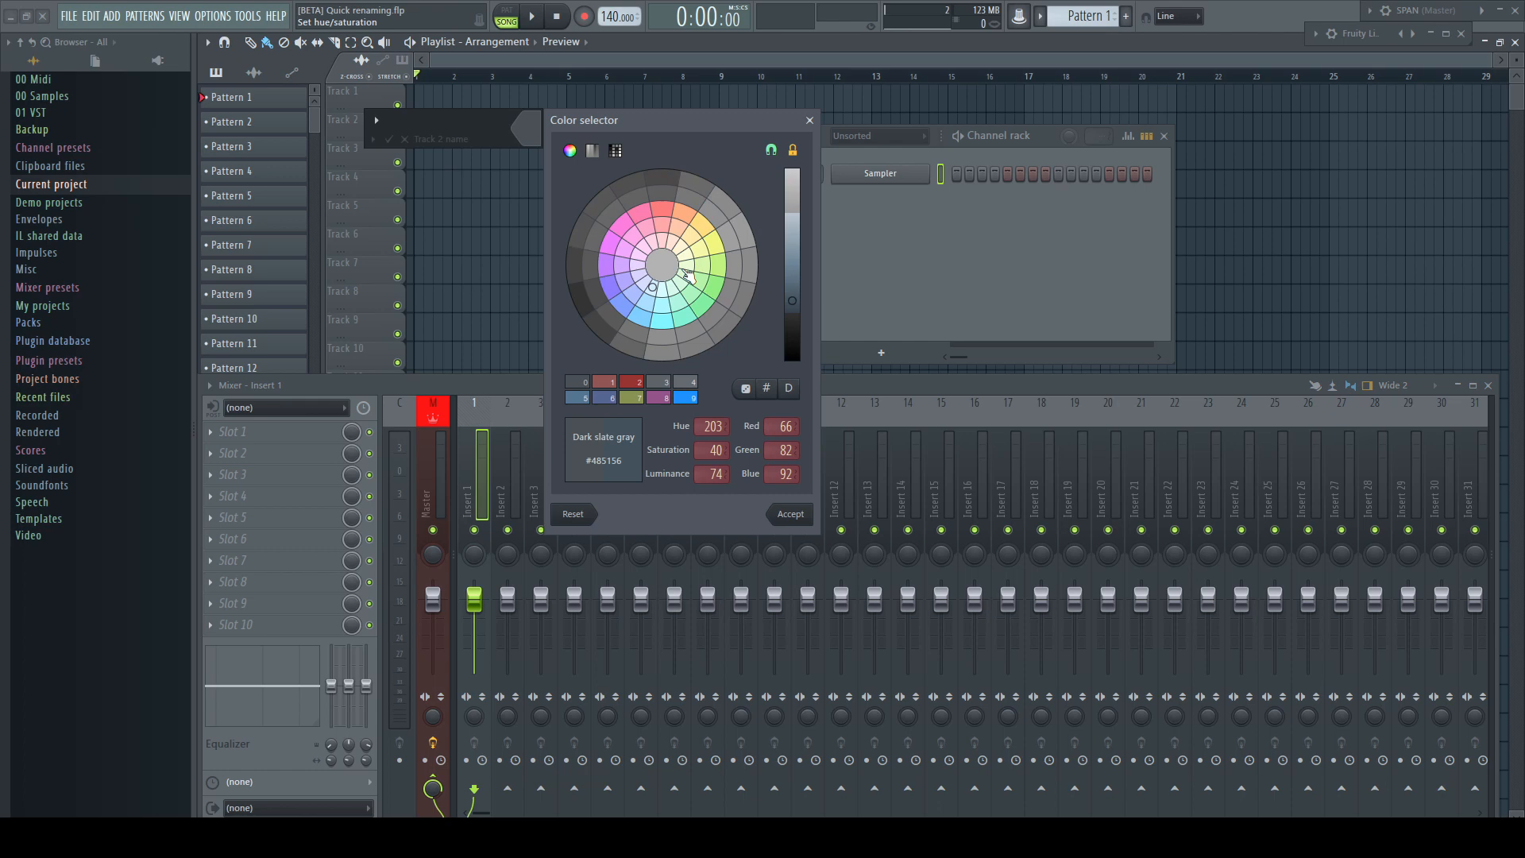
left_click(766, 388)
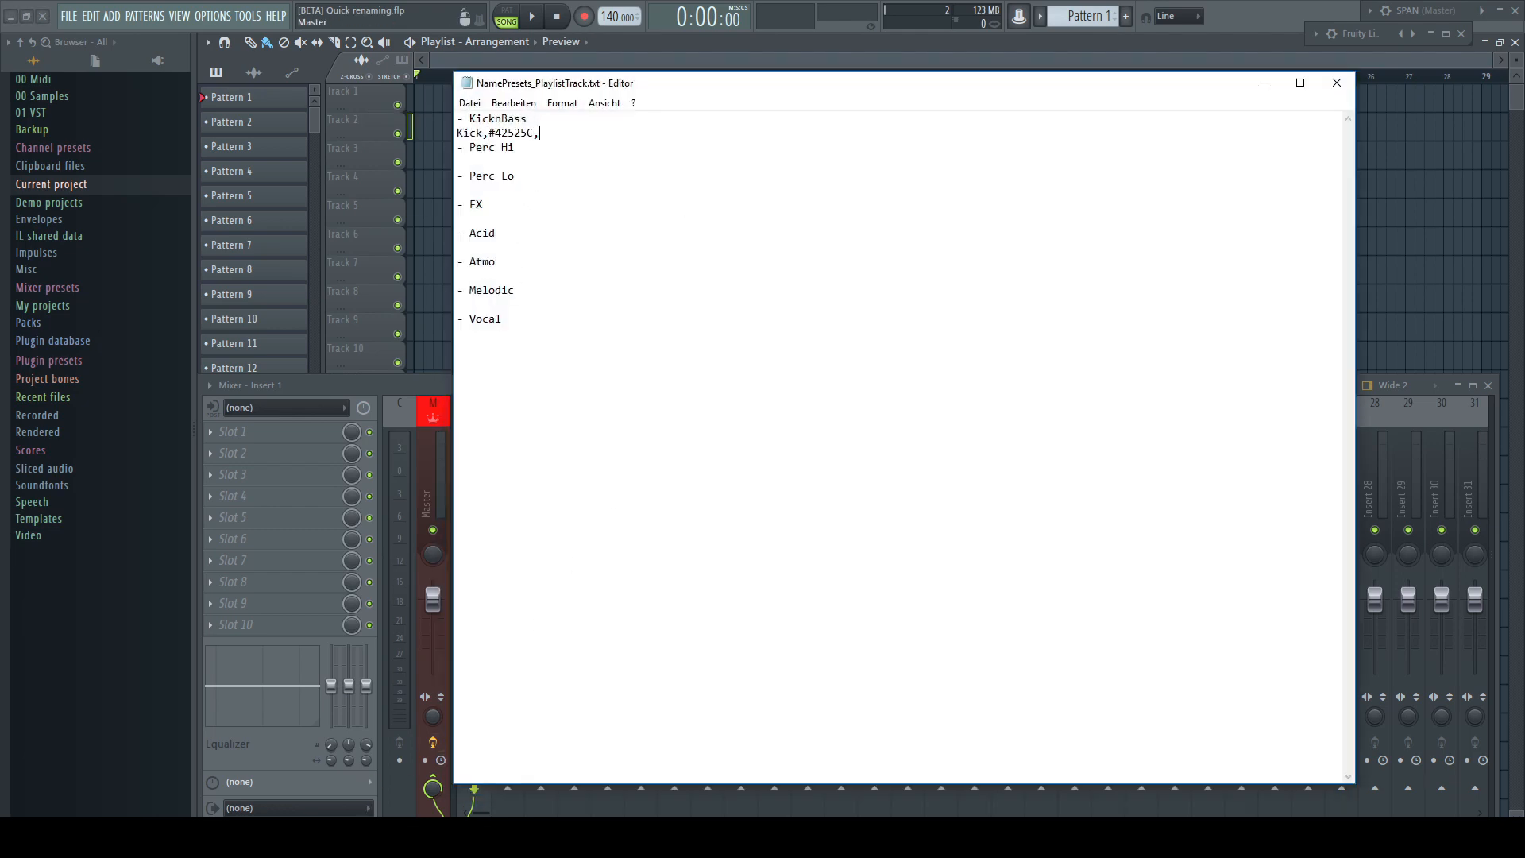
left_click(469, 103)
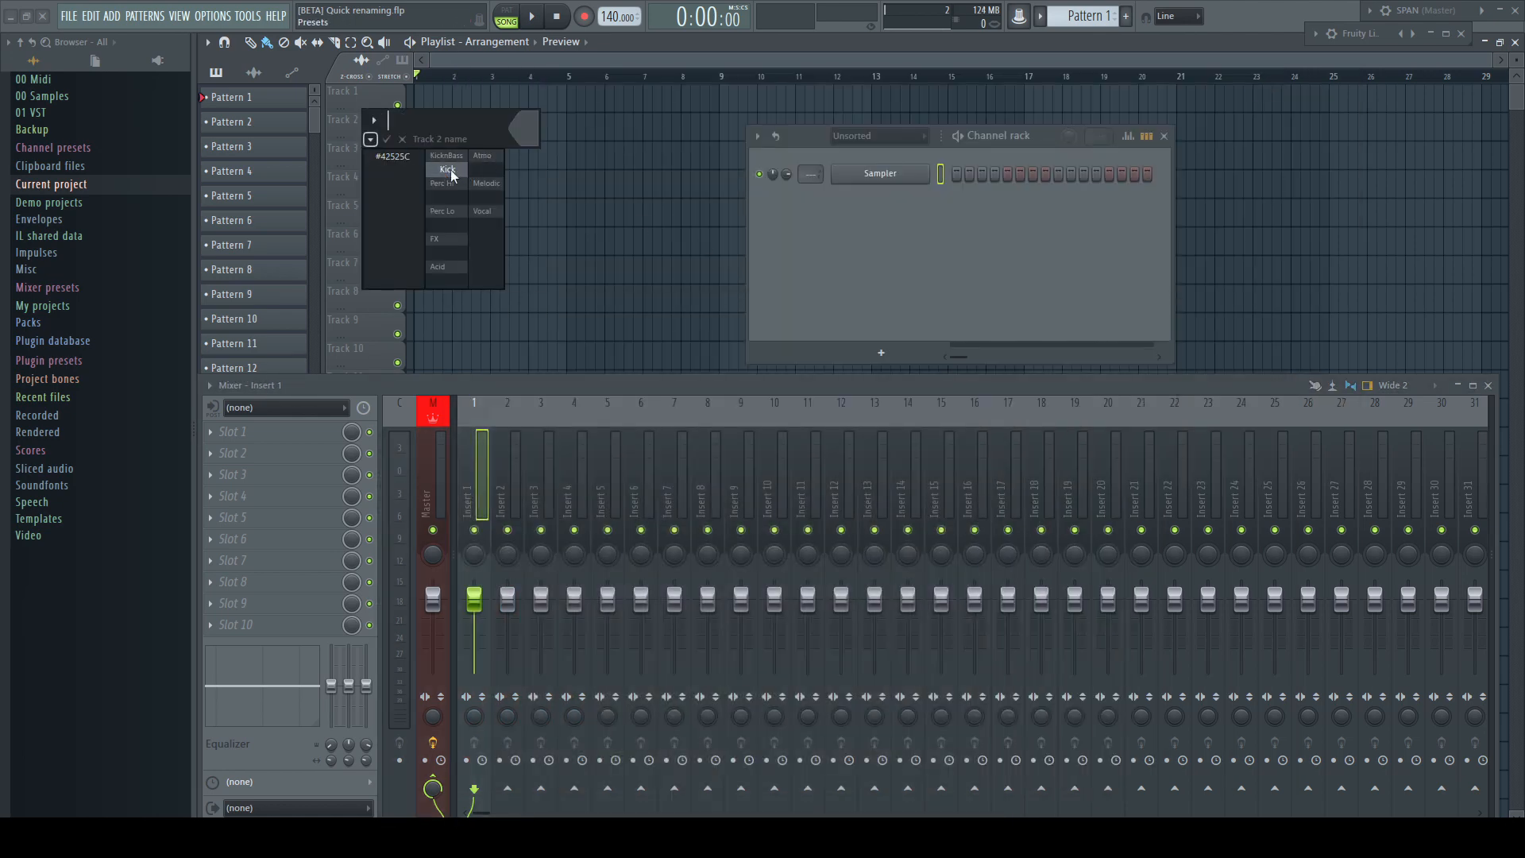
left_click(447, 169)
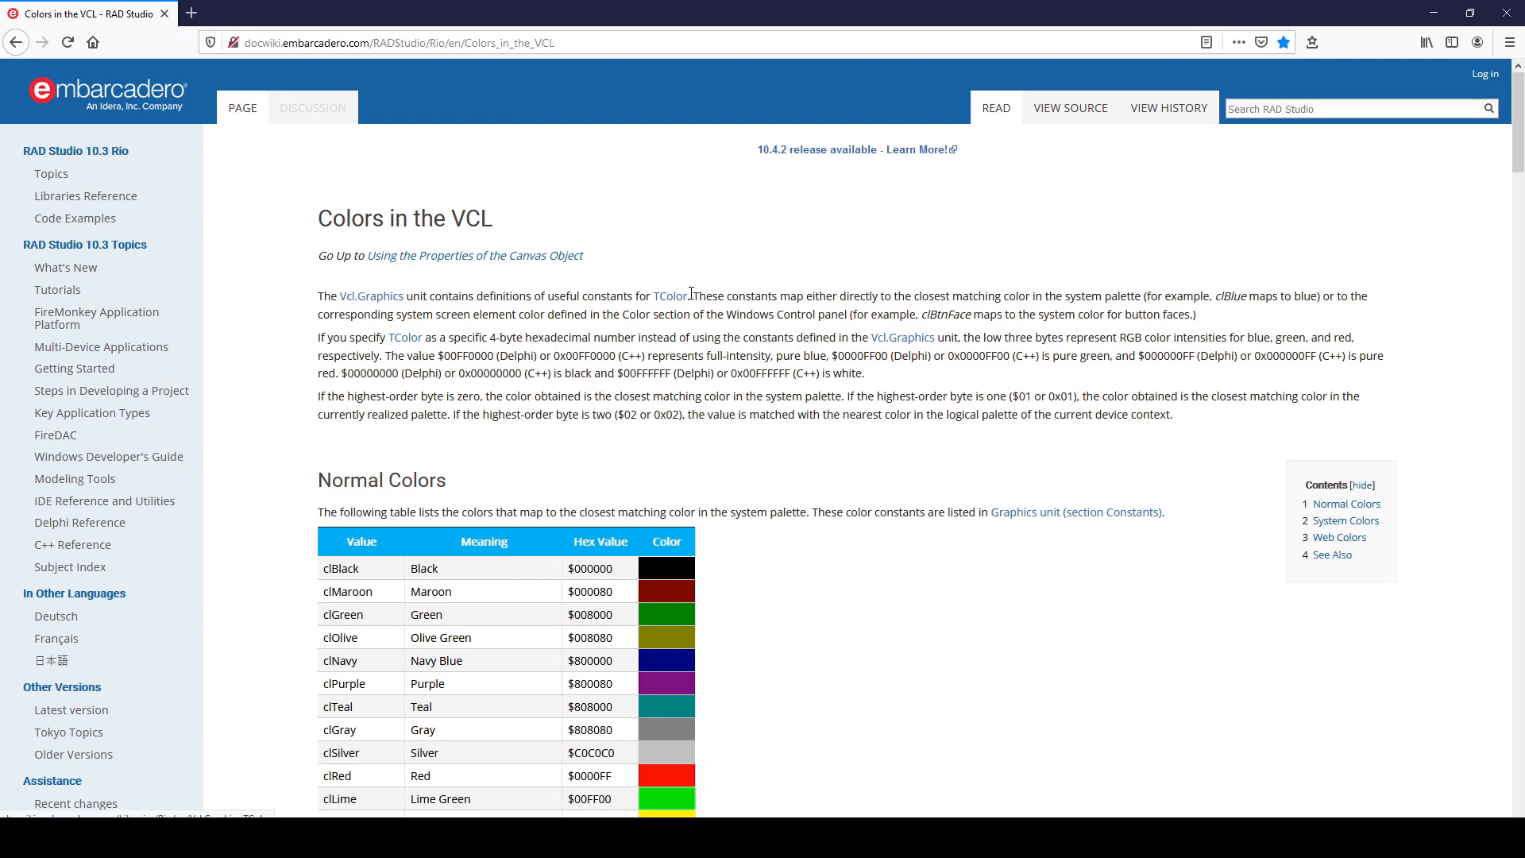
- Replace the Kick entry's #42525C colour with clRed's Delphi code $0000FF
scroll("down", 3)
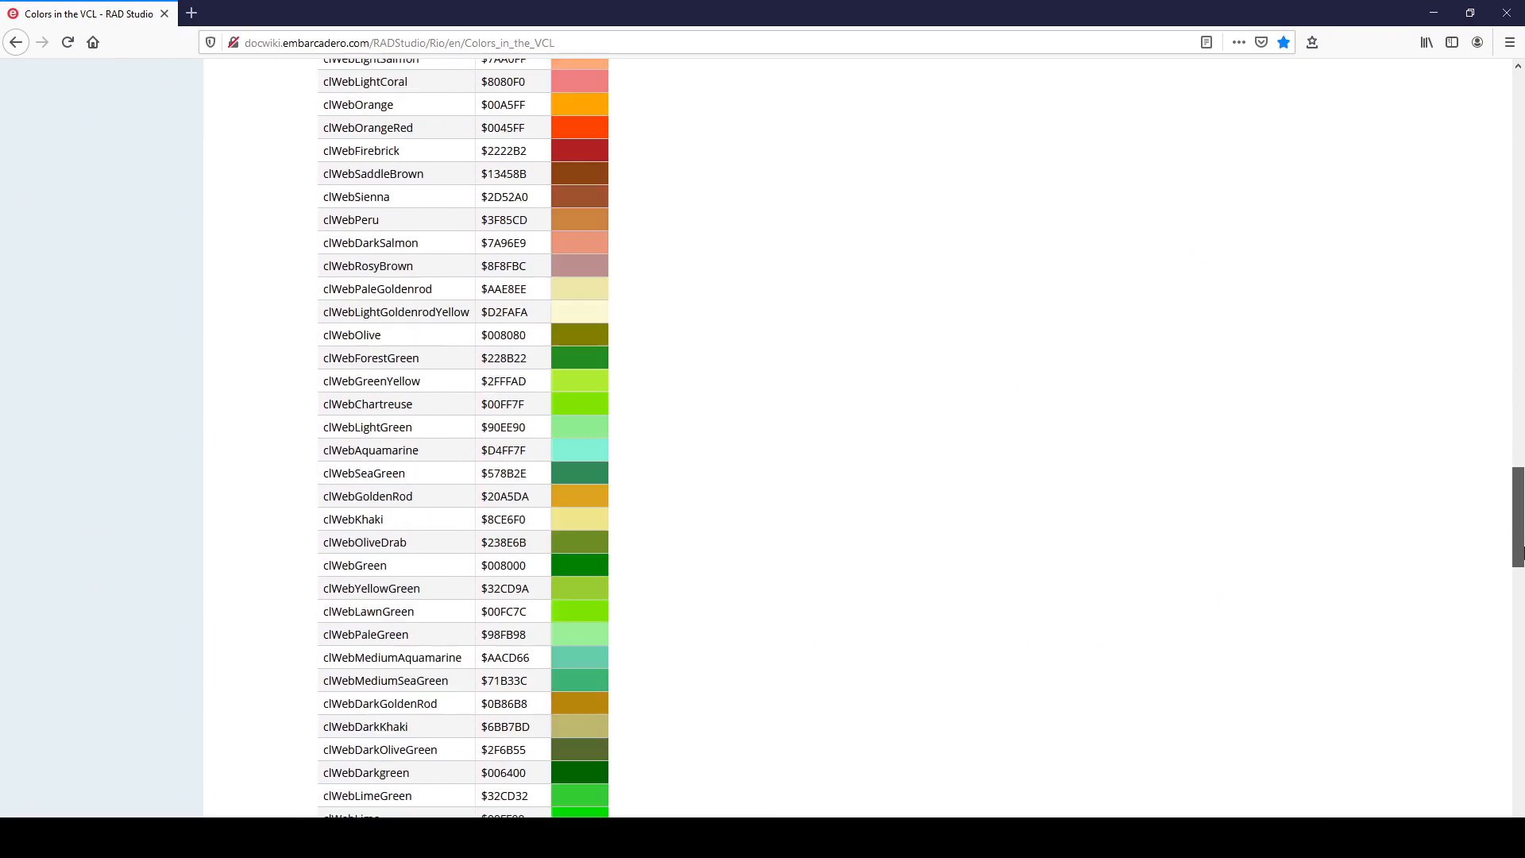
scroll("down", 3)
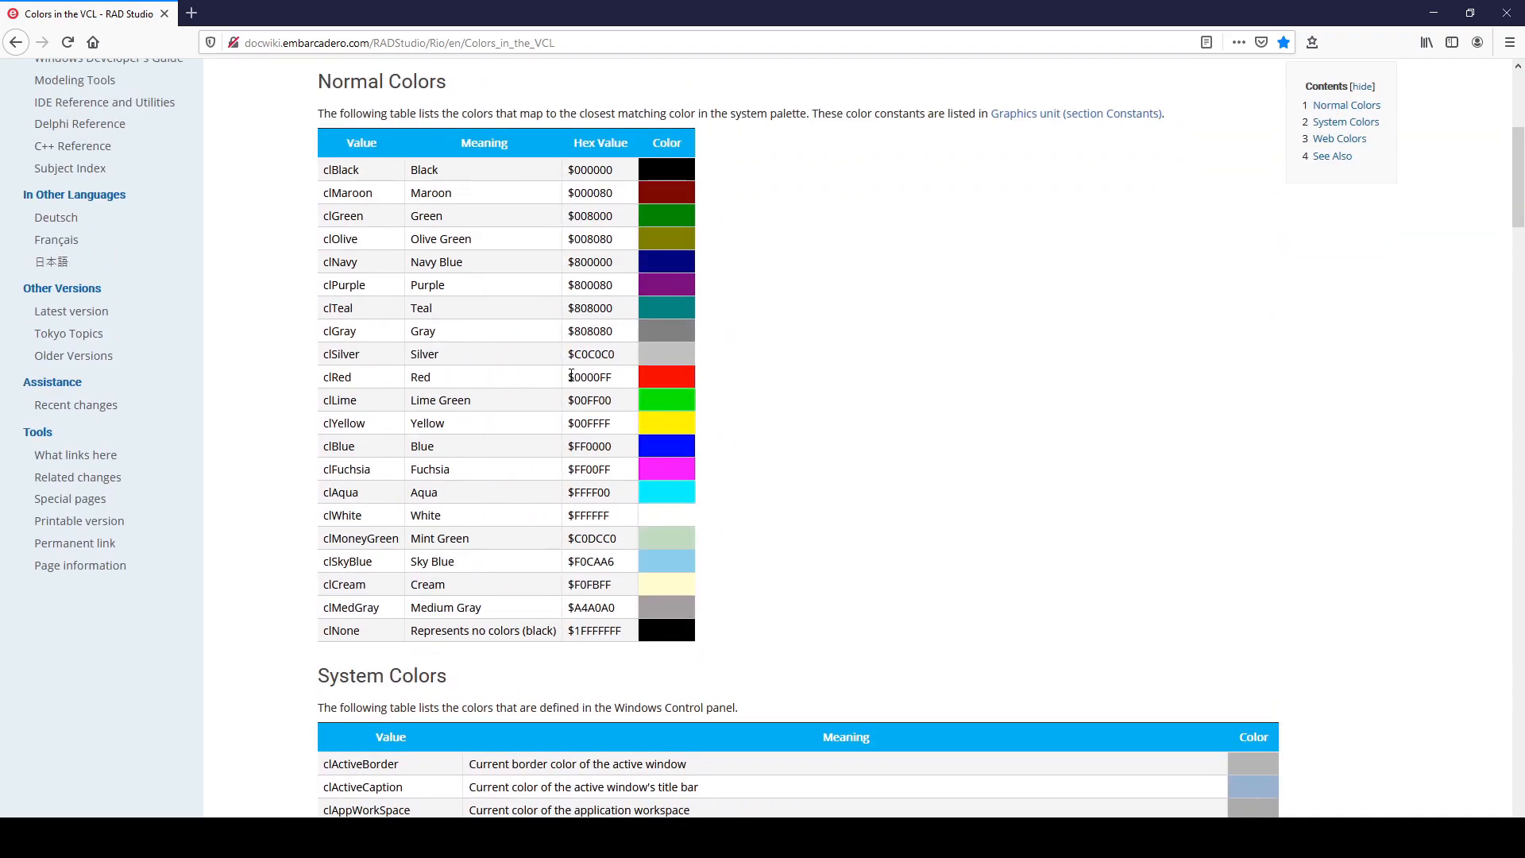
double_click(590, 376)
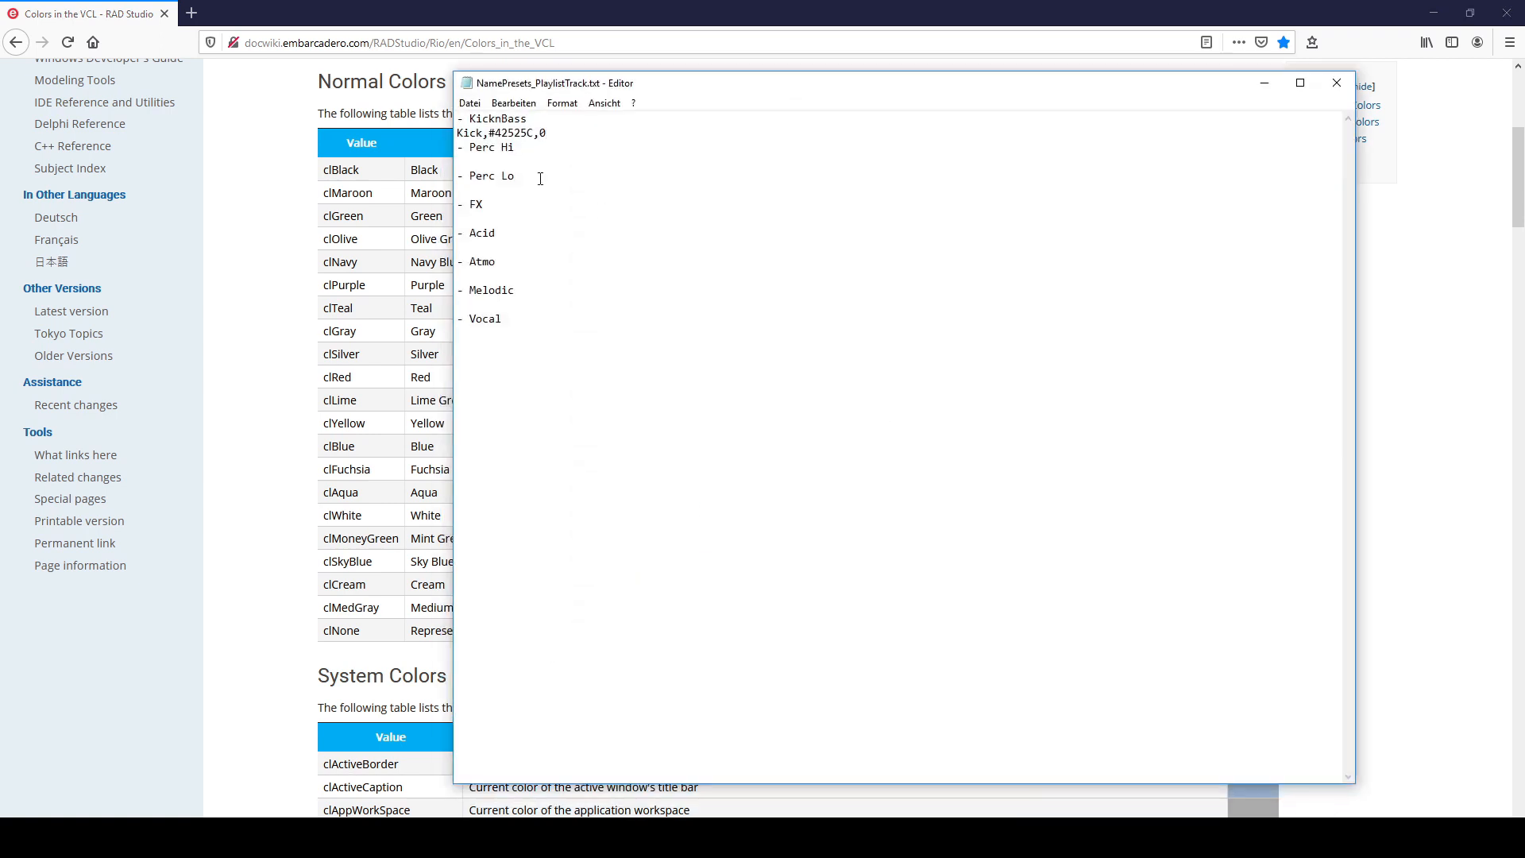
double_click(506, 133)
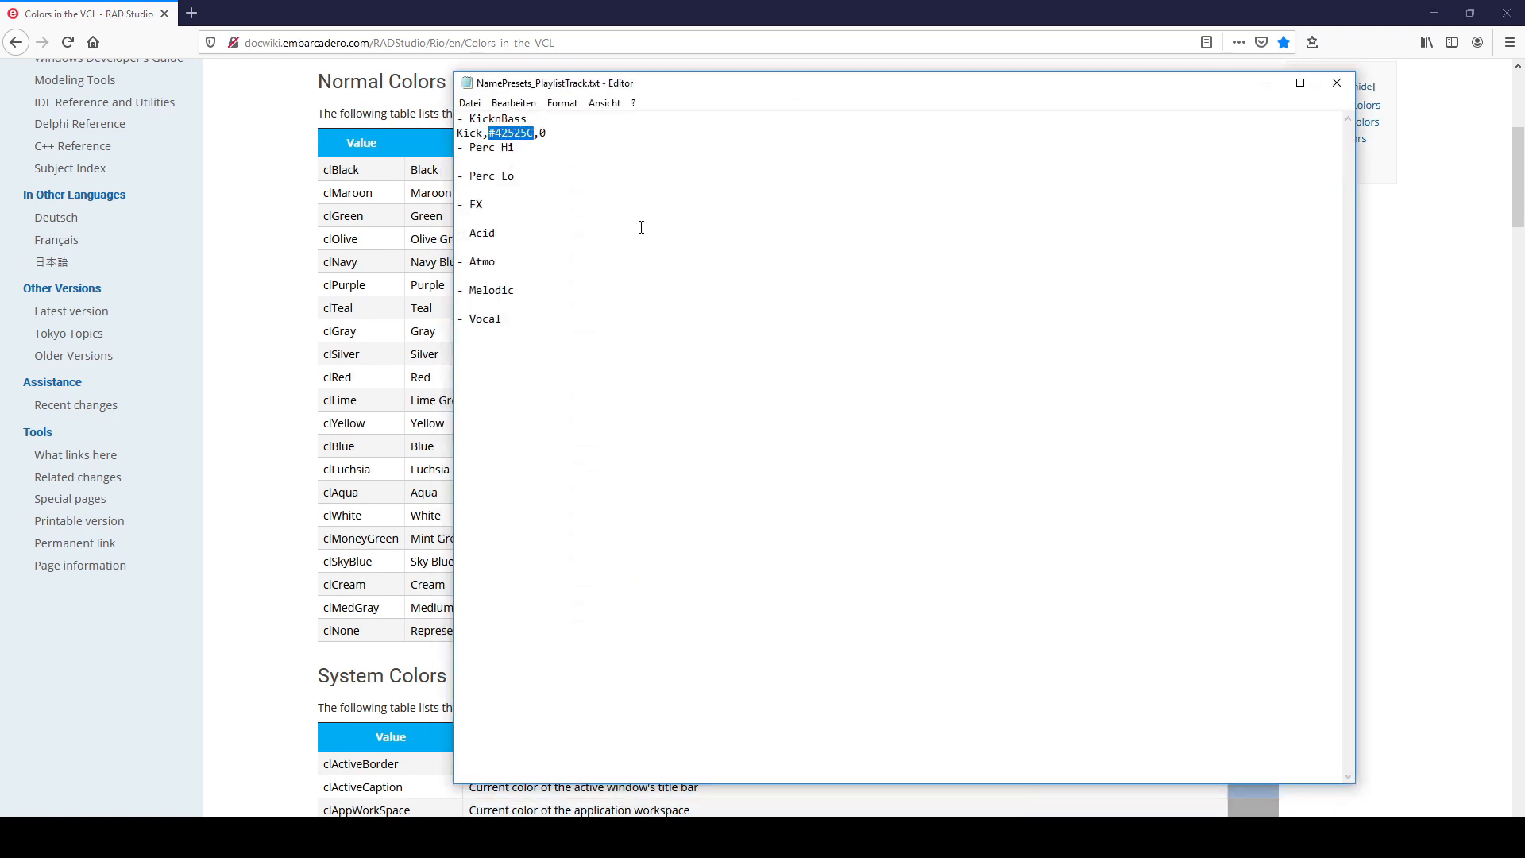
type("$0000FF")
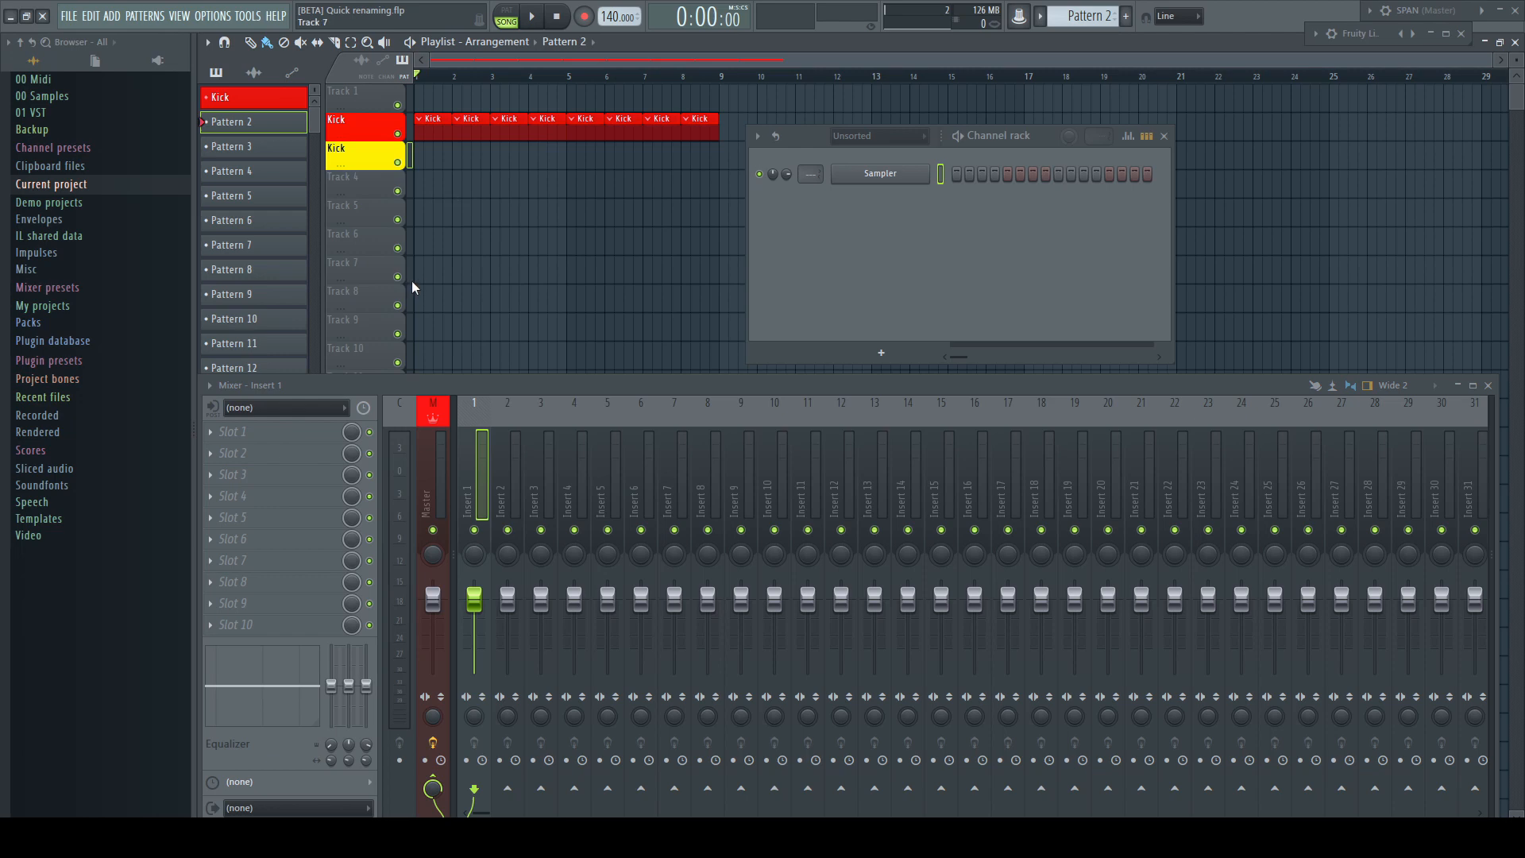
- Set the Kick colour code to $00FFFF and view Track 2's icon choices
double_click(230, 121)
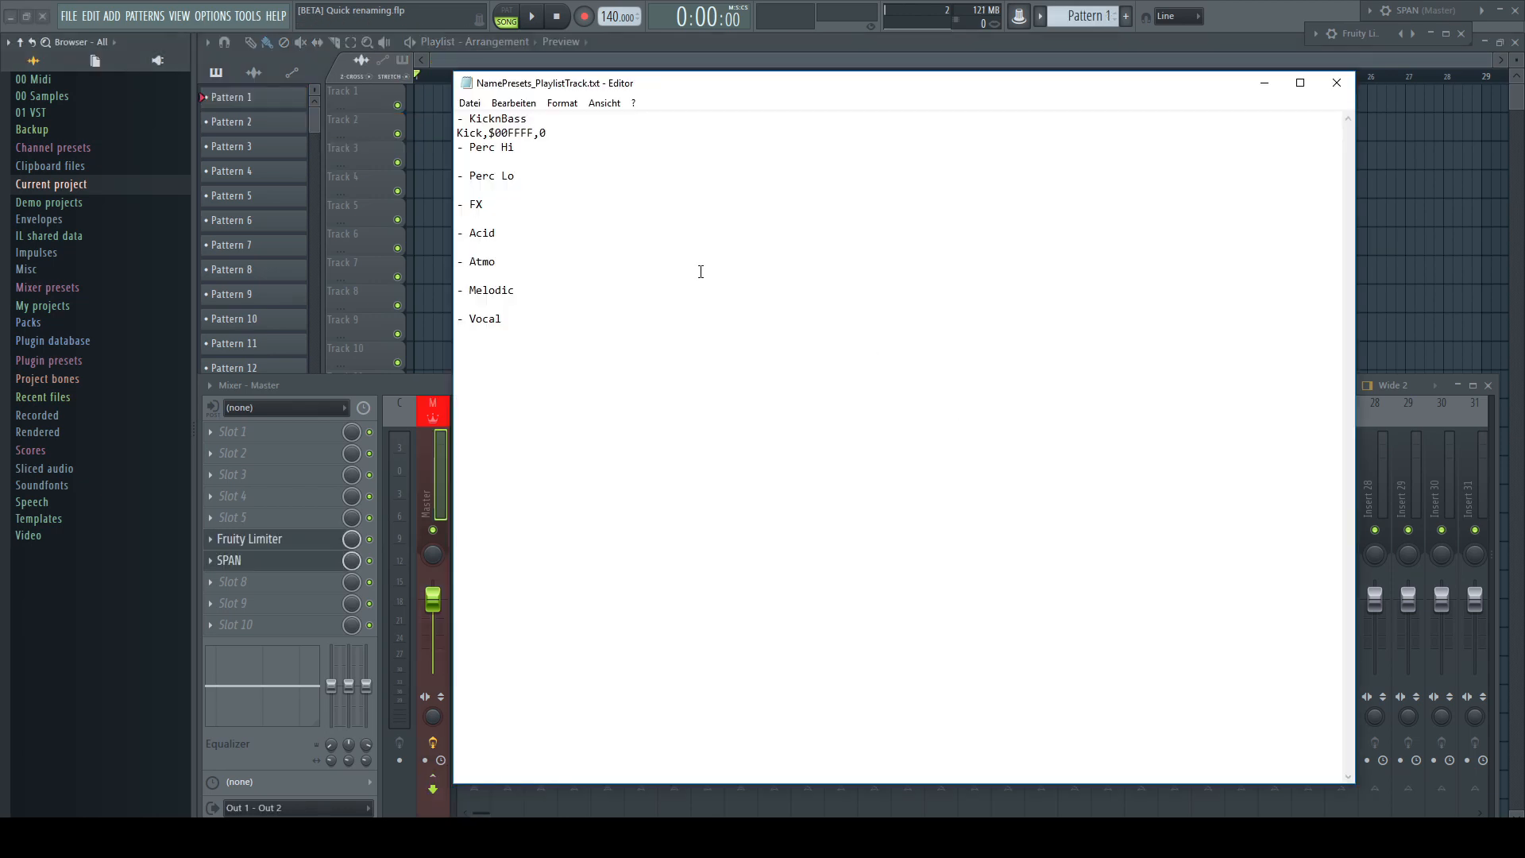
double_click(542, 133)
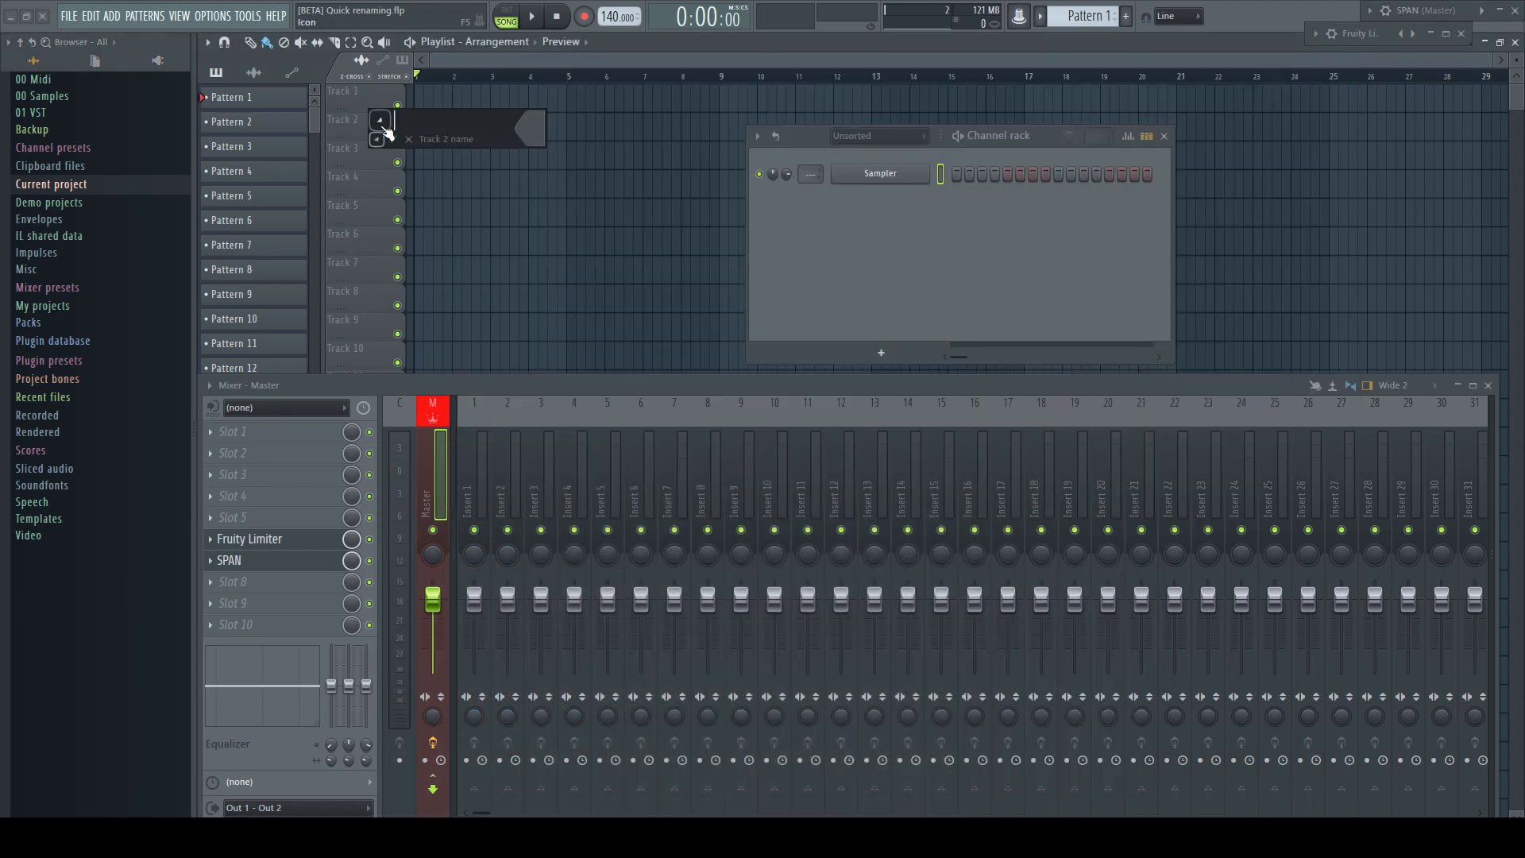
left_click(381, 120)
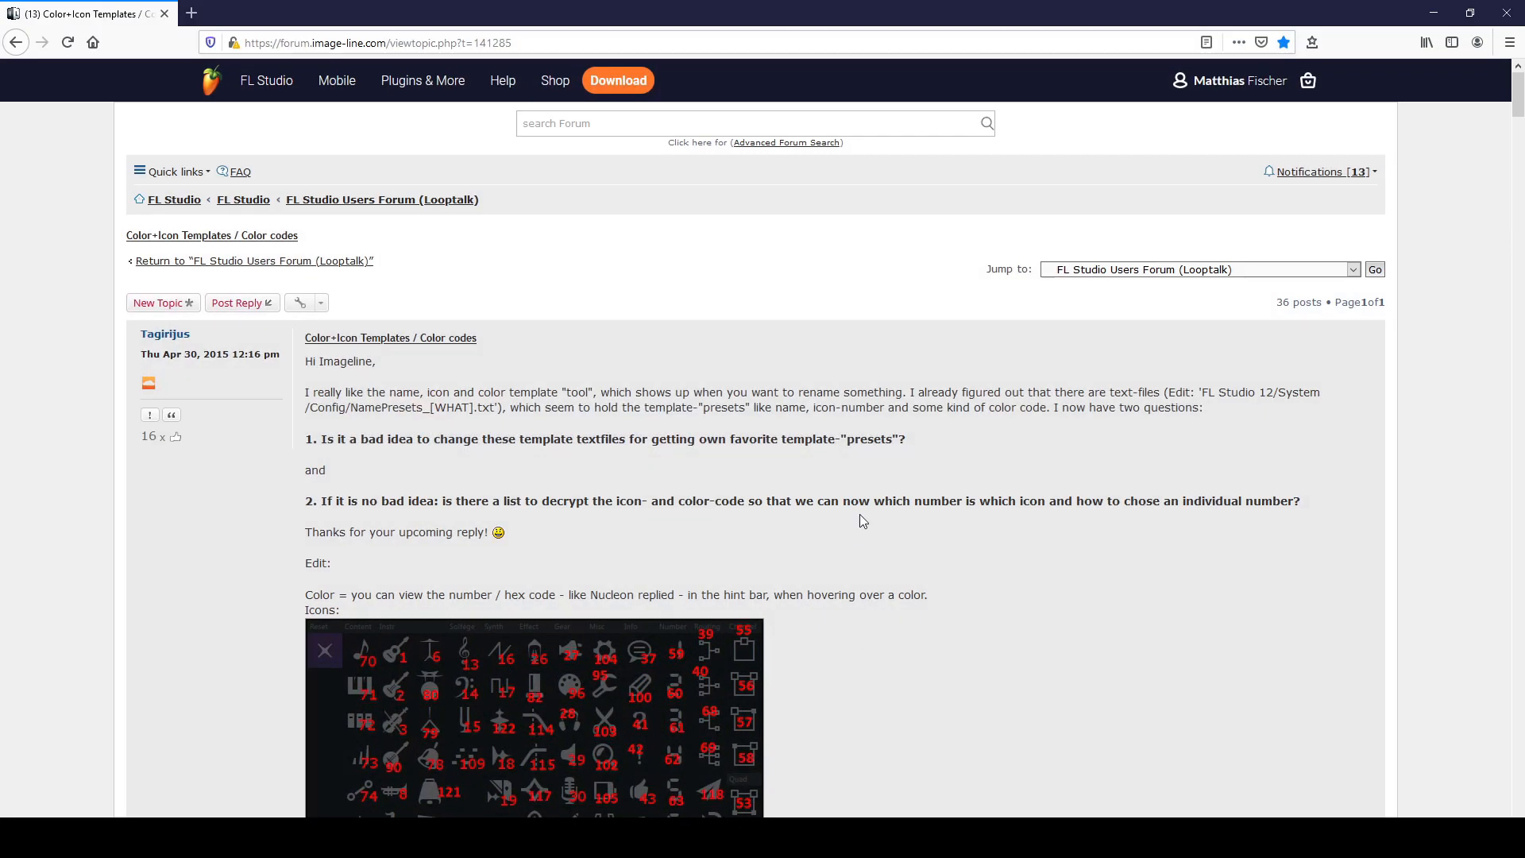
mouse_move(373, 352)
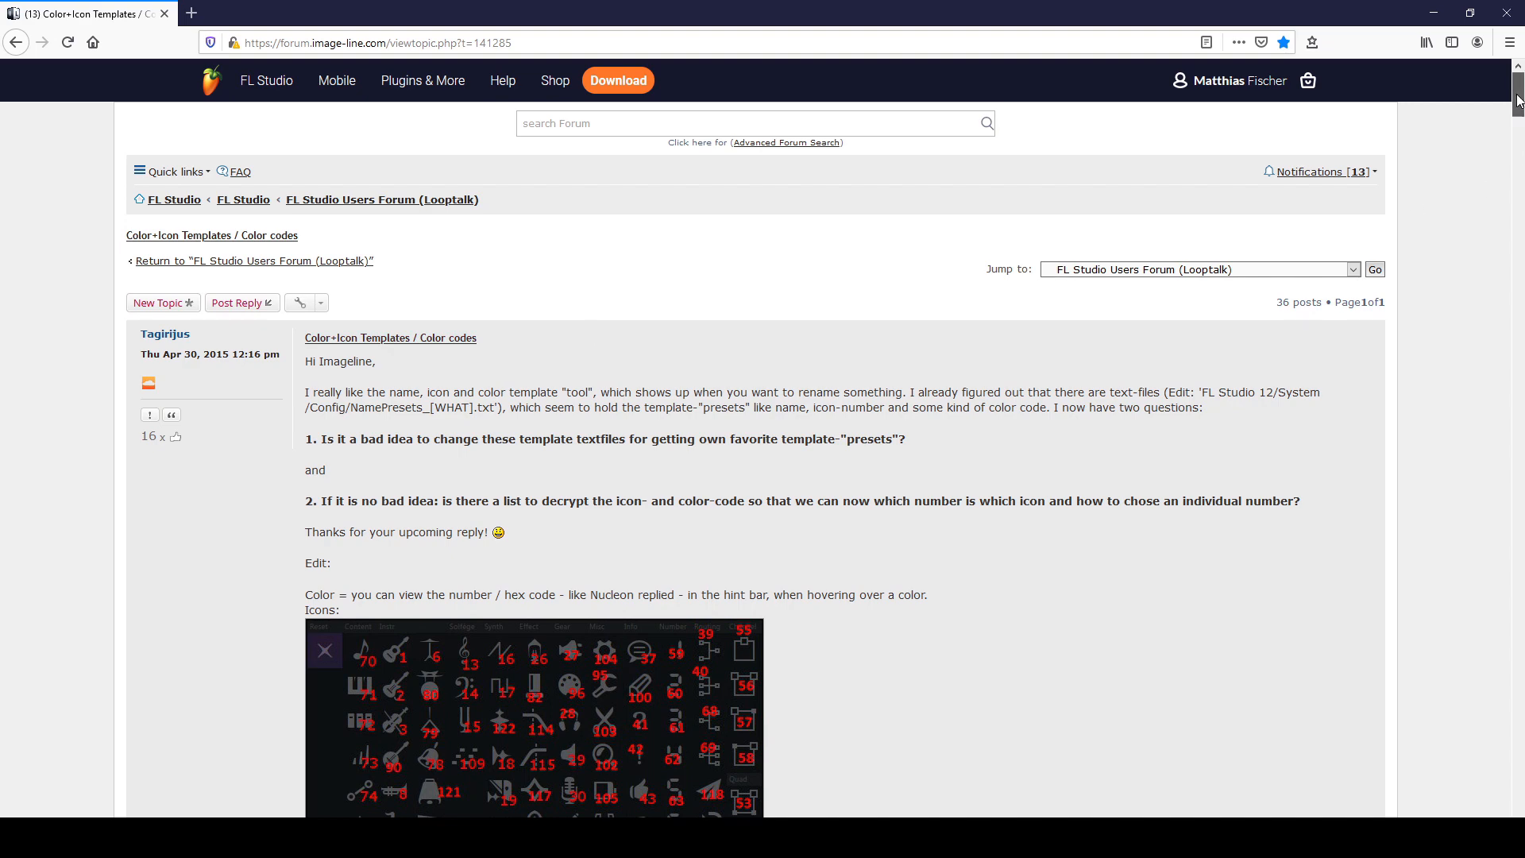
- Scroll the Color+Icon forum thread down to the numbered icon chart
scroll("down", 3)
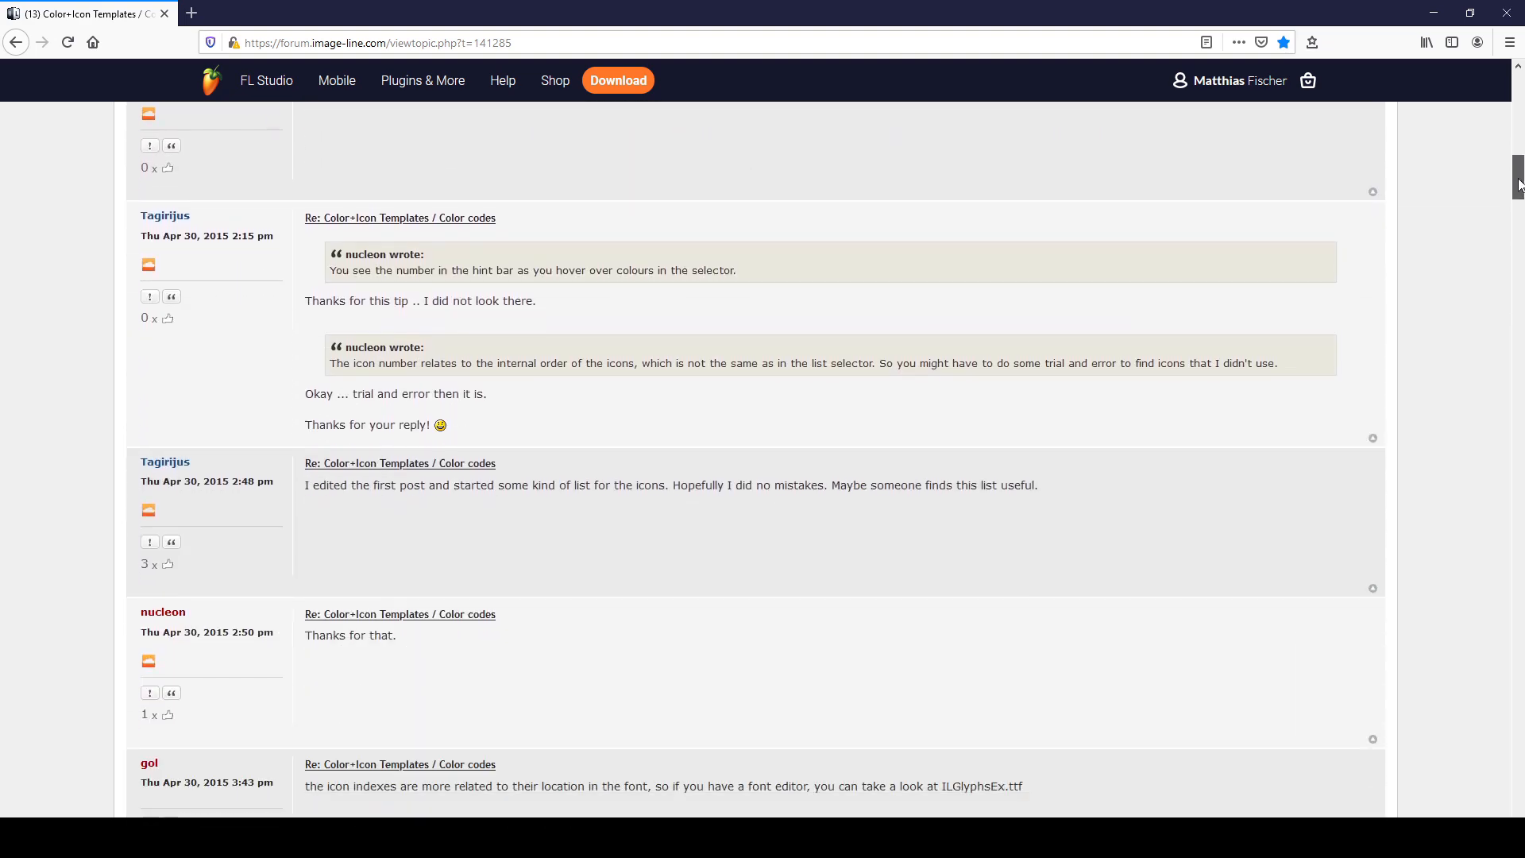
scroll("down", 3)
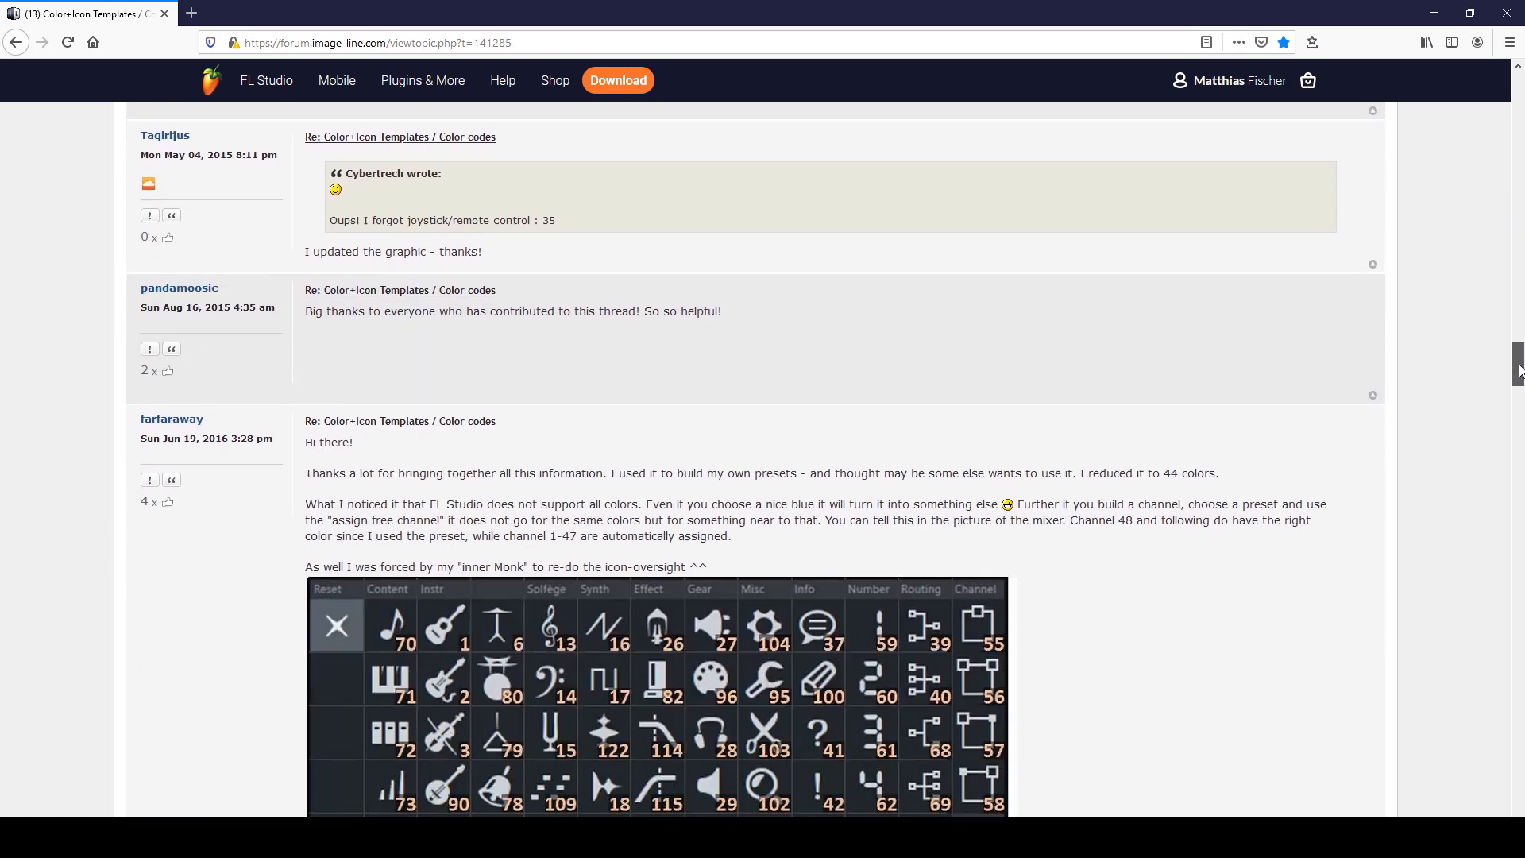
scroll("down", 3)
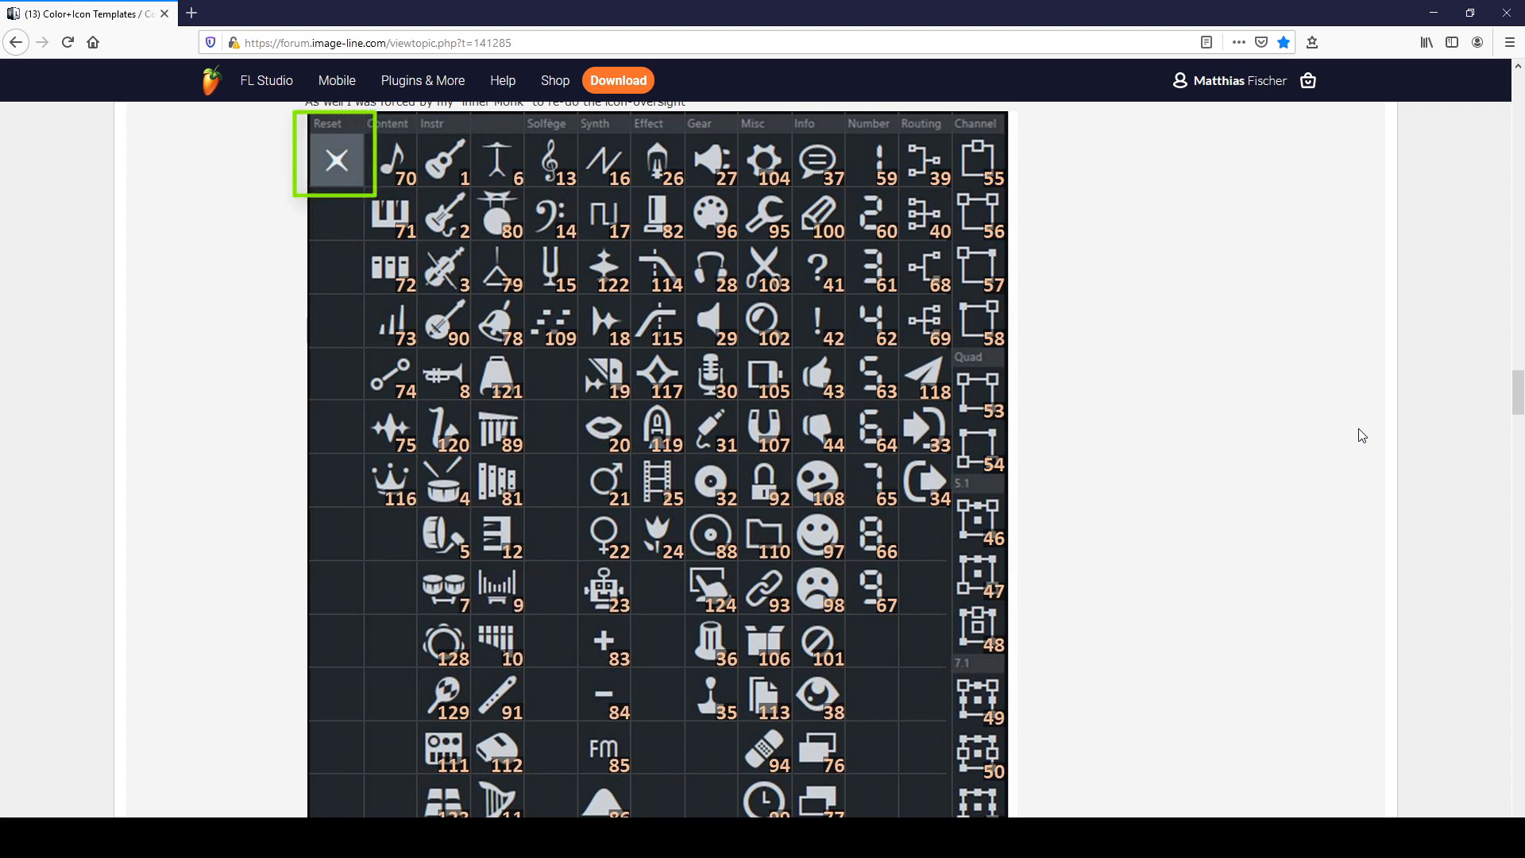
mouse_move(1339, 437)
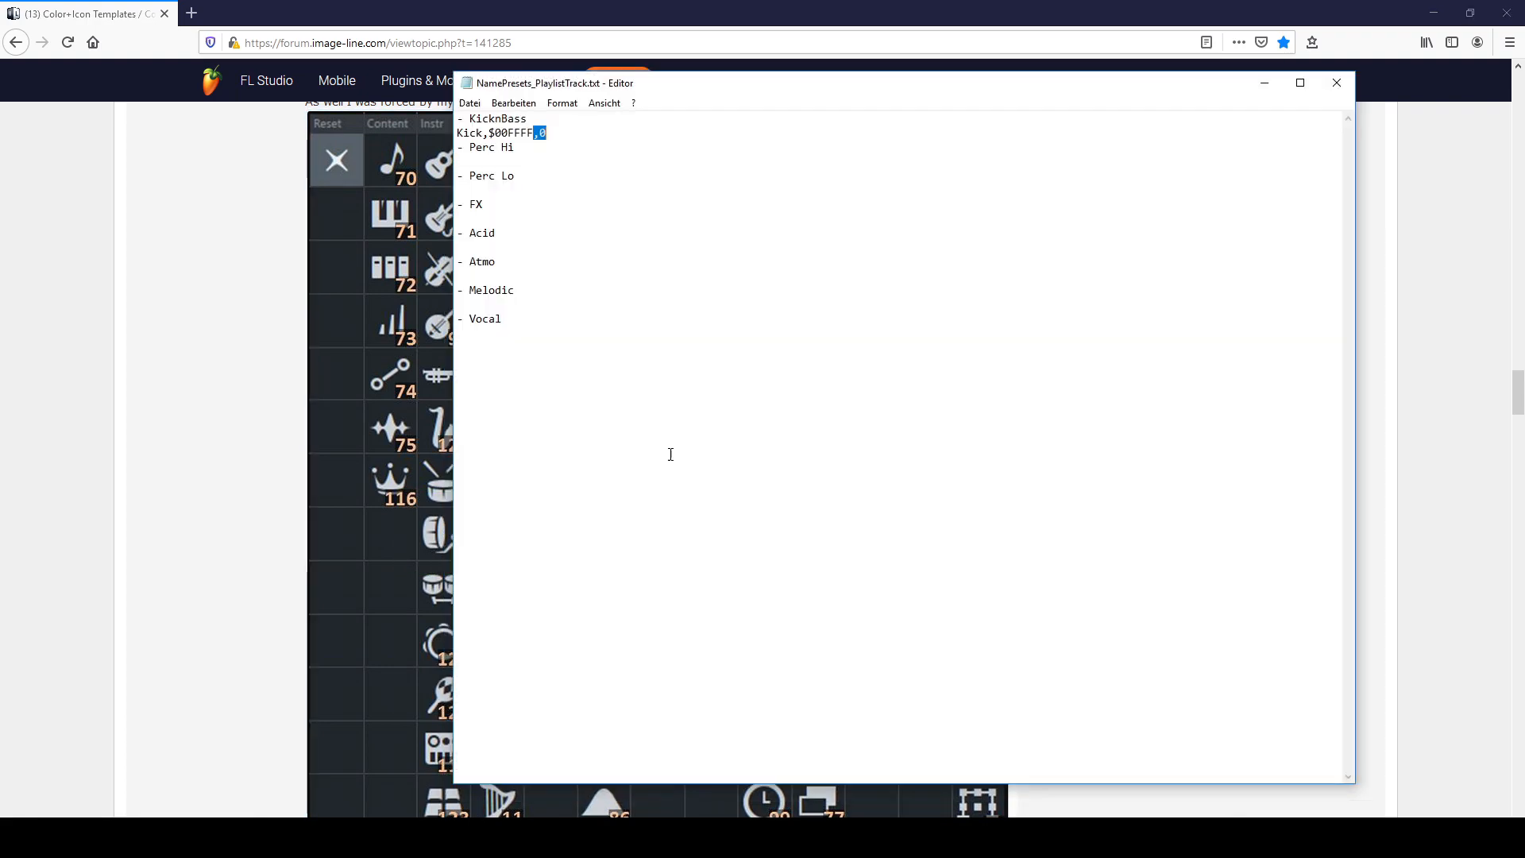
- Change the Kick icon number to 5 and apply the Kick preset to Track 2
type("5")
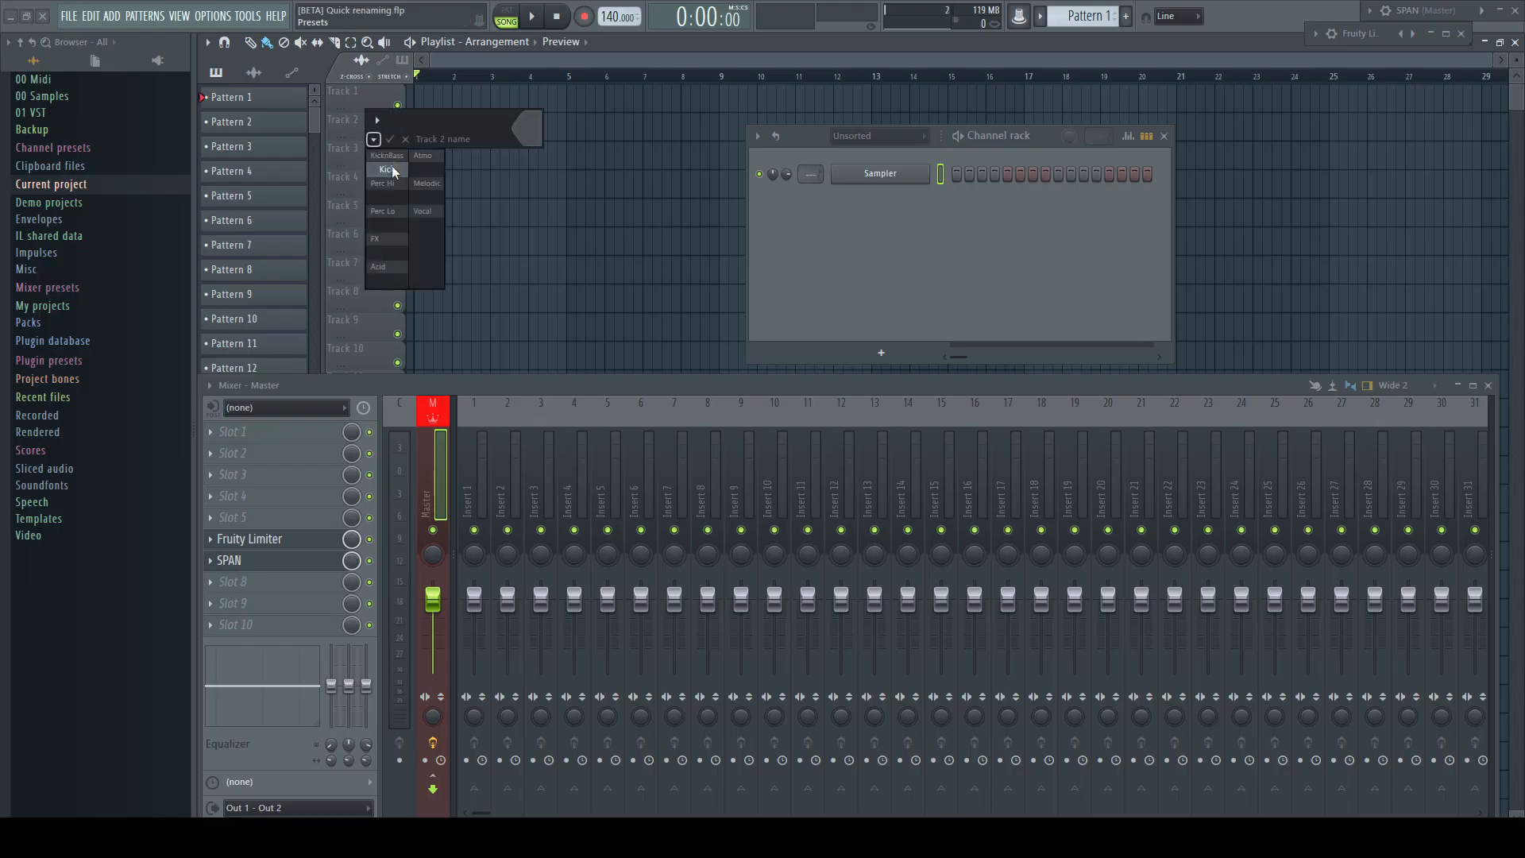
left_click(385, 170)
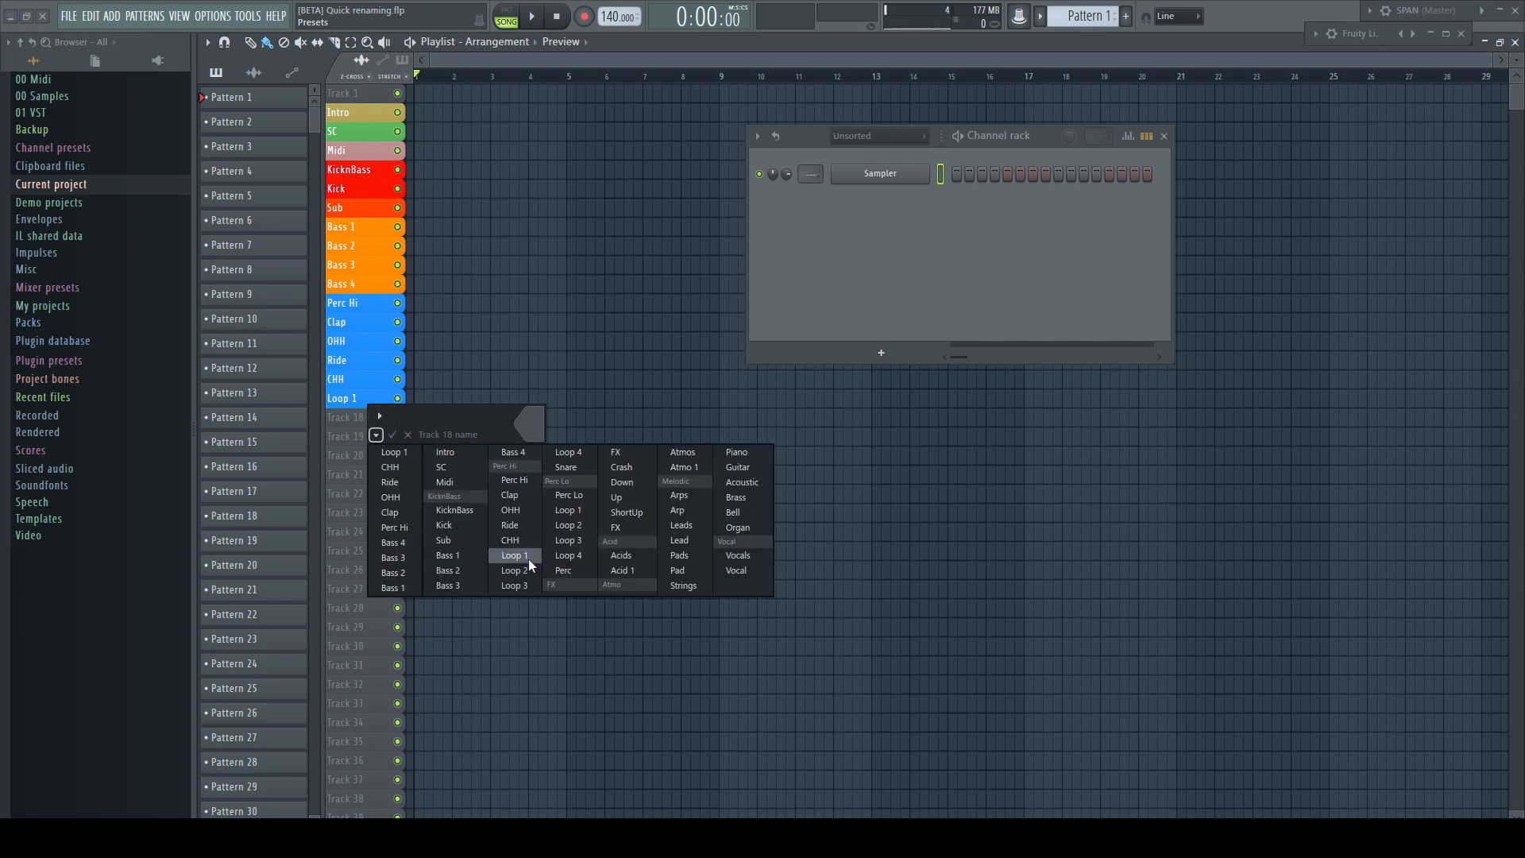
- Name track 18 Loop 1 and track 49 Arps from the presets
left_click(512, 555)
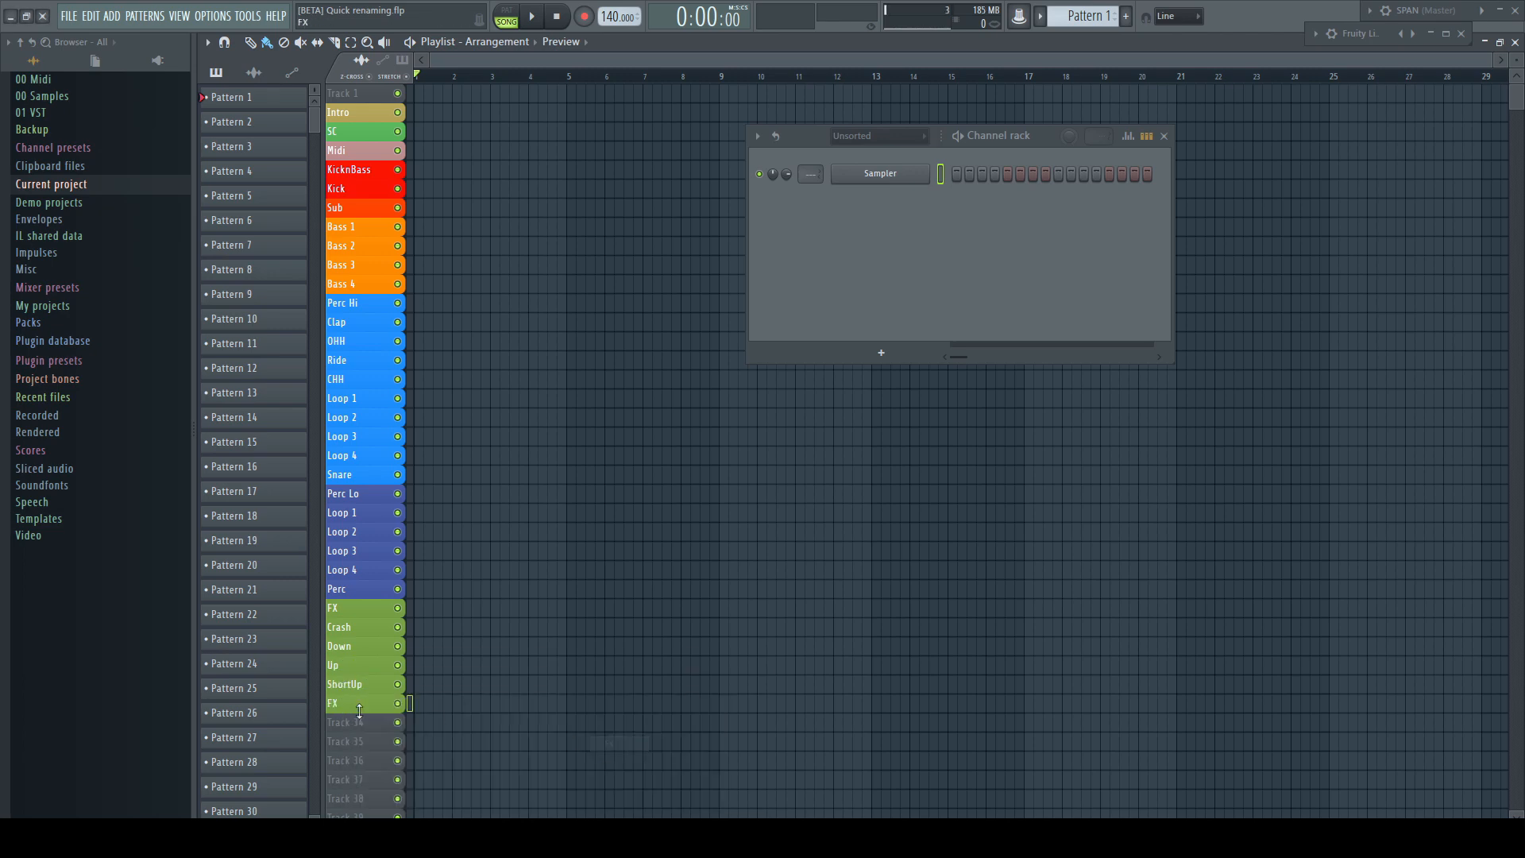
right_click(358, 703)
type("Brass")
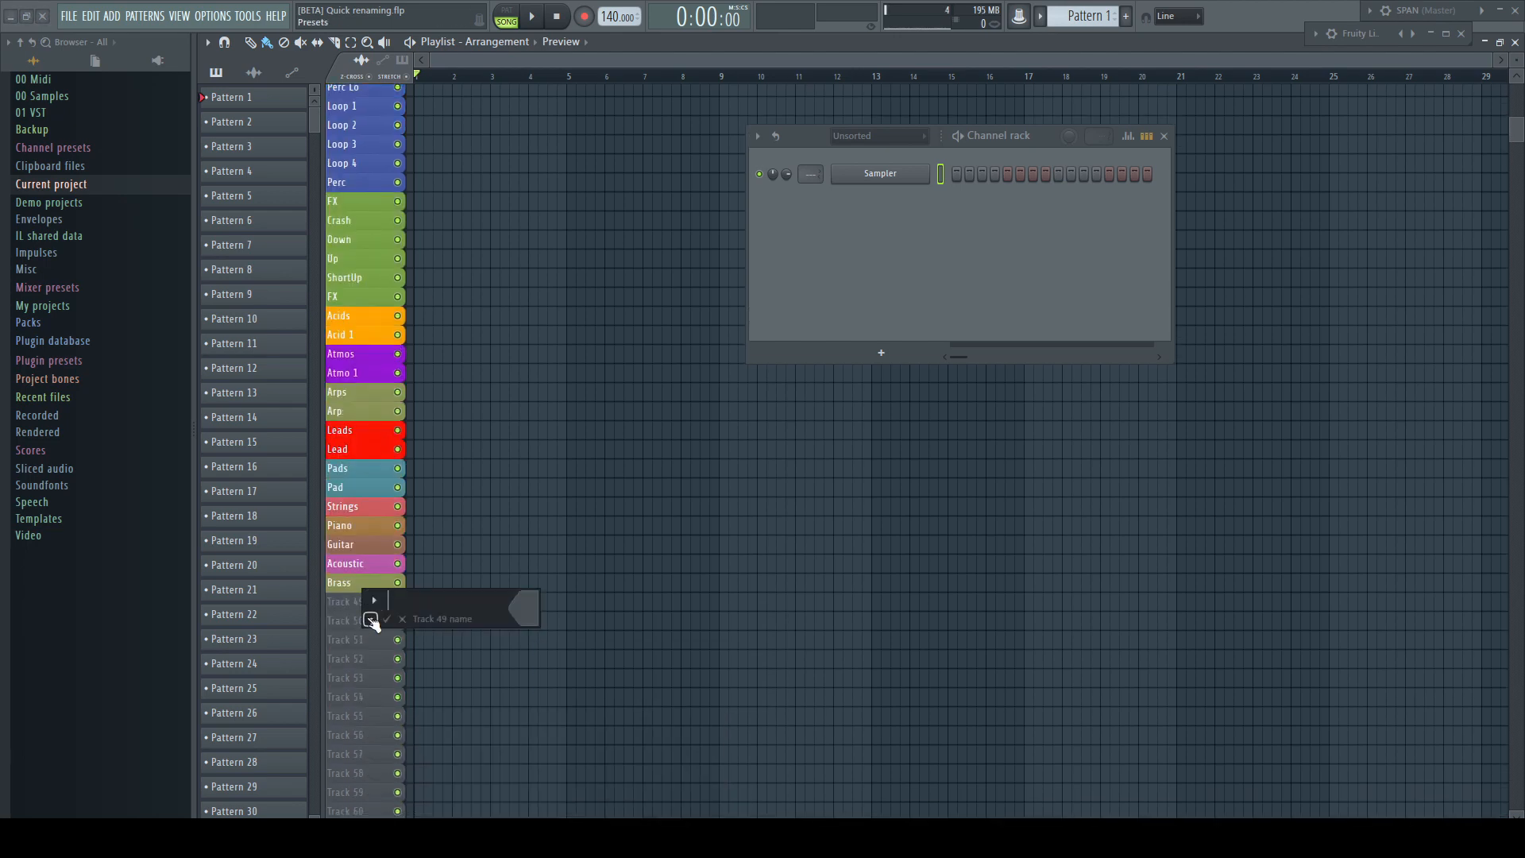
left_click(373, 599)
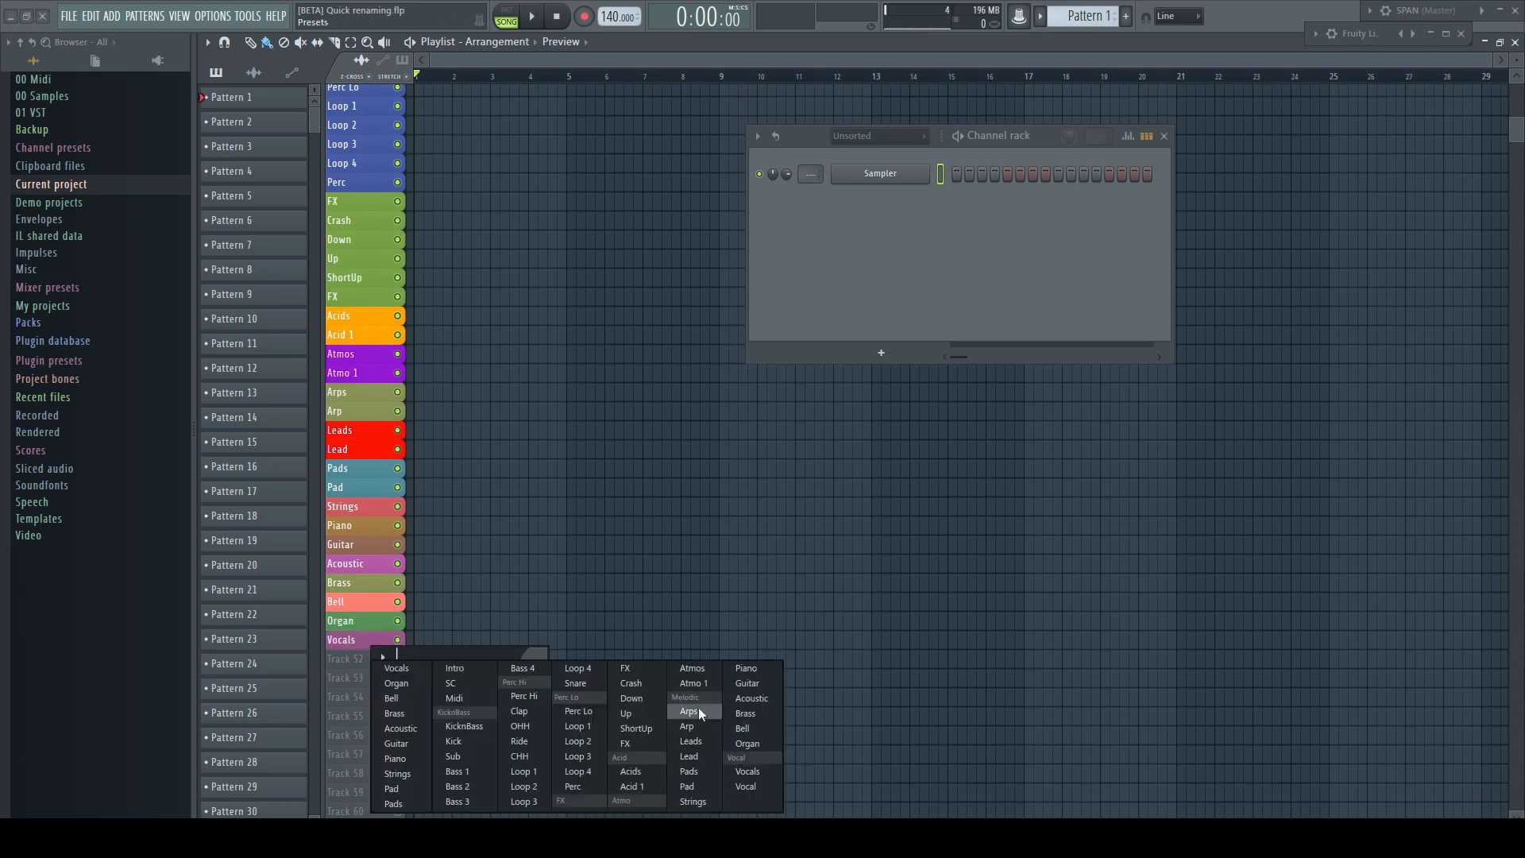
left_click(747, 743)
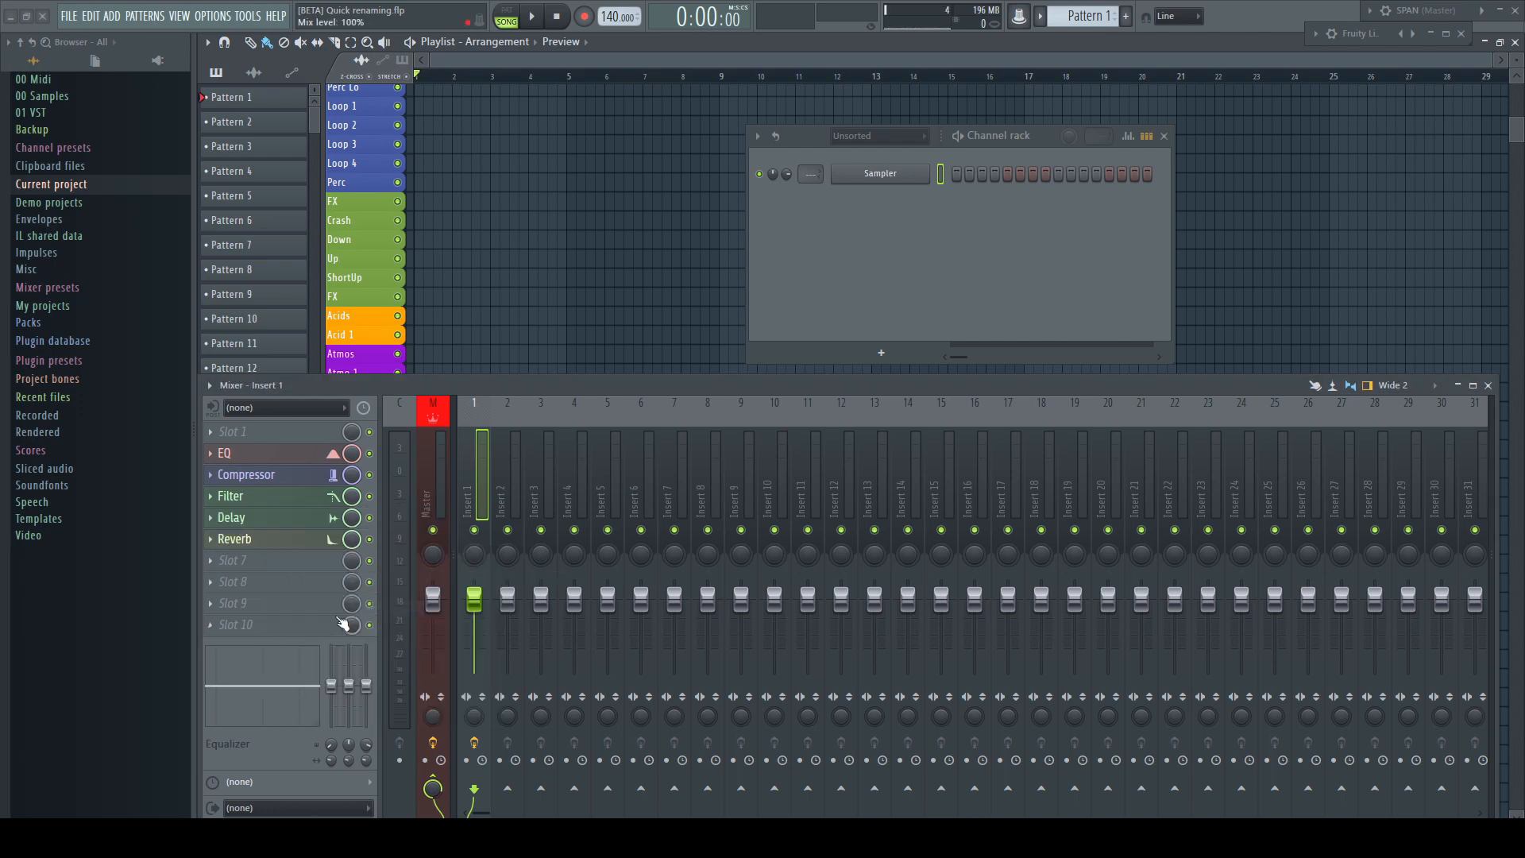
mouse_move(348, 625)
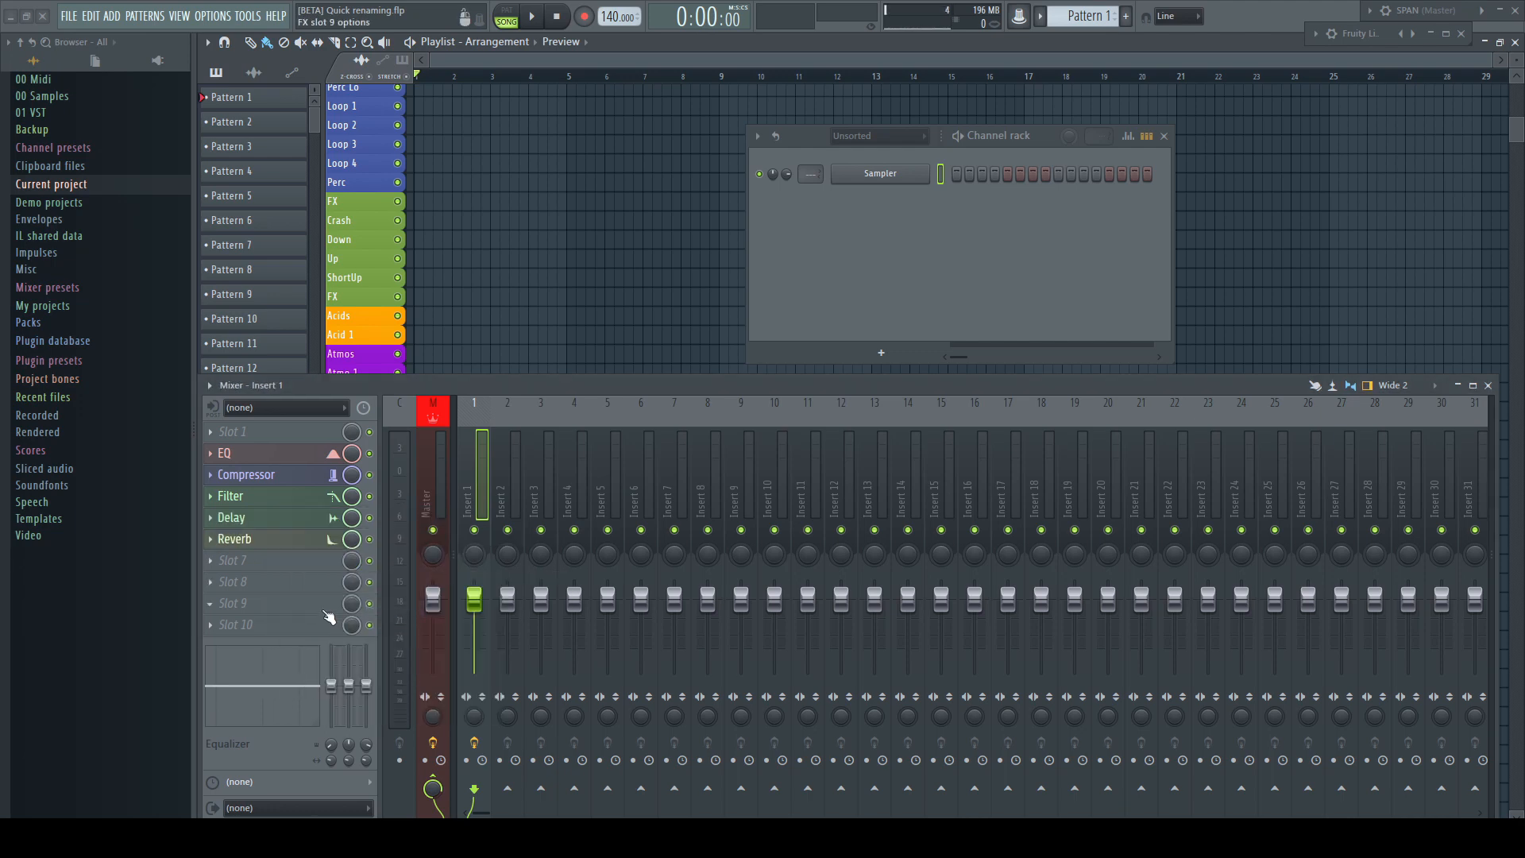